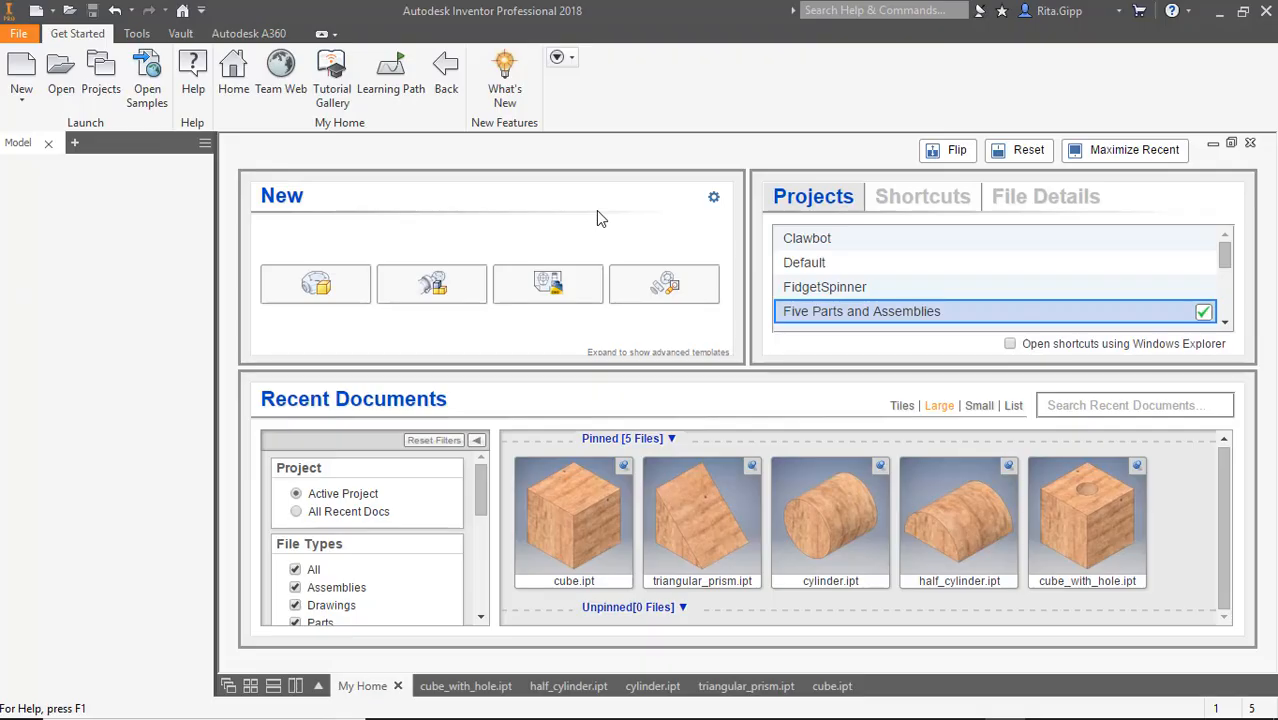
mouse_move(574, 540)
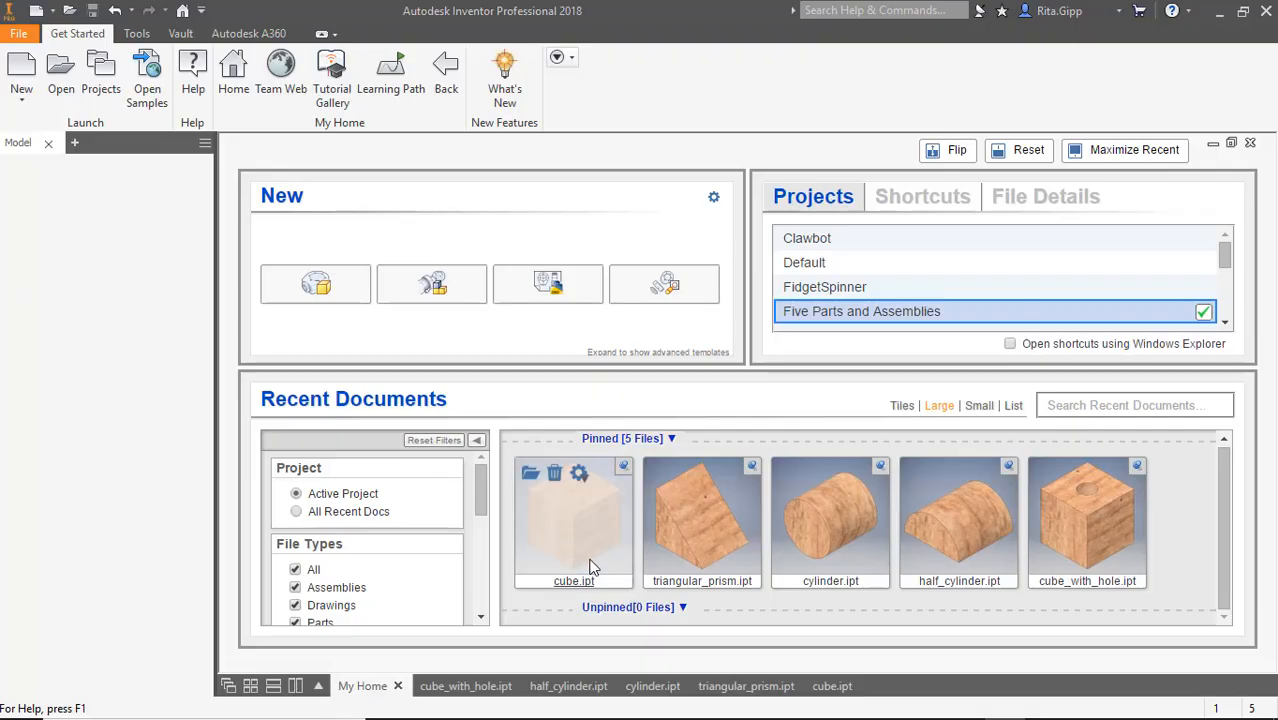
mouse_move(755, 630)
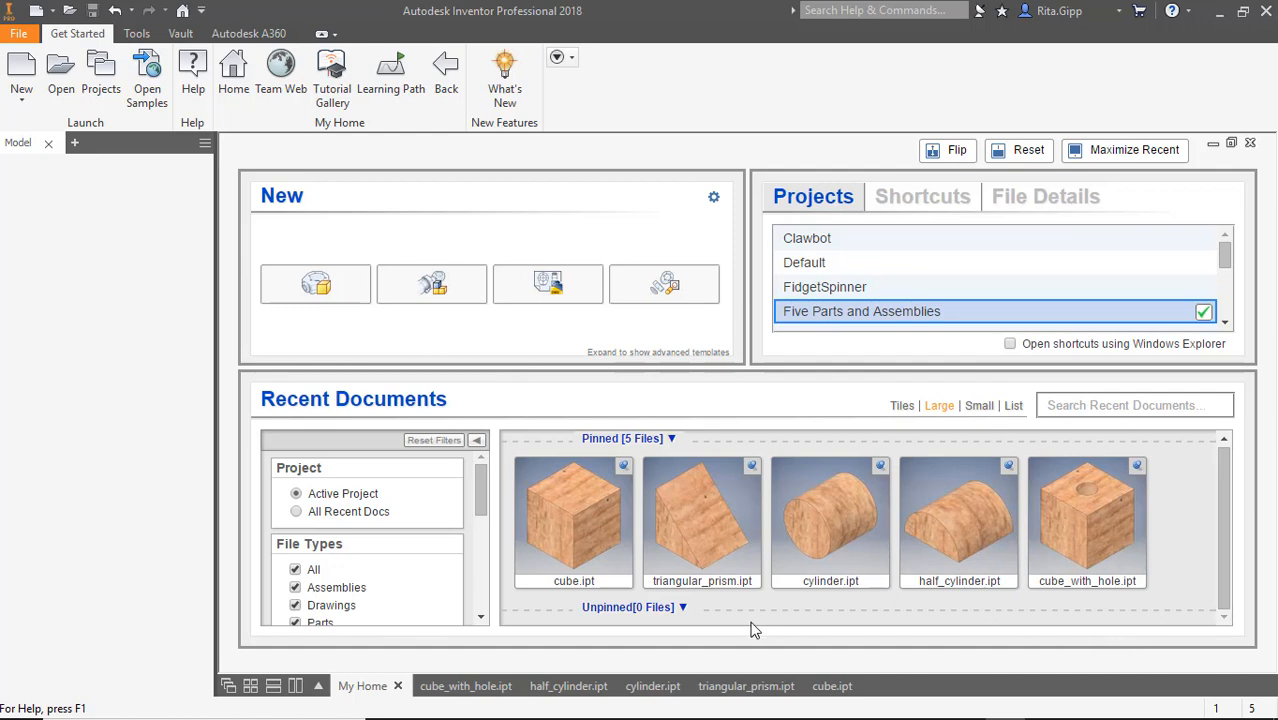
mouse_move(593, 648)
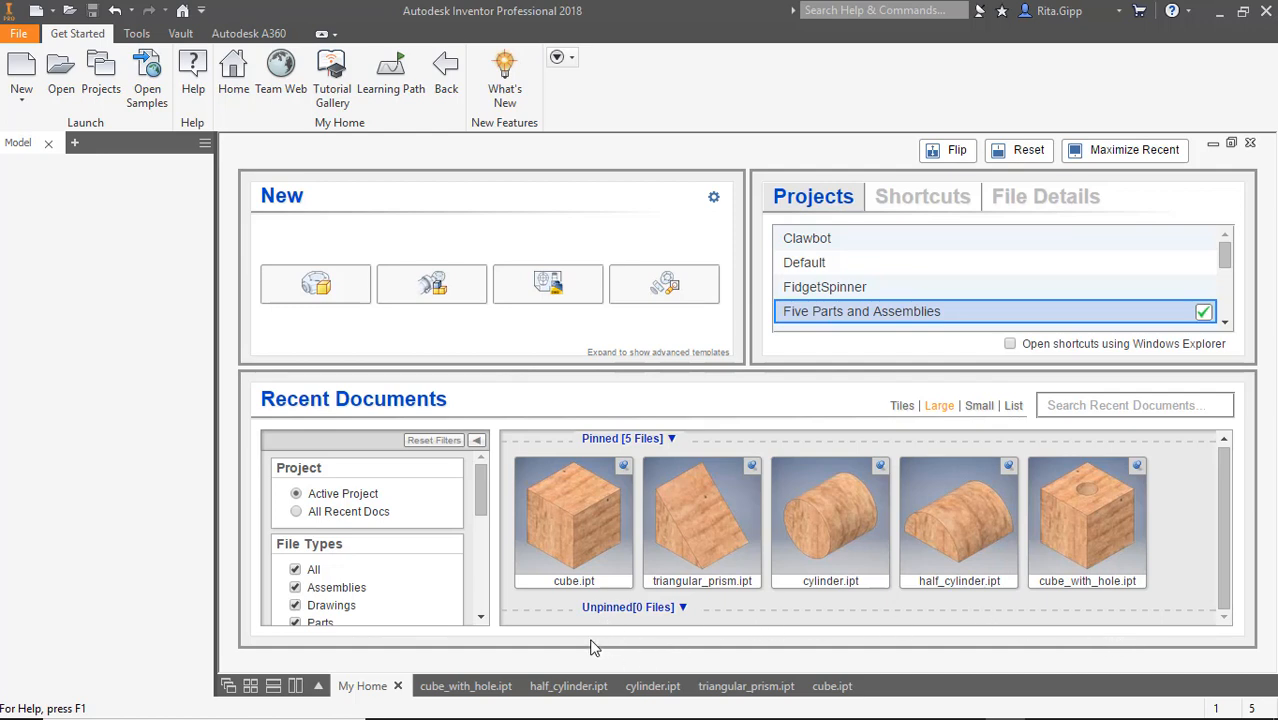
mouse_move(731, 638)
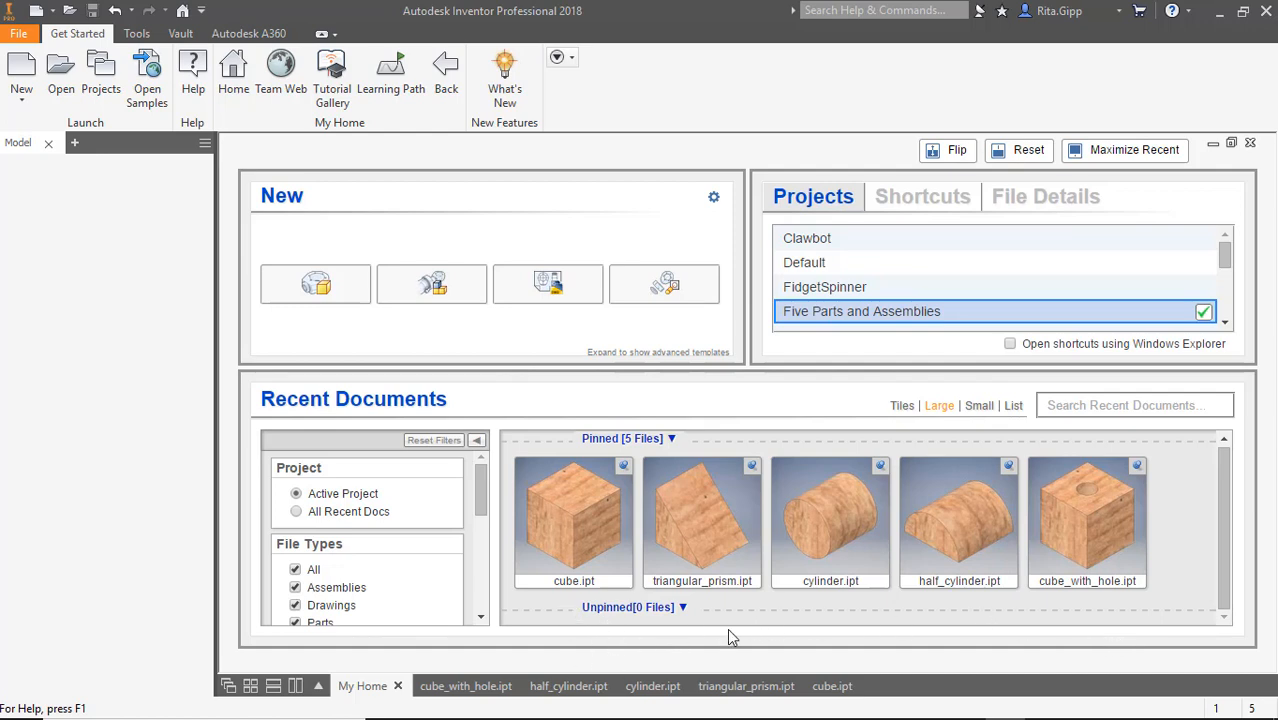
mouse_move(709, 604)
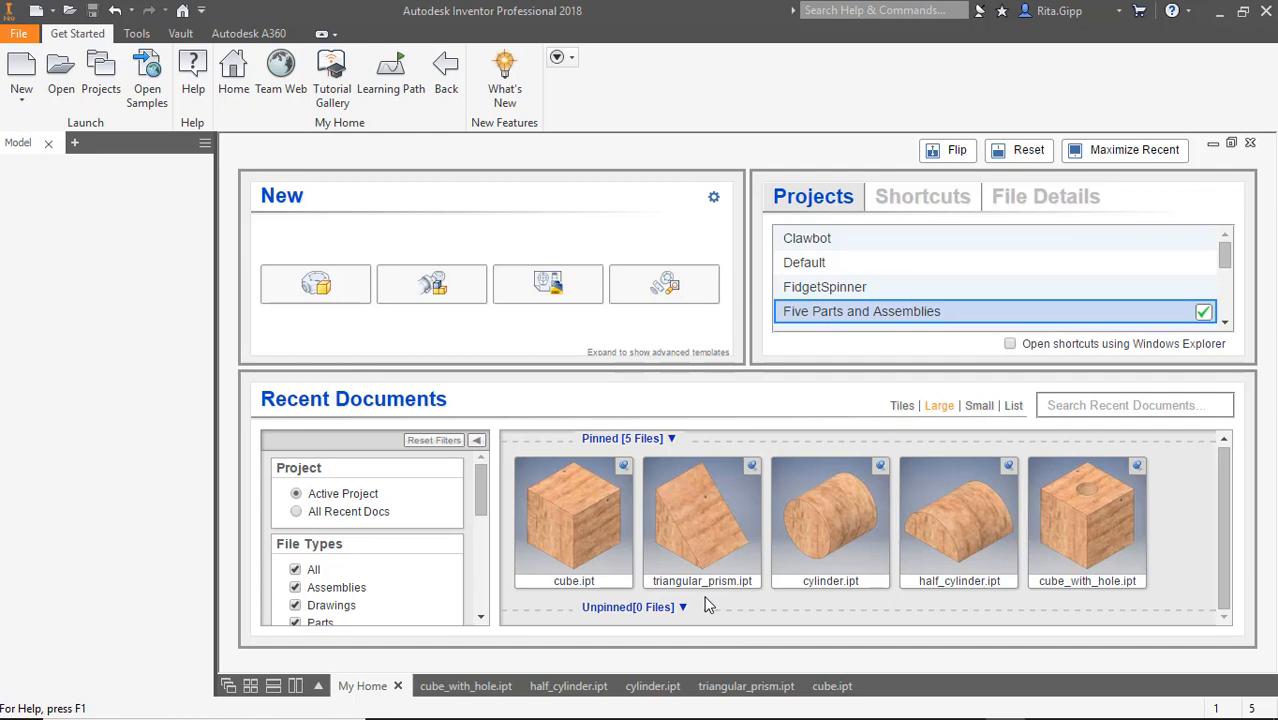
mouse_move(838, 605)
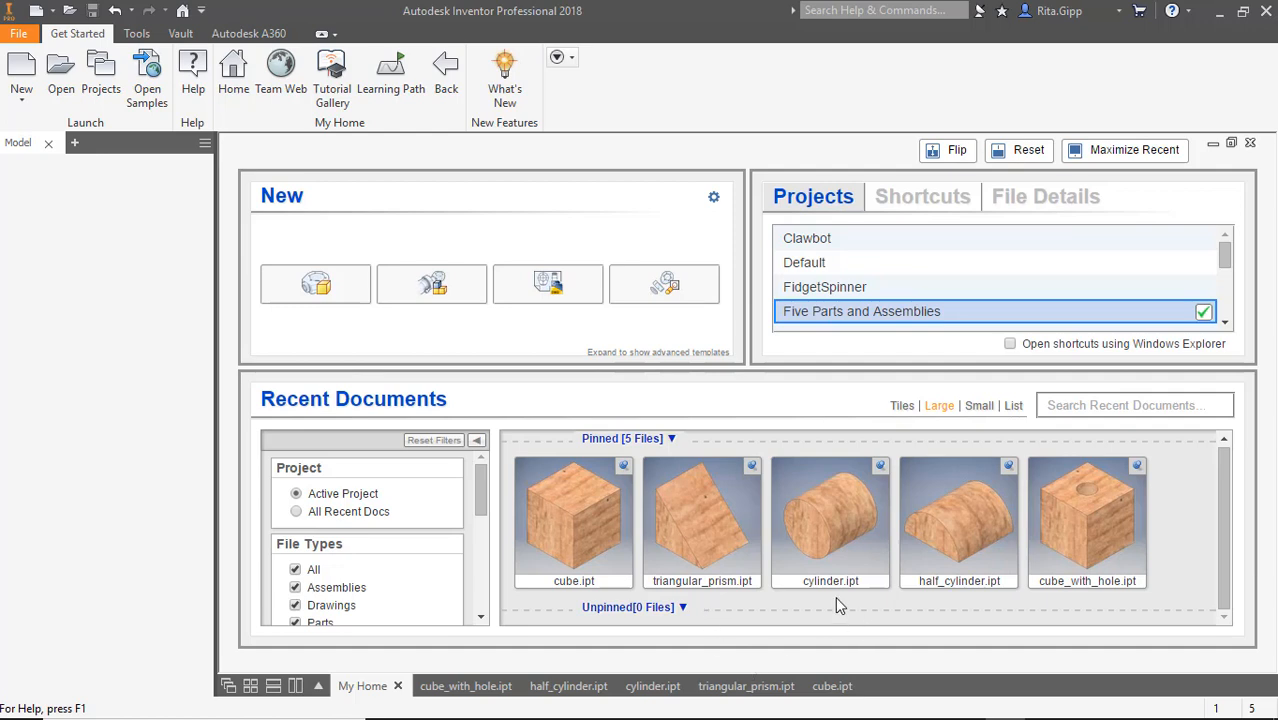
mouse_move(969, 603)
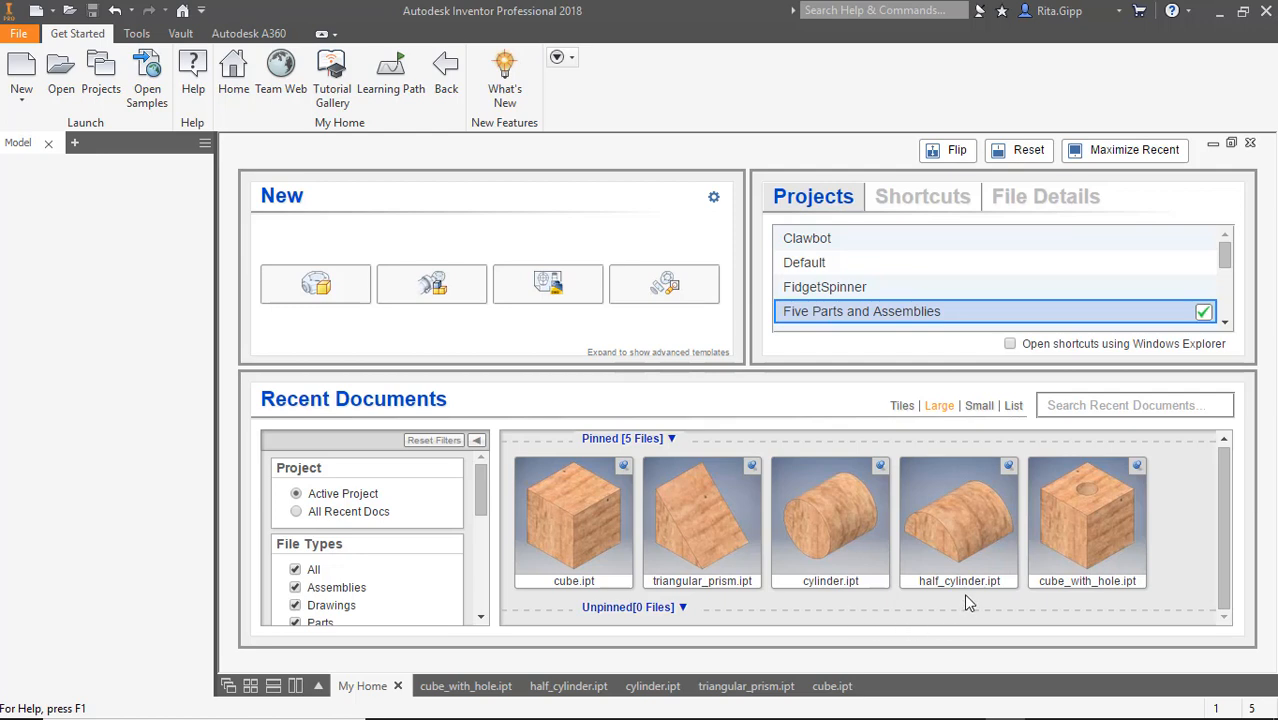
mouse_move(1107, 601)
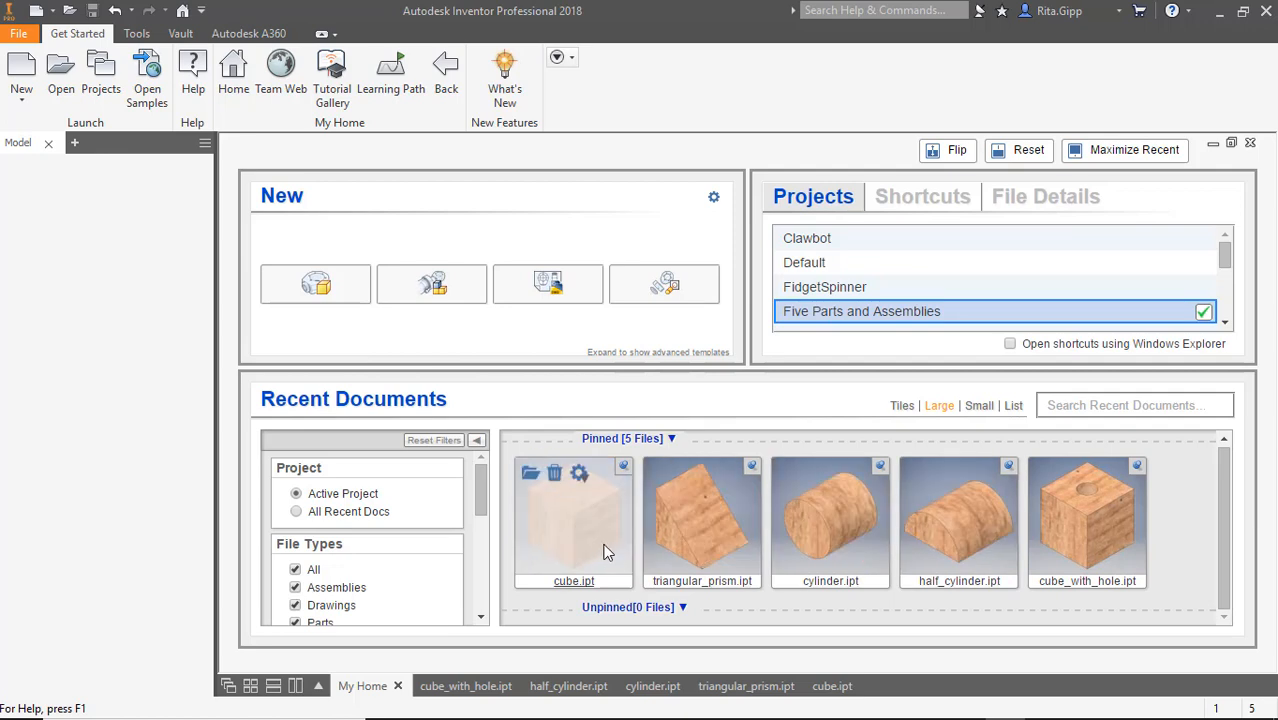
mouse_move(460, 347)
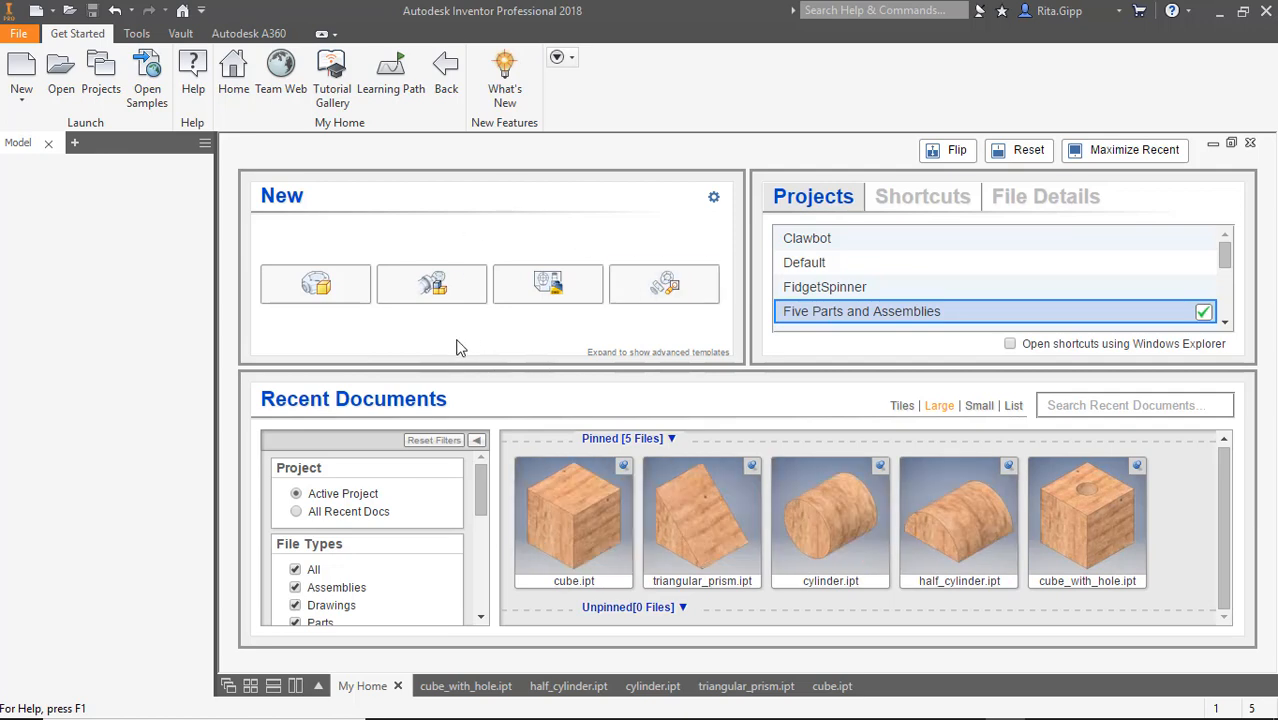
mouse_move(298, 331)
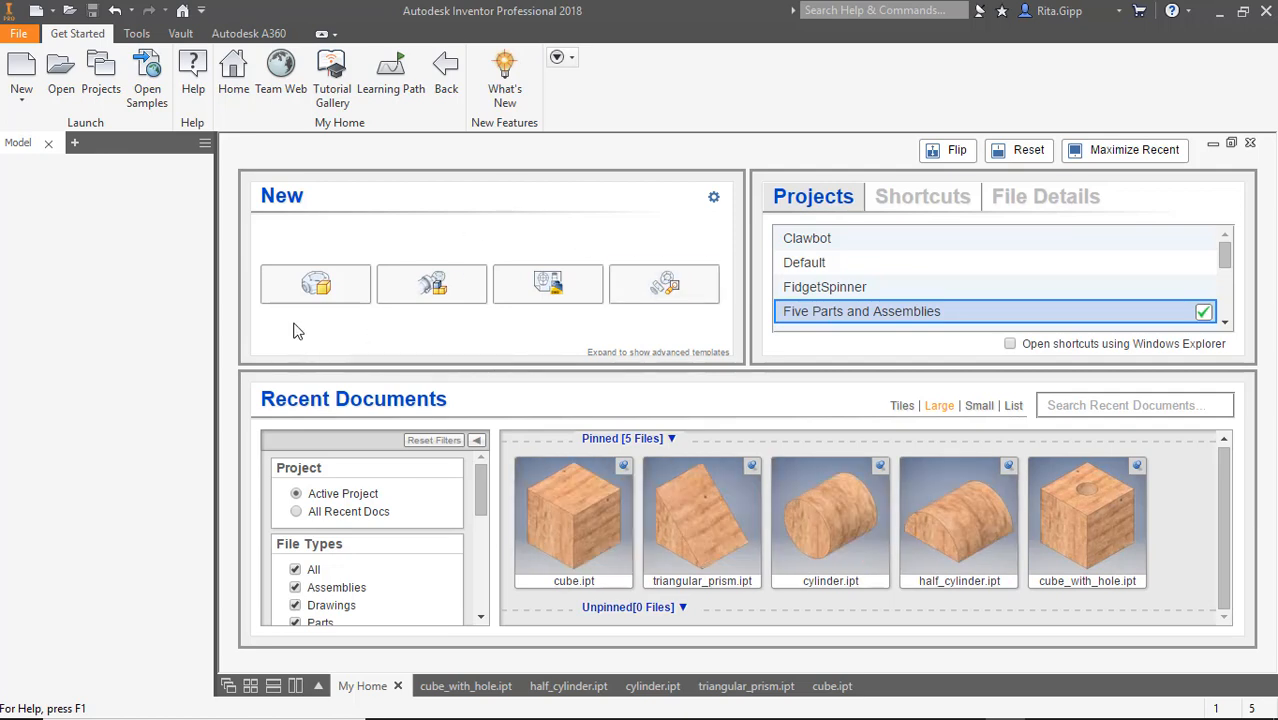
mouse_move(316, 285)
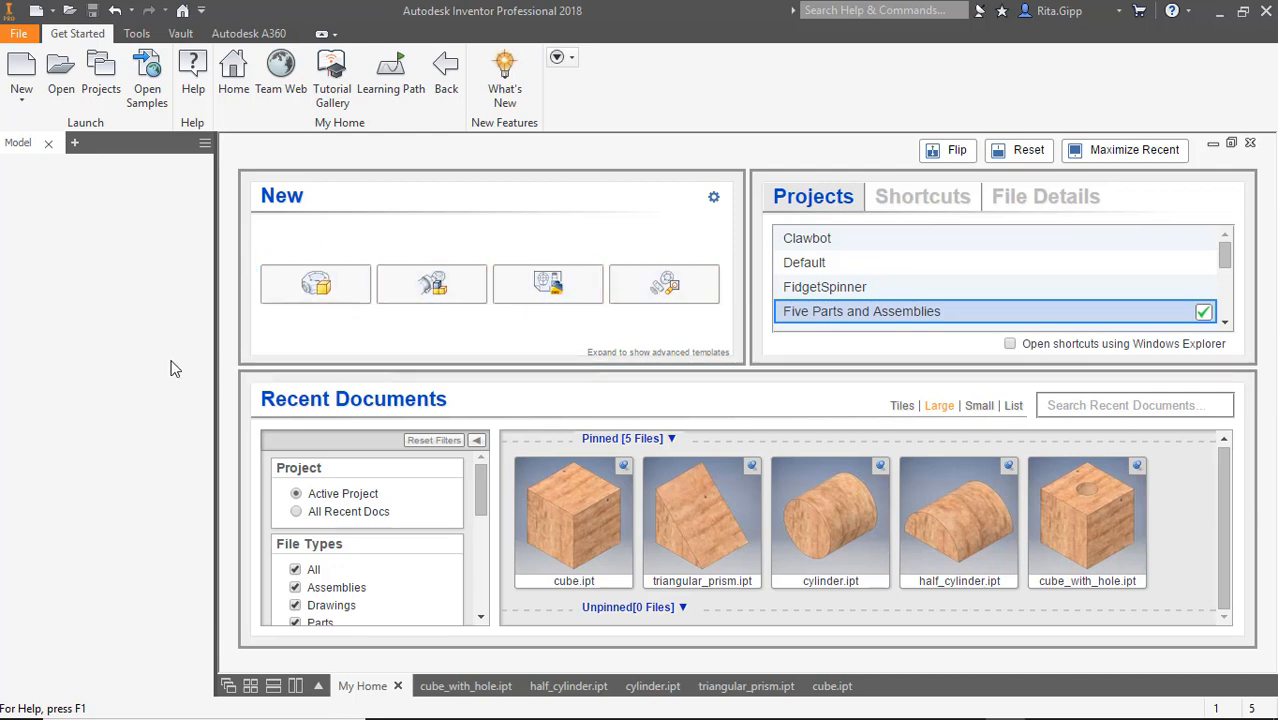
mouse_move(163, 193)
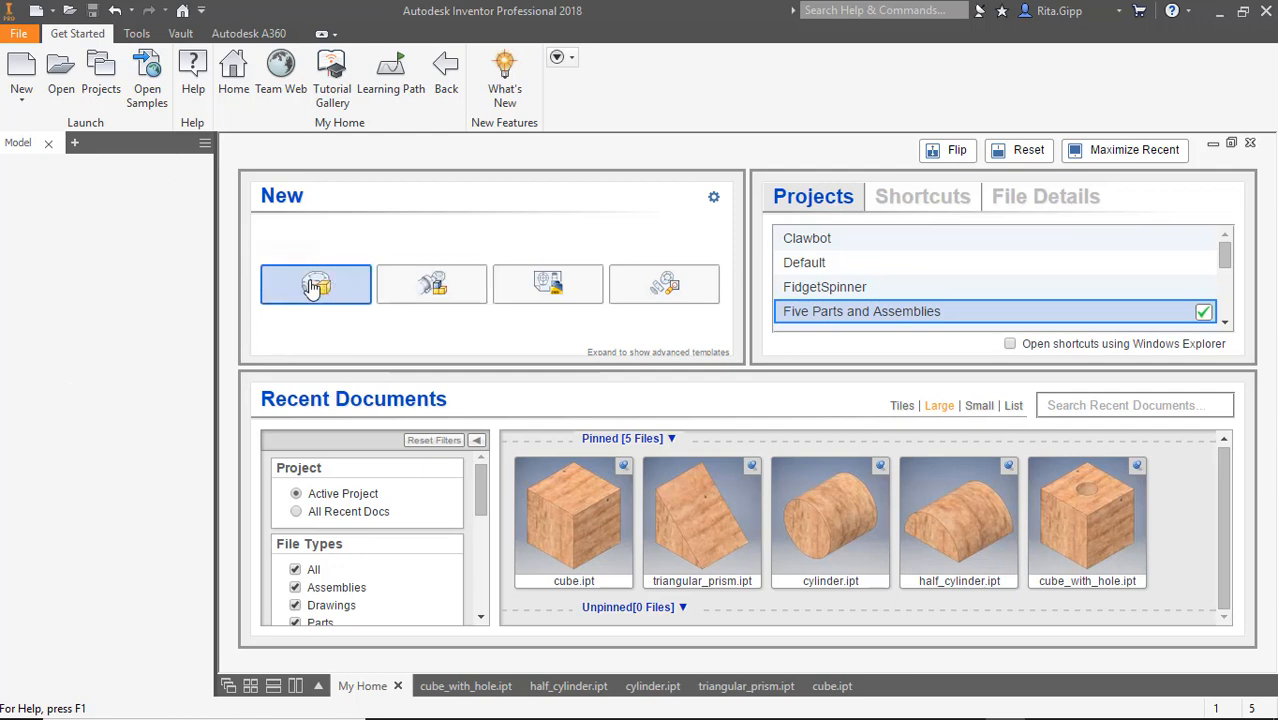
mouse_move(316, 285)
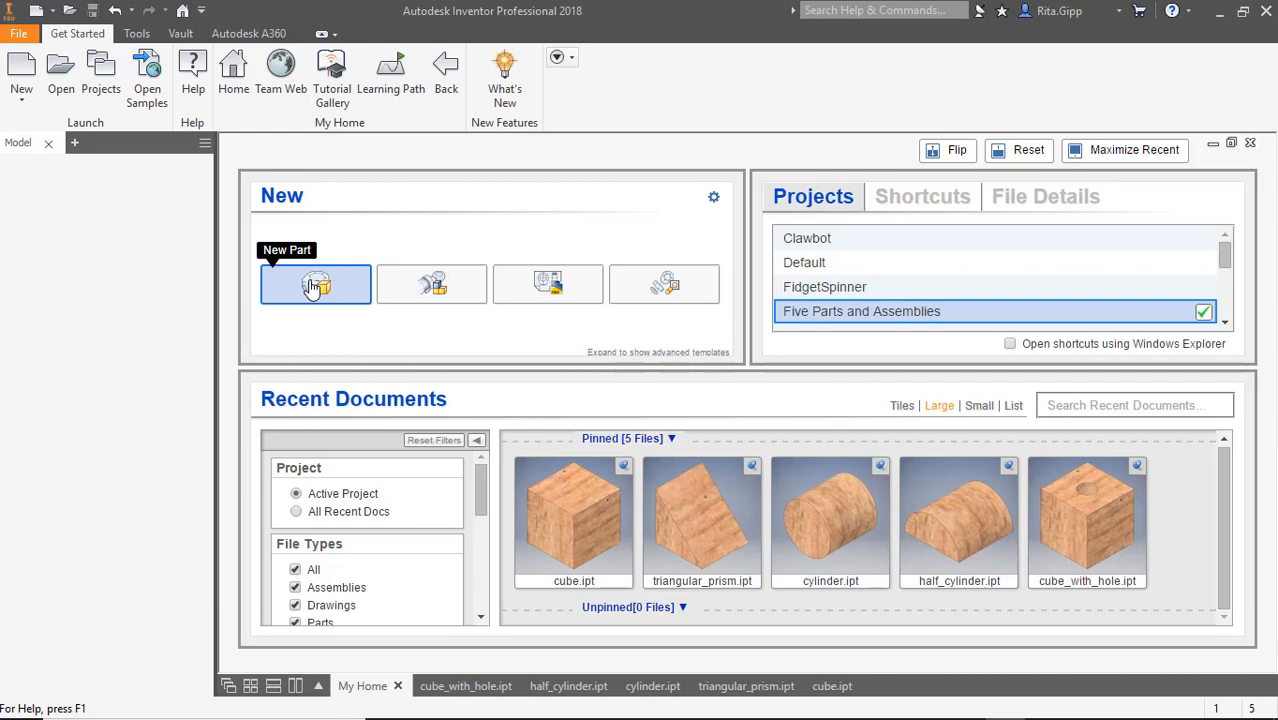
Create a new blank part document (Part1) ready for its first sketch.
click(316, 284)
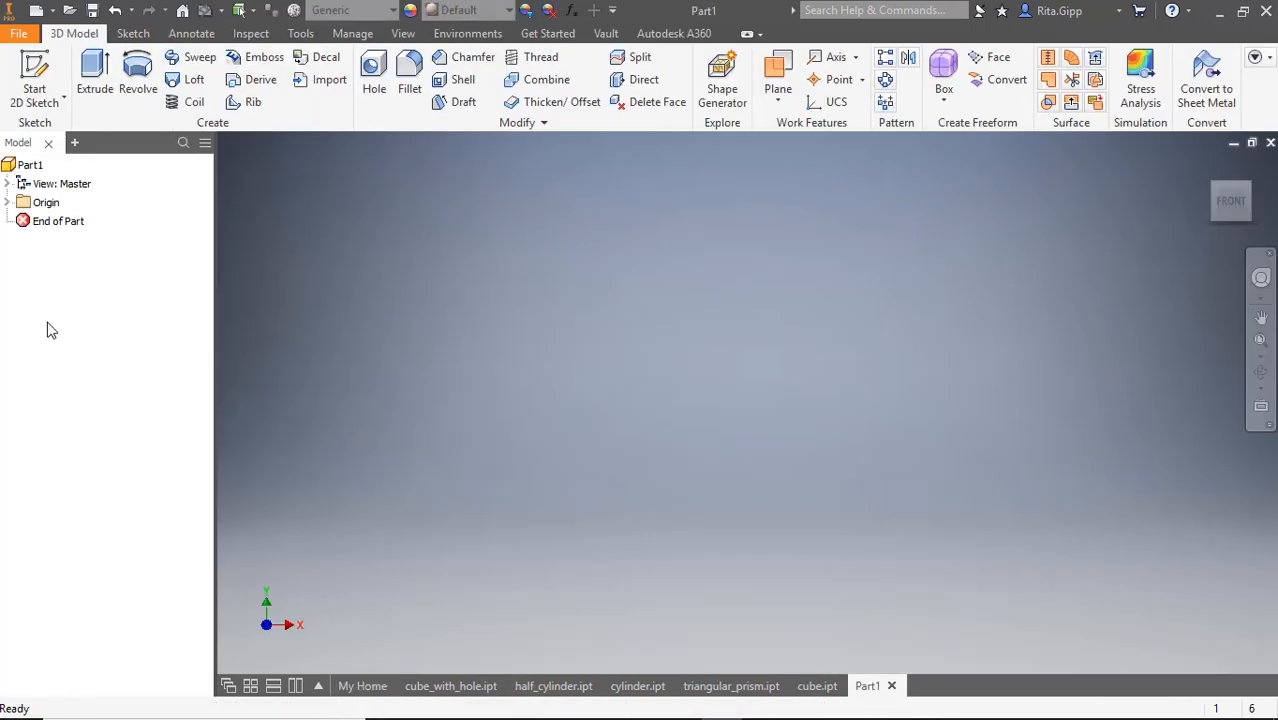
mouse_move(115, 339)
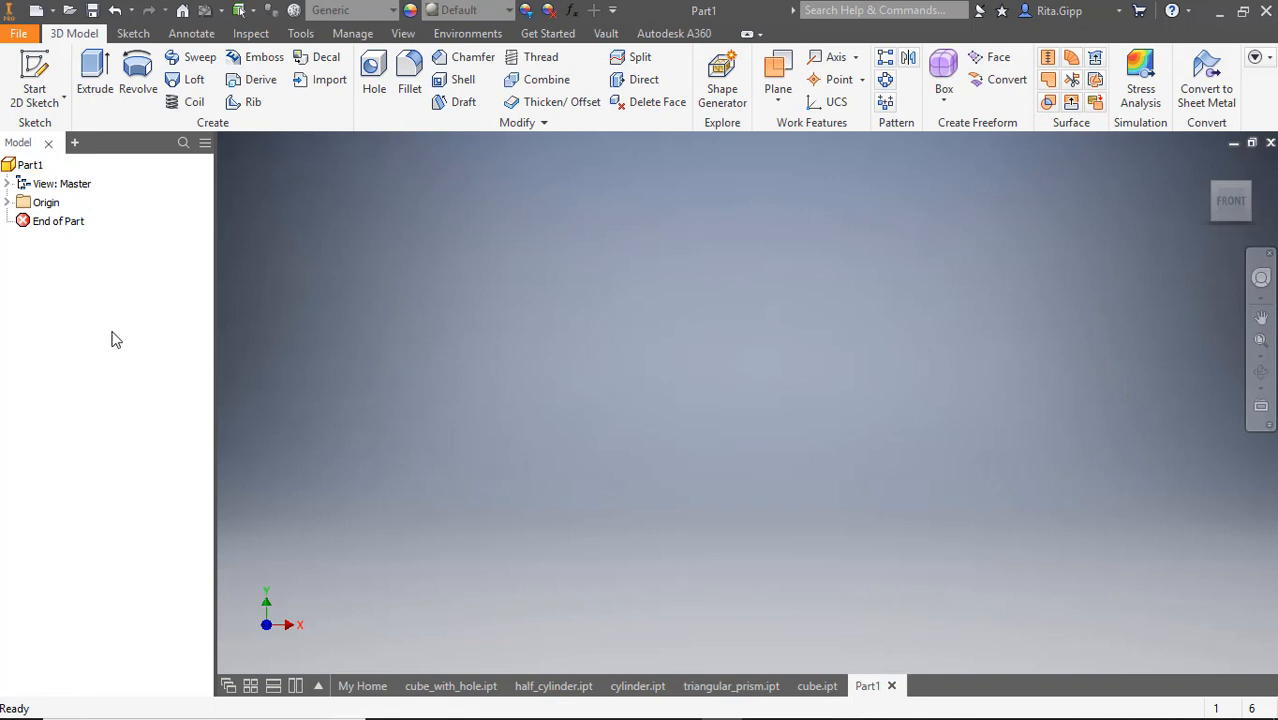
mouse_move(27, 160)
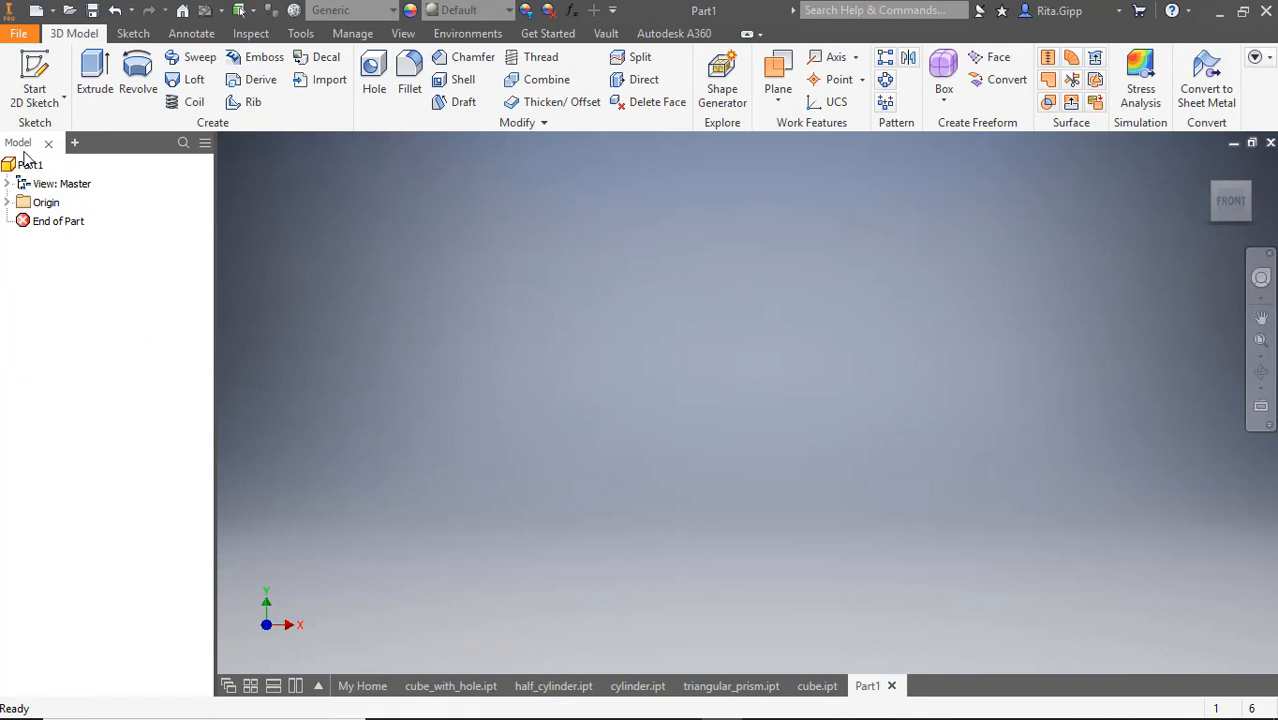
mouse_move(85, 296)
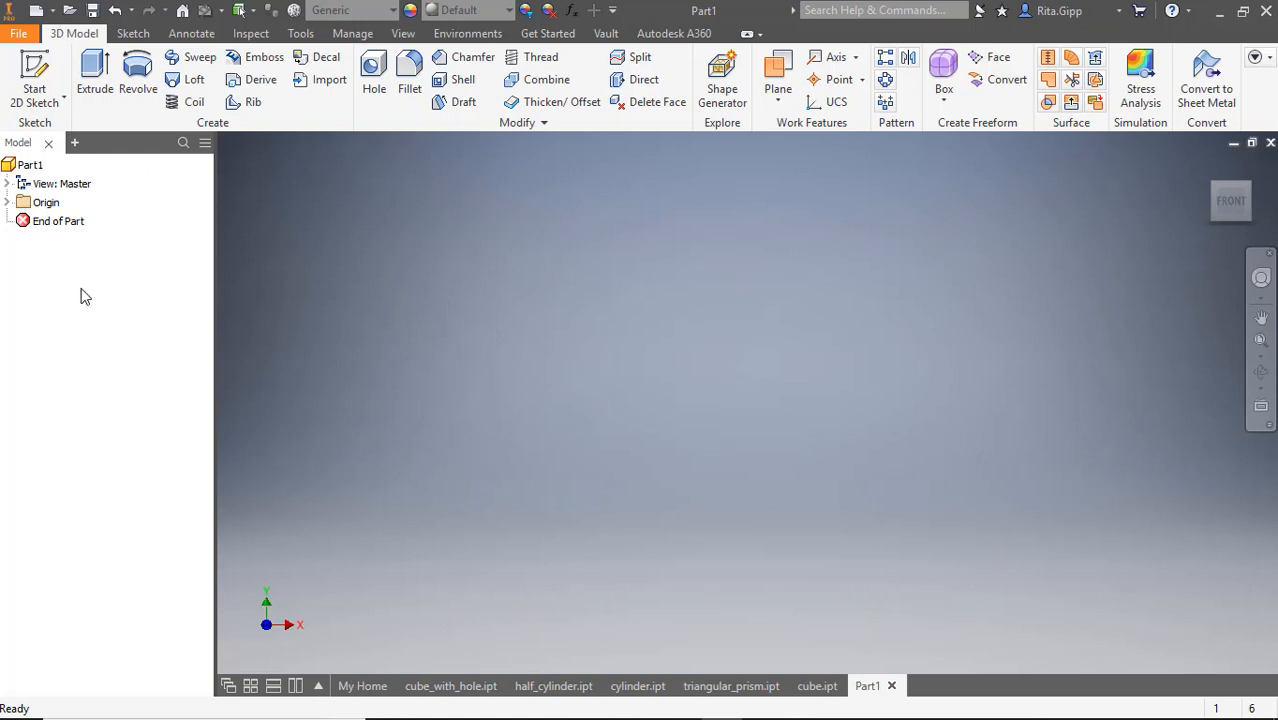
mouse_move(84, 268)
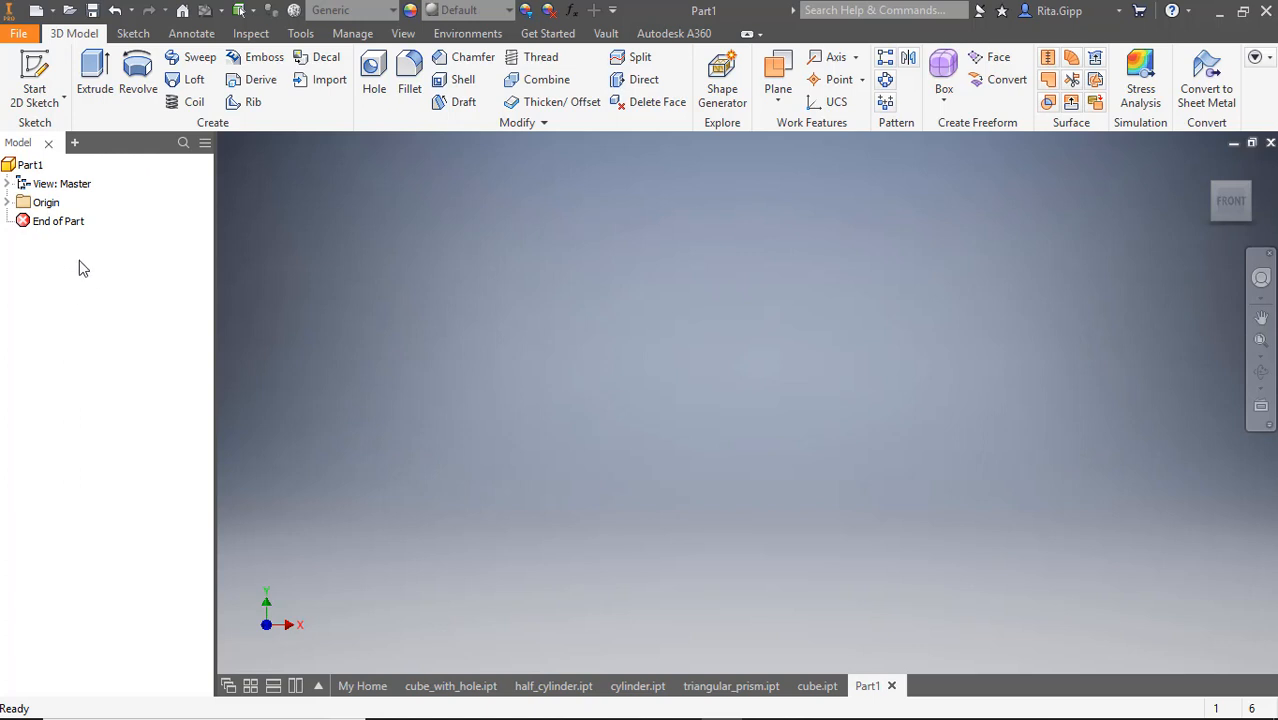
mouse_move(113, 303)
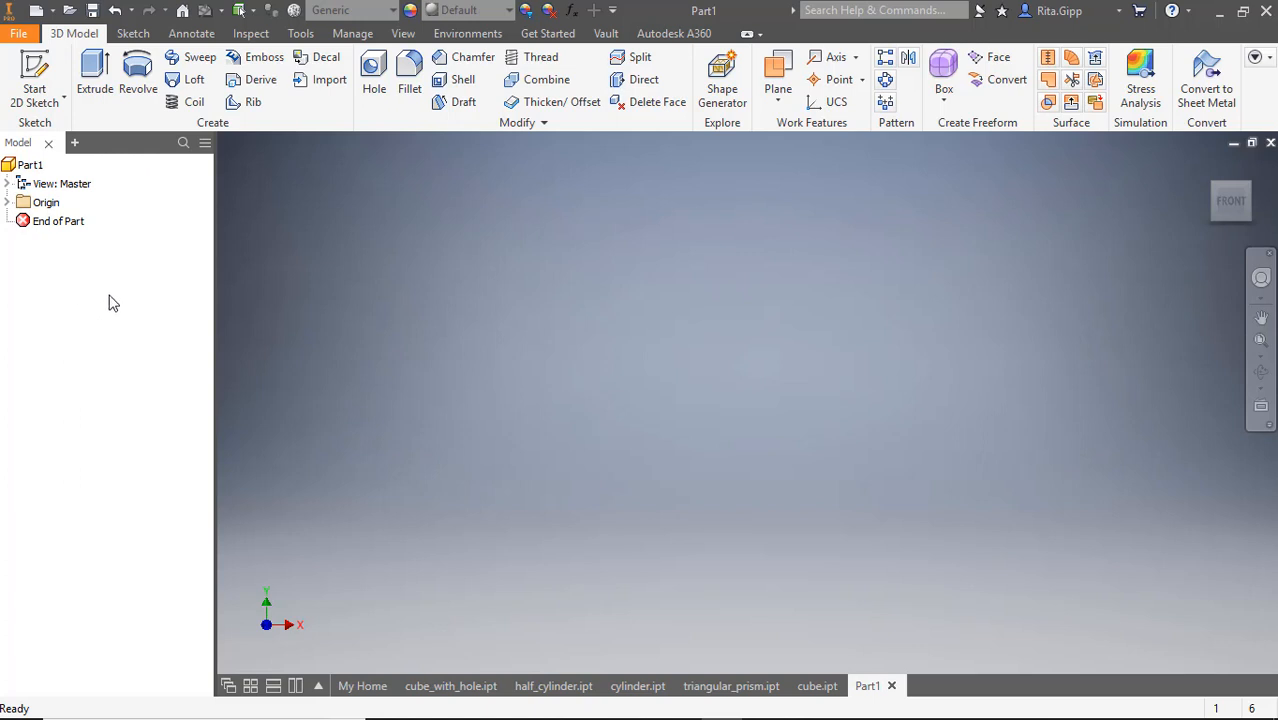
mouse_move(99, 303)
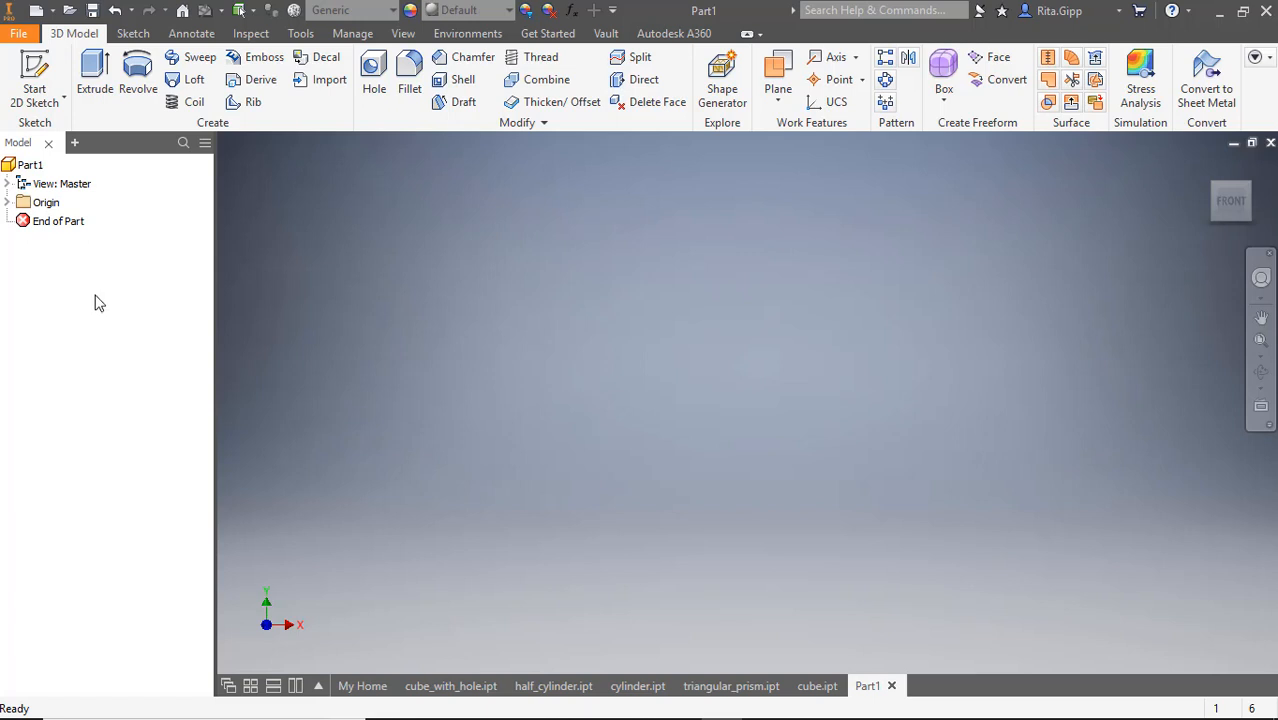
mouse_move(628, 362)
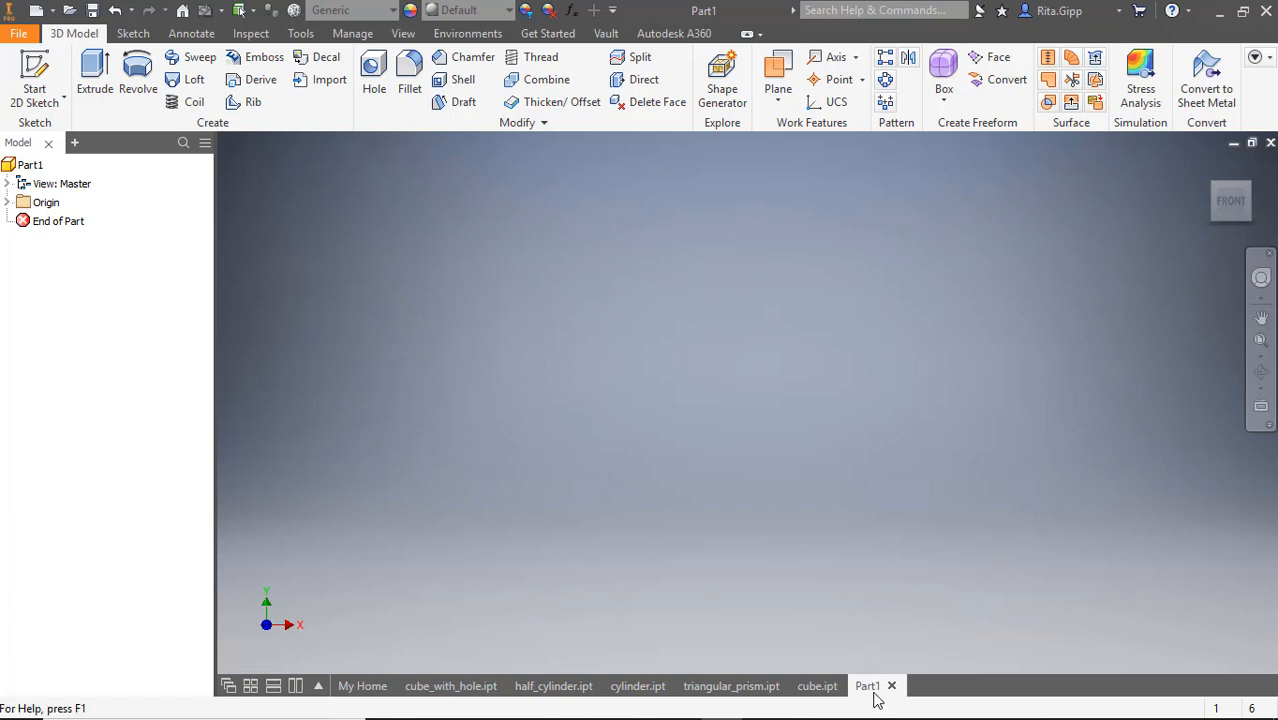
mouse_move(503, 280)
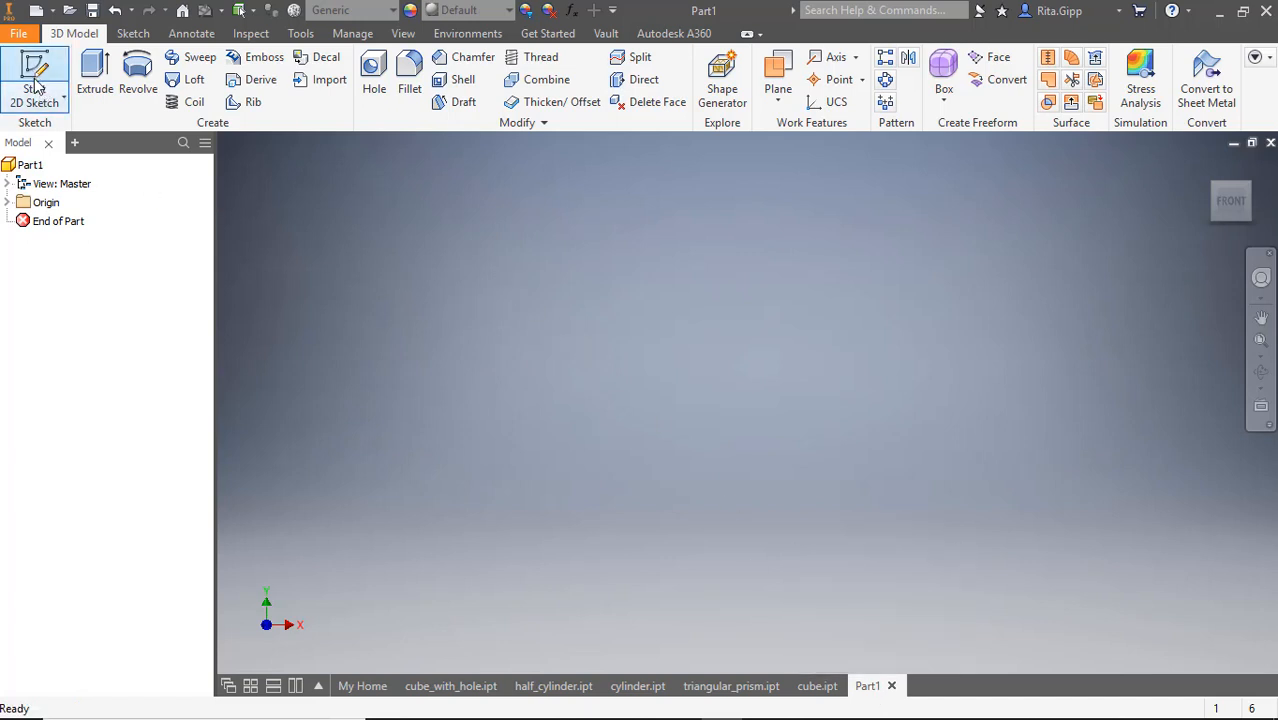
mouse_move(35, 70)
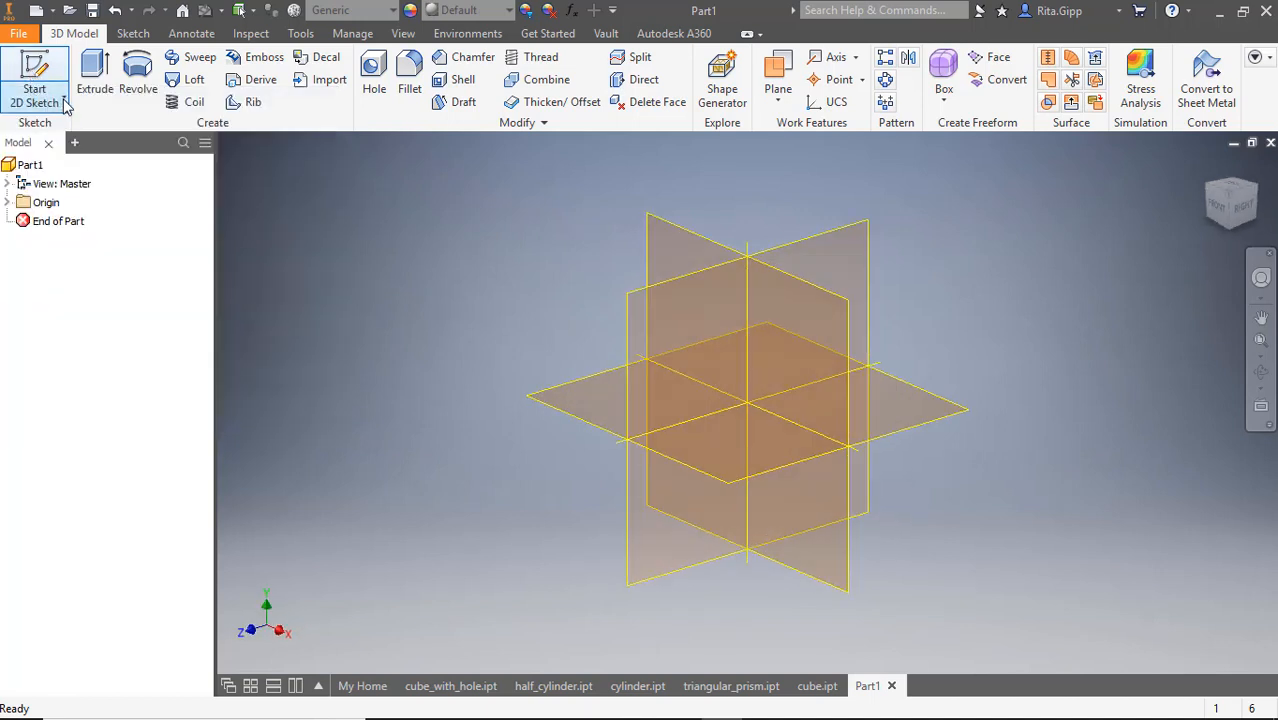
Show the Start 2D Sketch choices so Part1's origin planes appear.
click(35, 95)
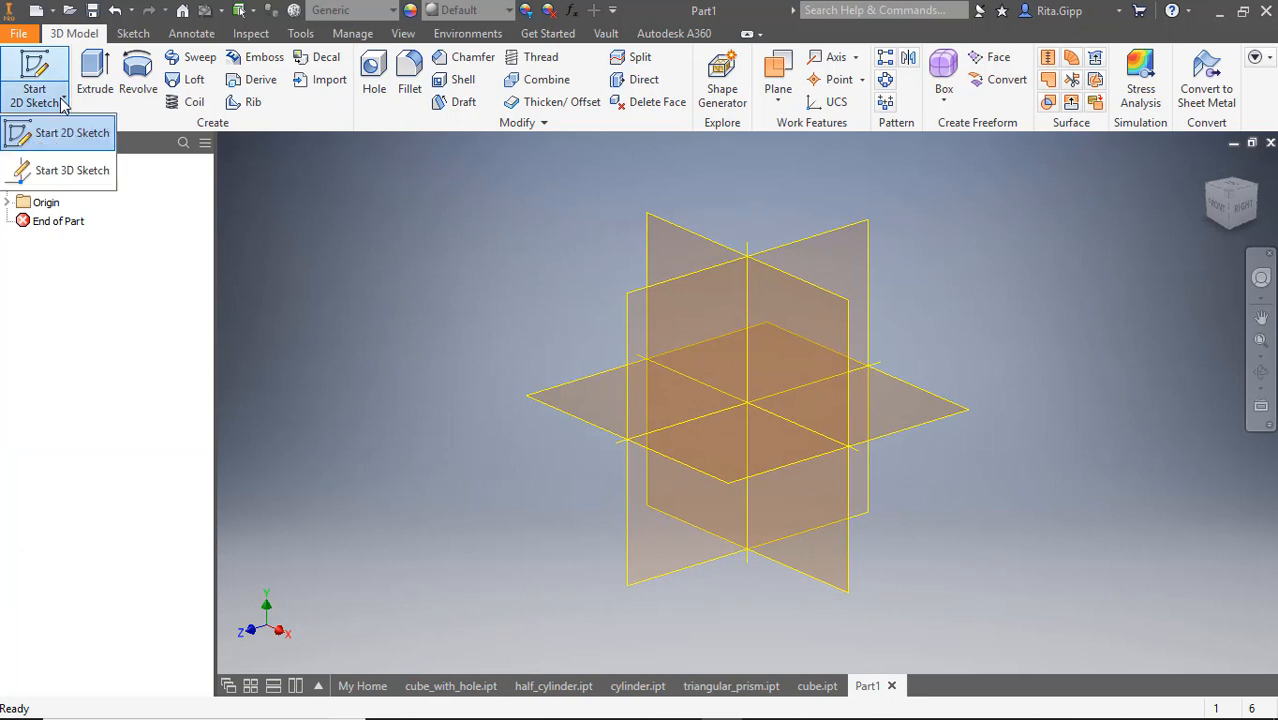
mouse_move(55, 140)
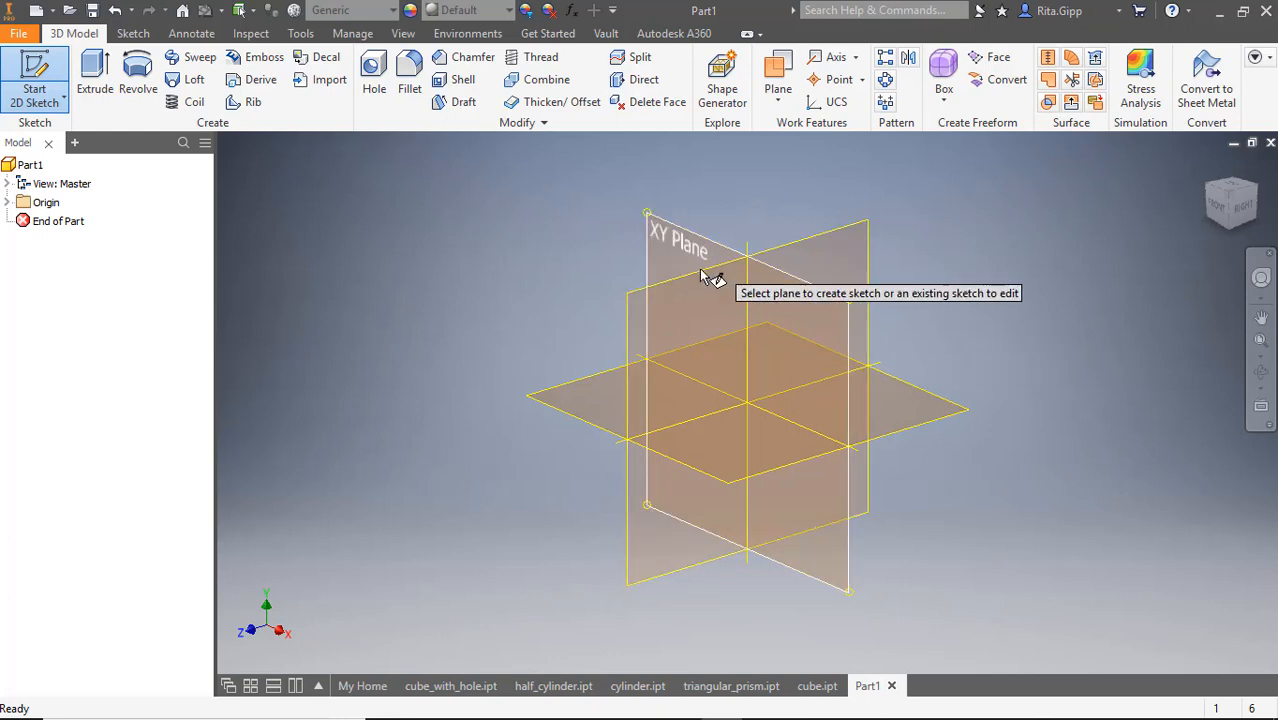
mouse_move(692, 268)
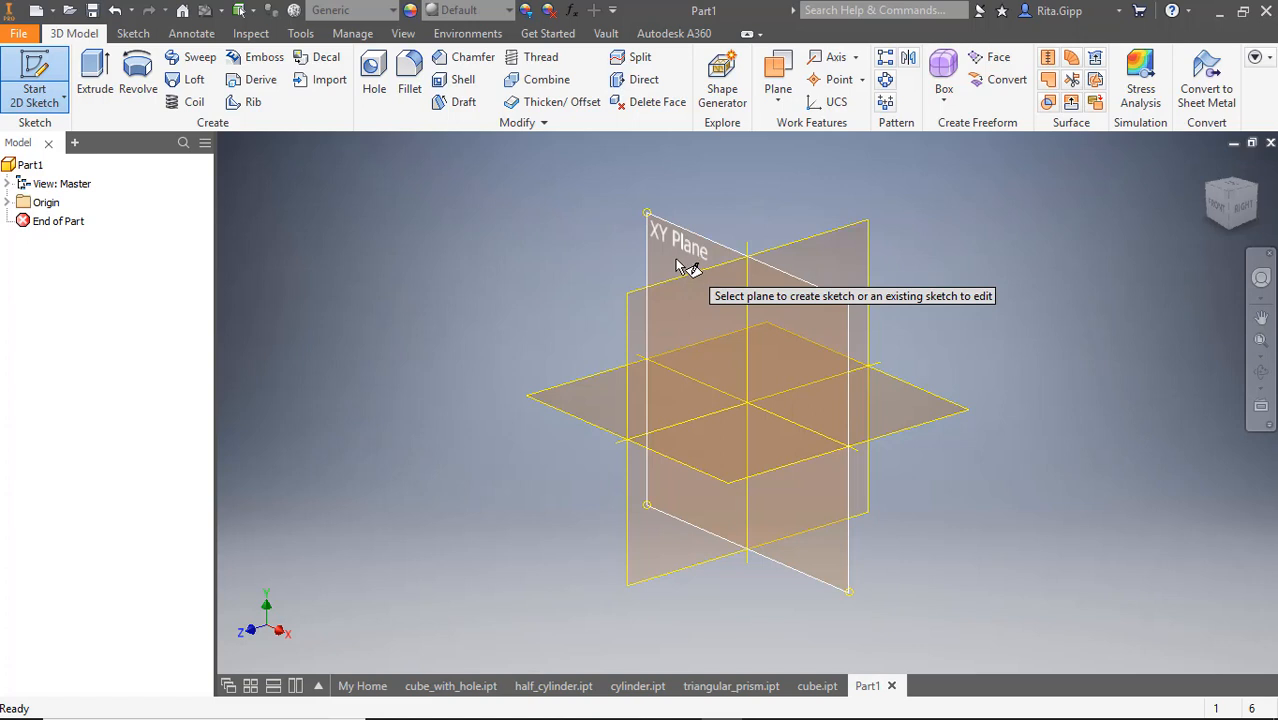
mouse_move(510, 340)
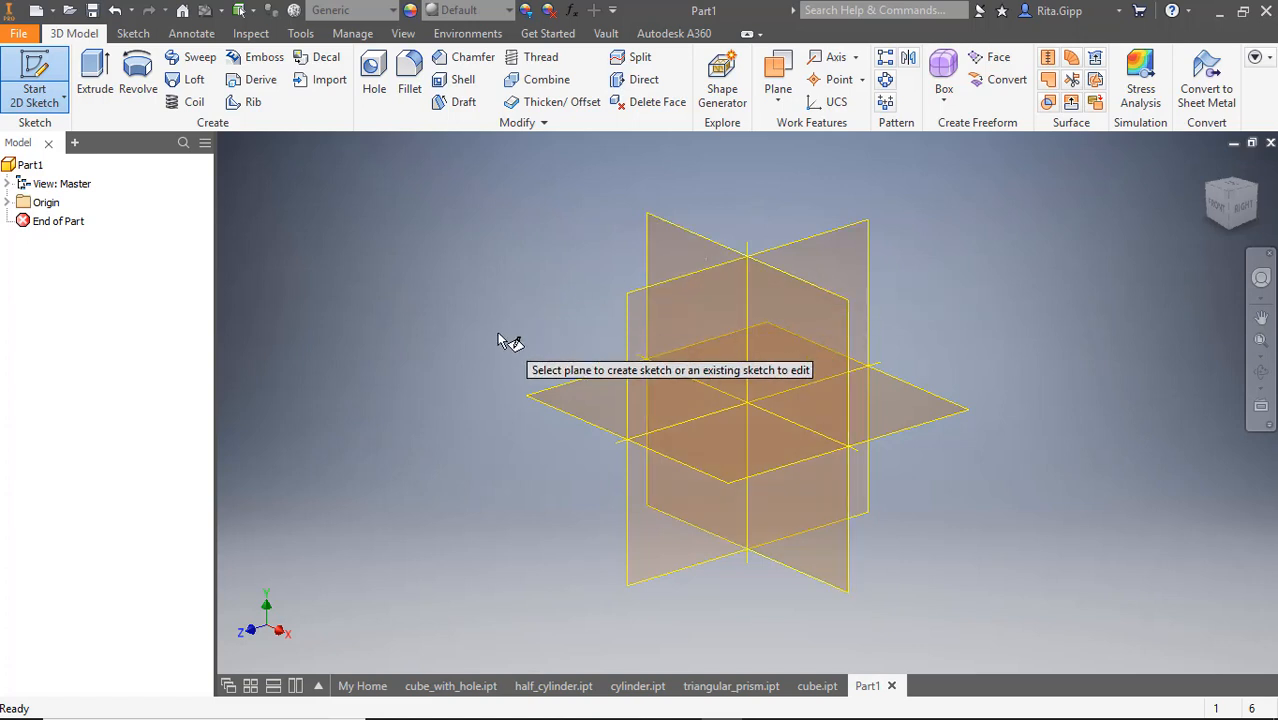
mouse_move(520, 341)
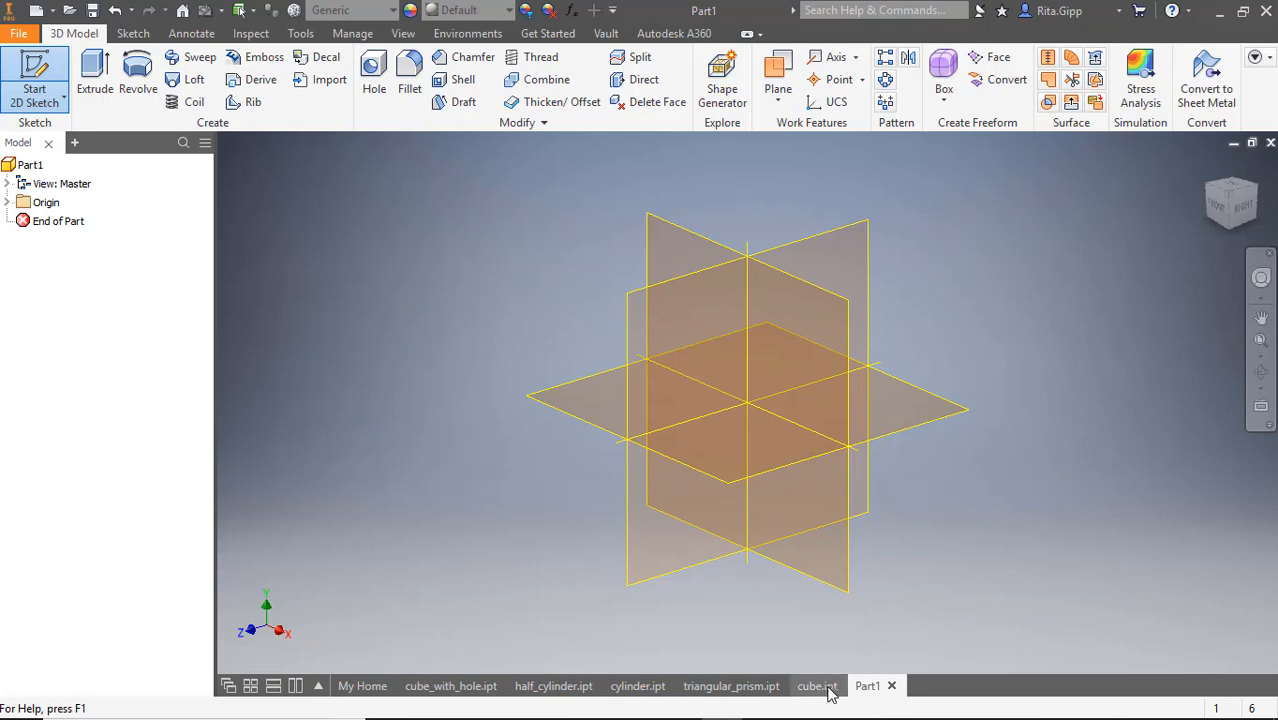
Review cube, triangular prism, cylinder, half cylinder and holed cube parts, then return to Part1.
click(817, 685)
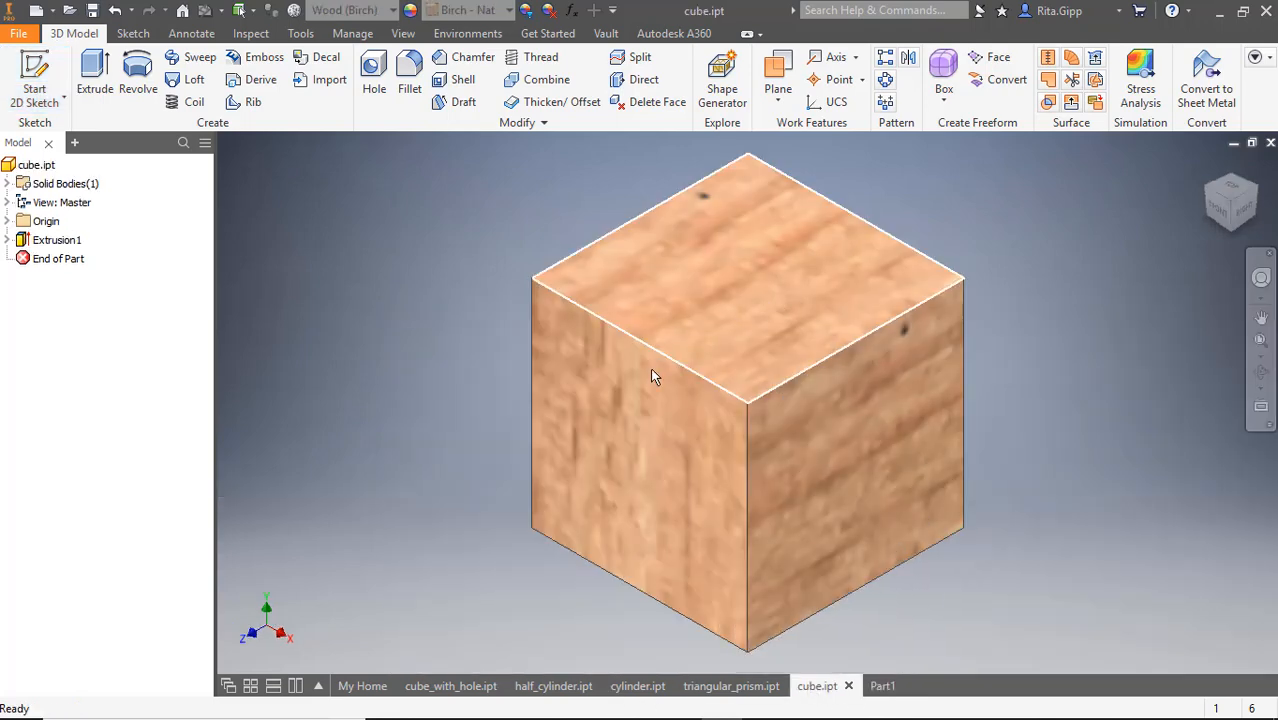
mouse_move(620, 420)
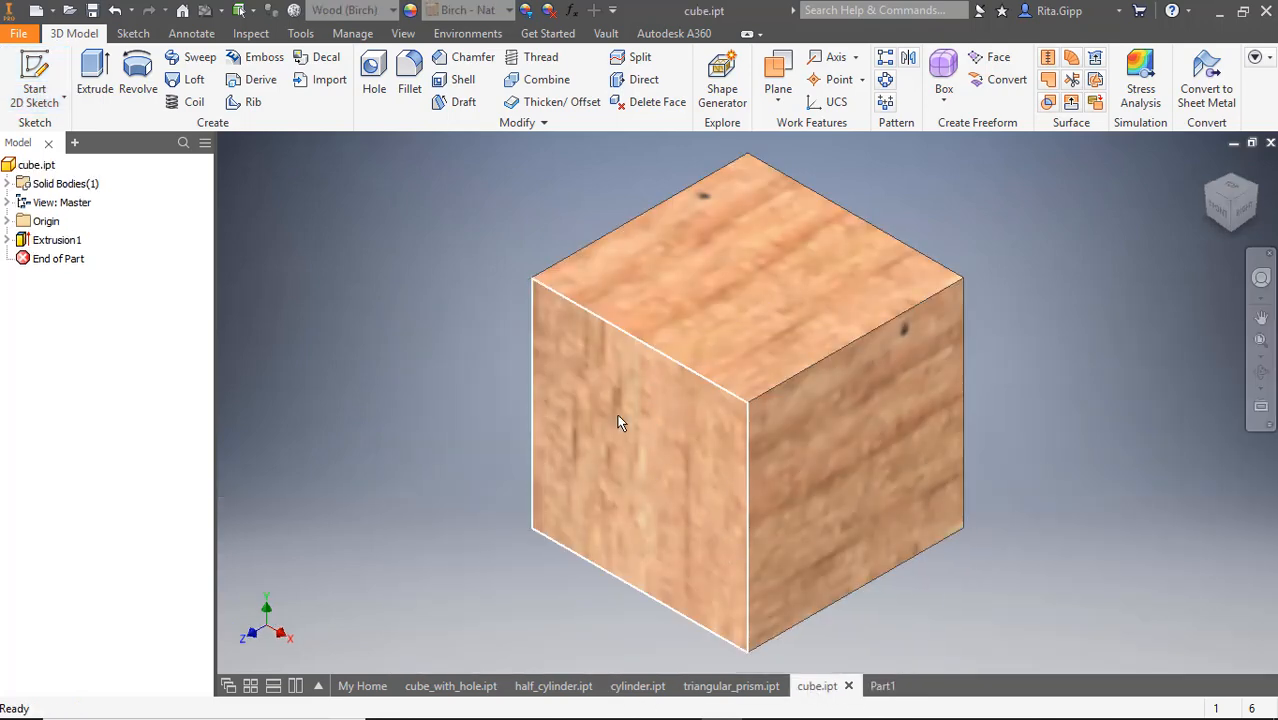
mouse_move(623, 476)
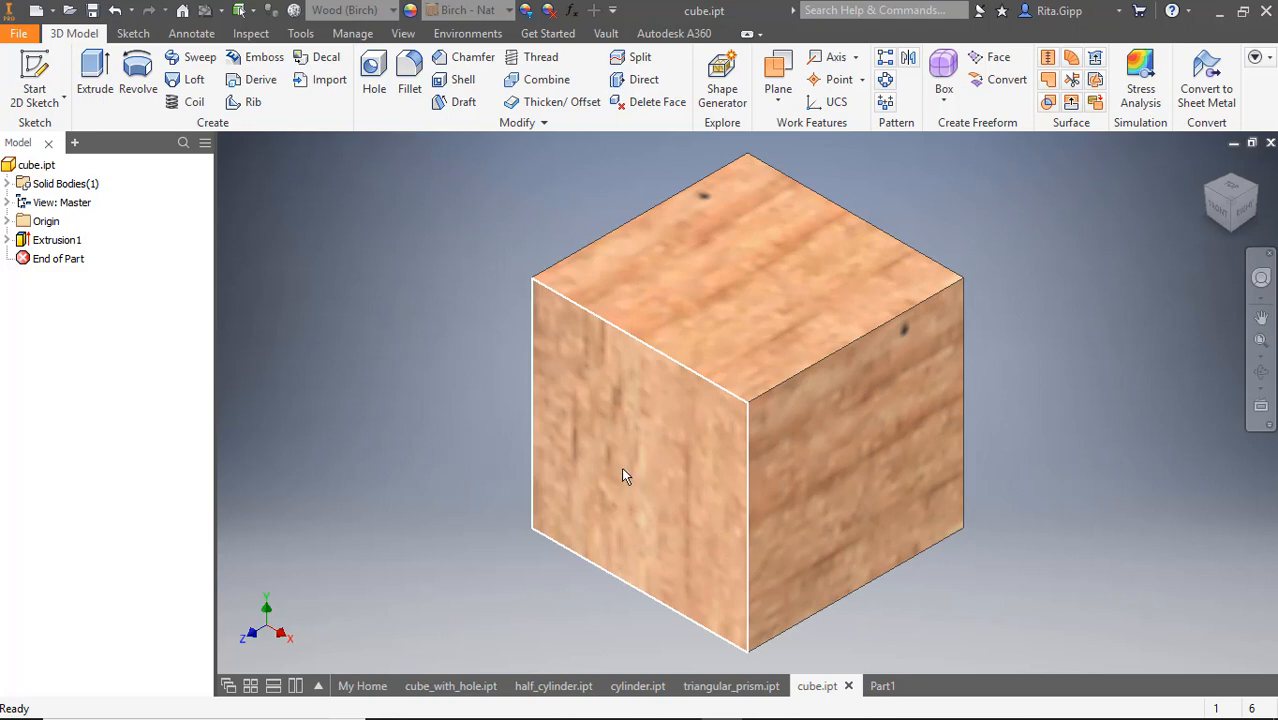
mouse_move(640, 473)
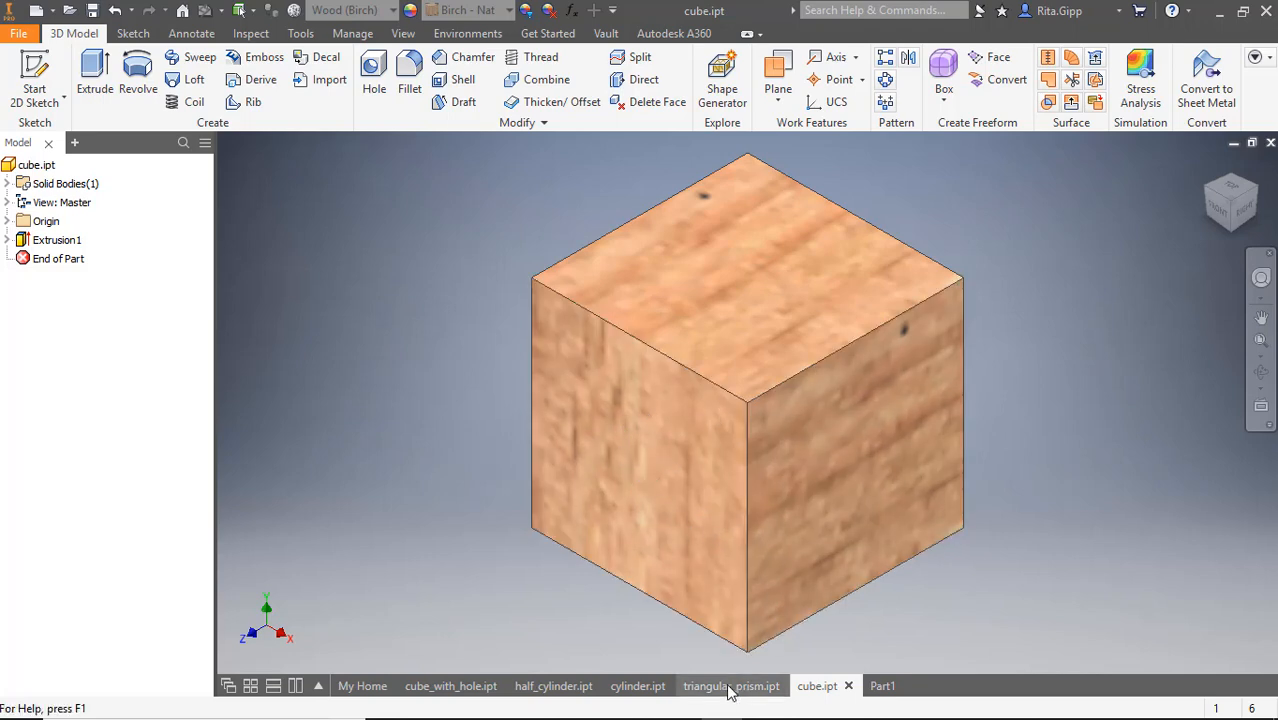
click(731, 685)
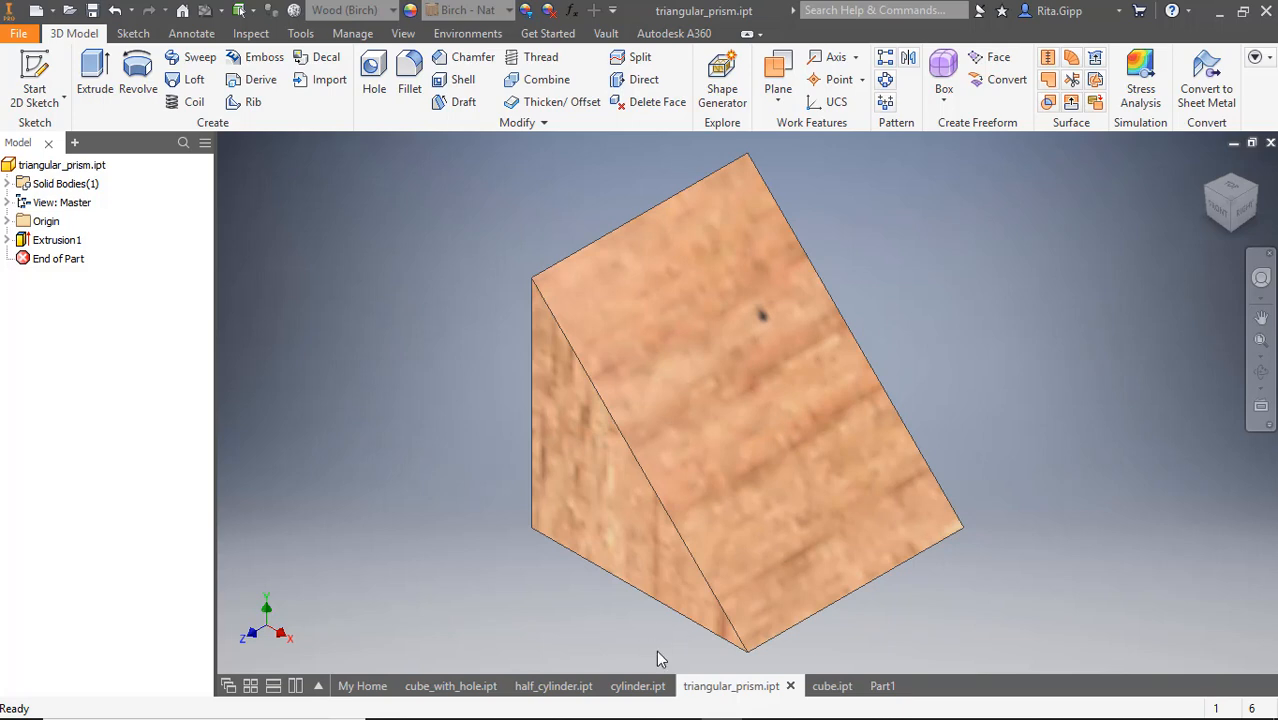
click(637, 686)
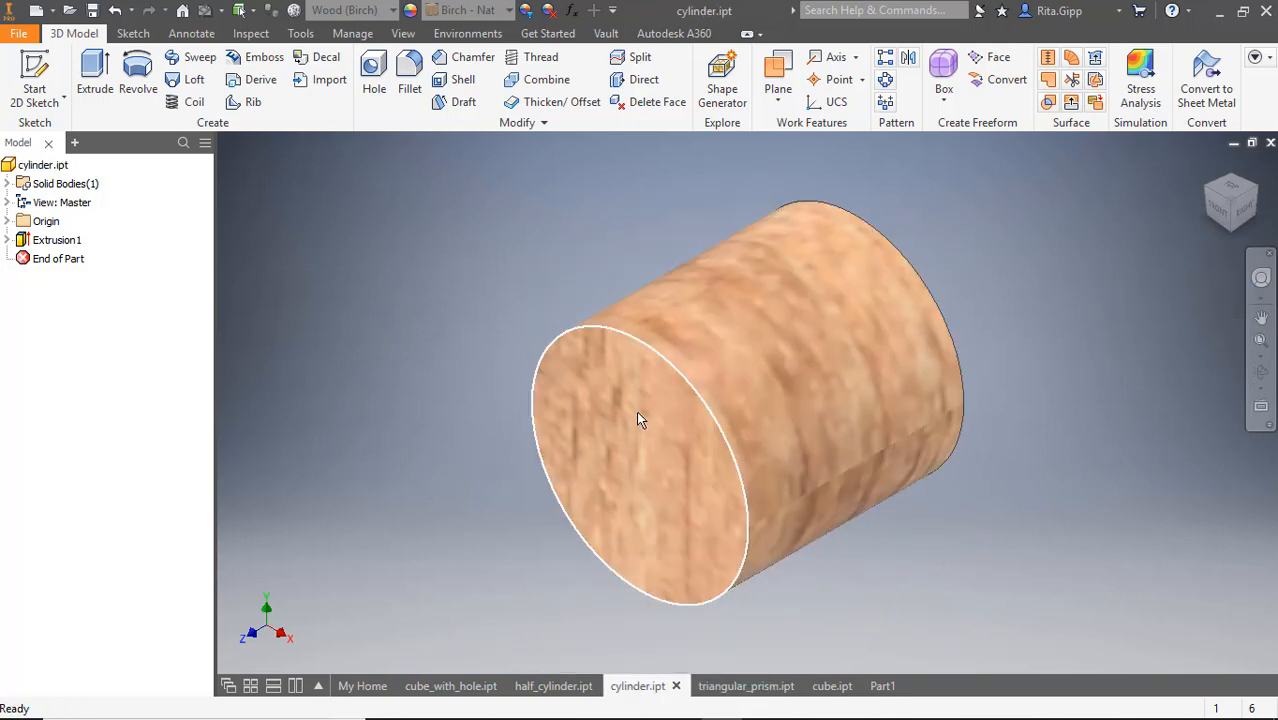
mouse_move(605, 418)
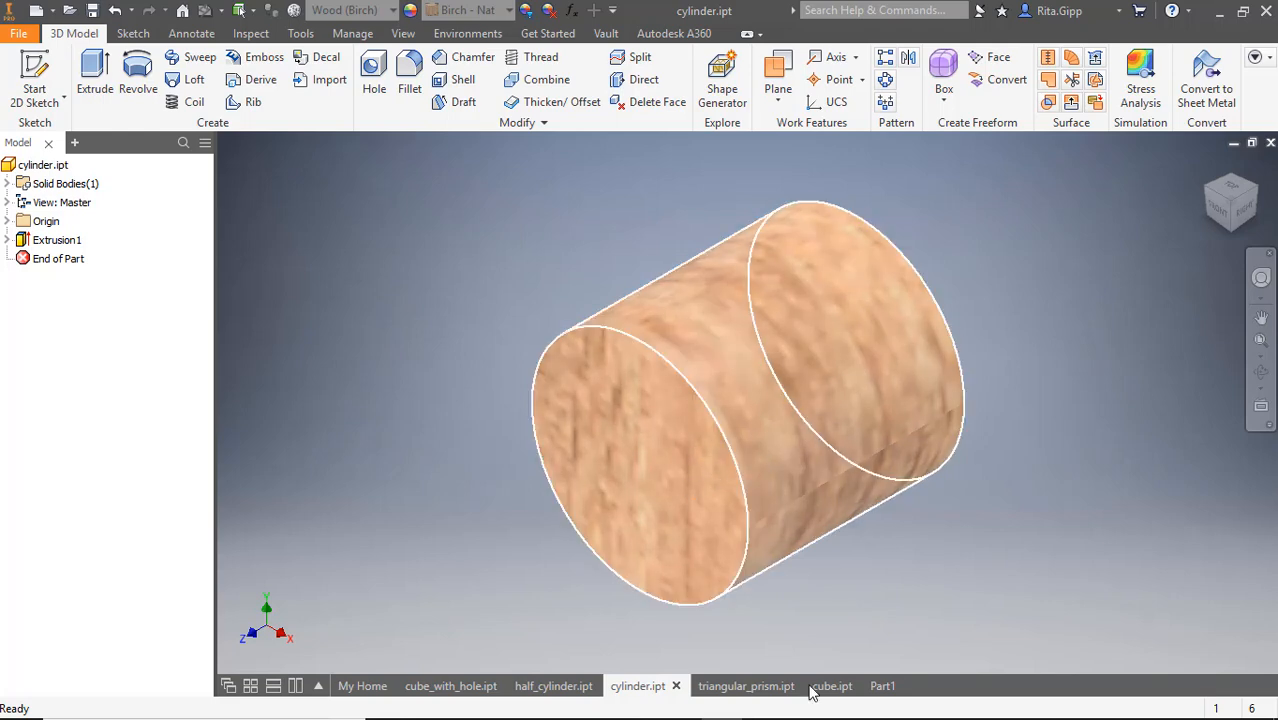
click(553, 685)
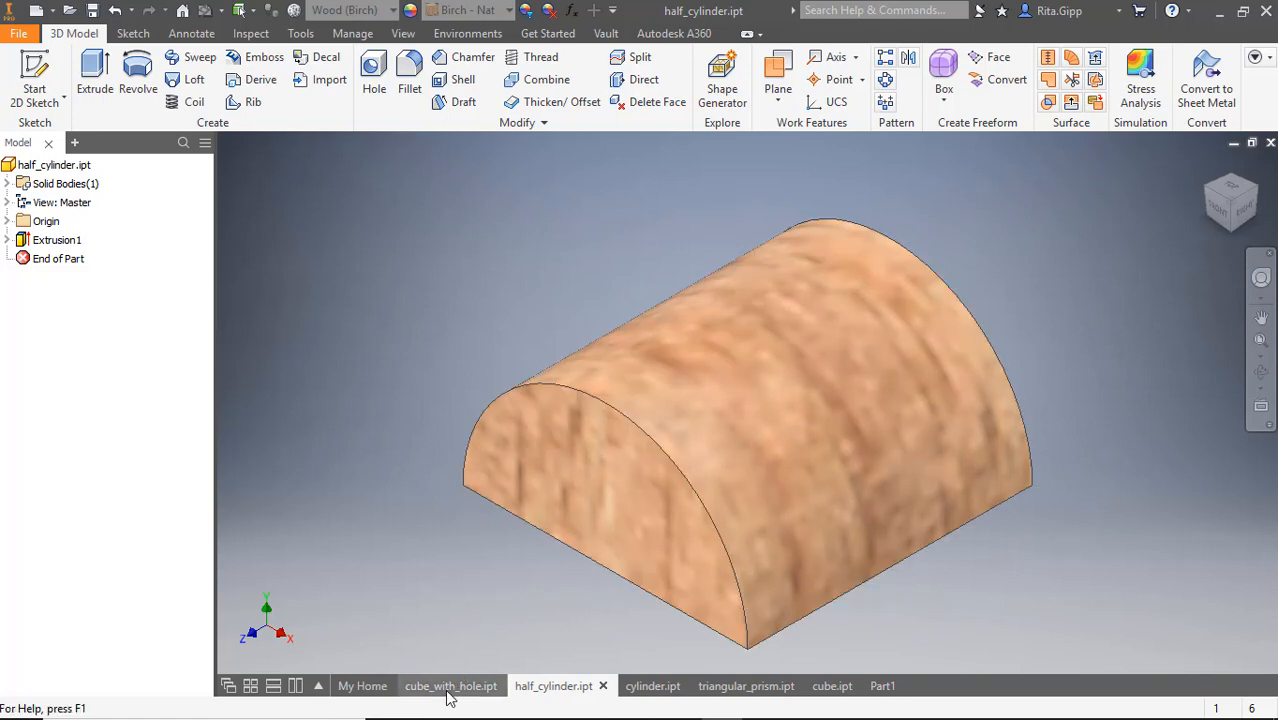
click(450, 685)
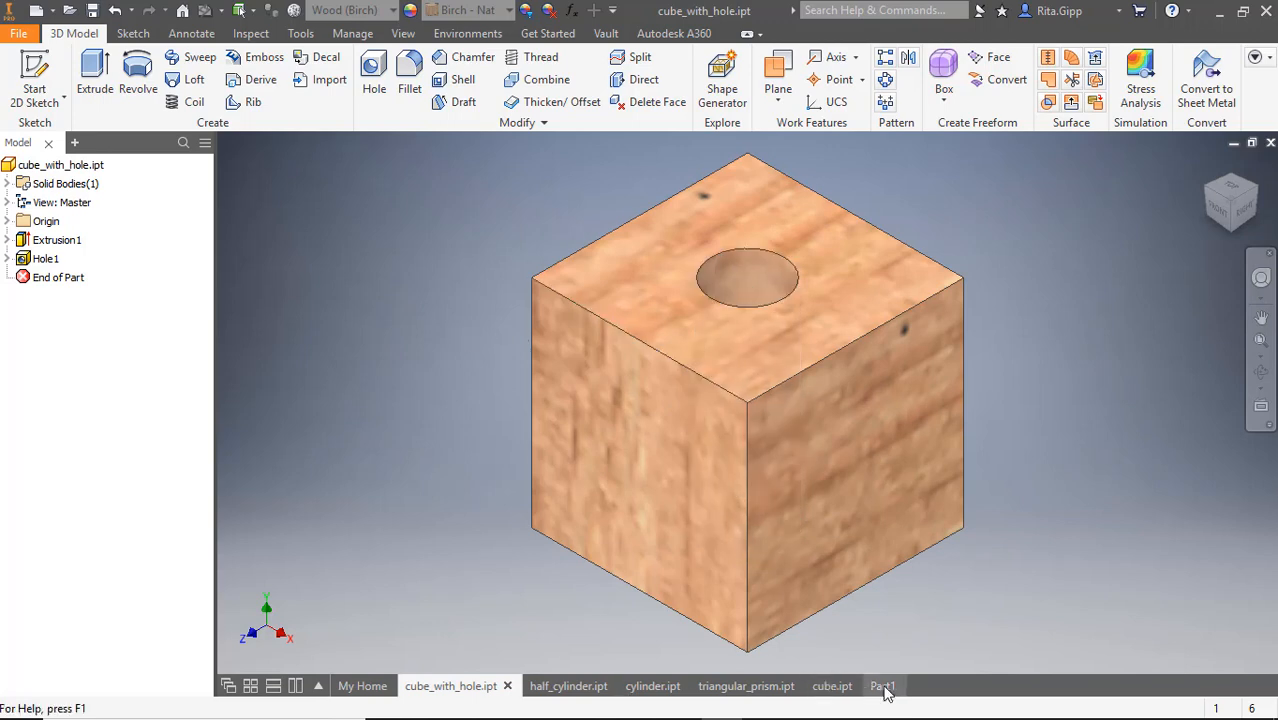
click(881, 686)
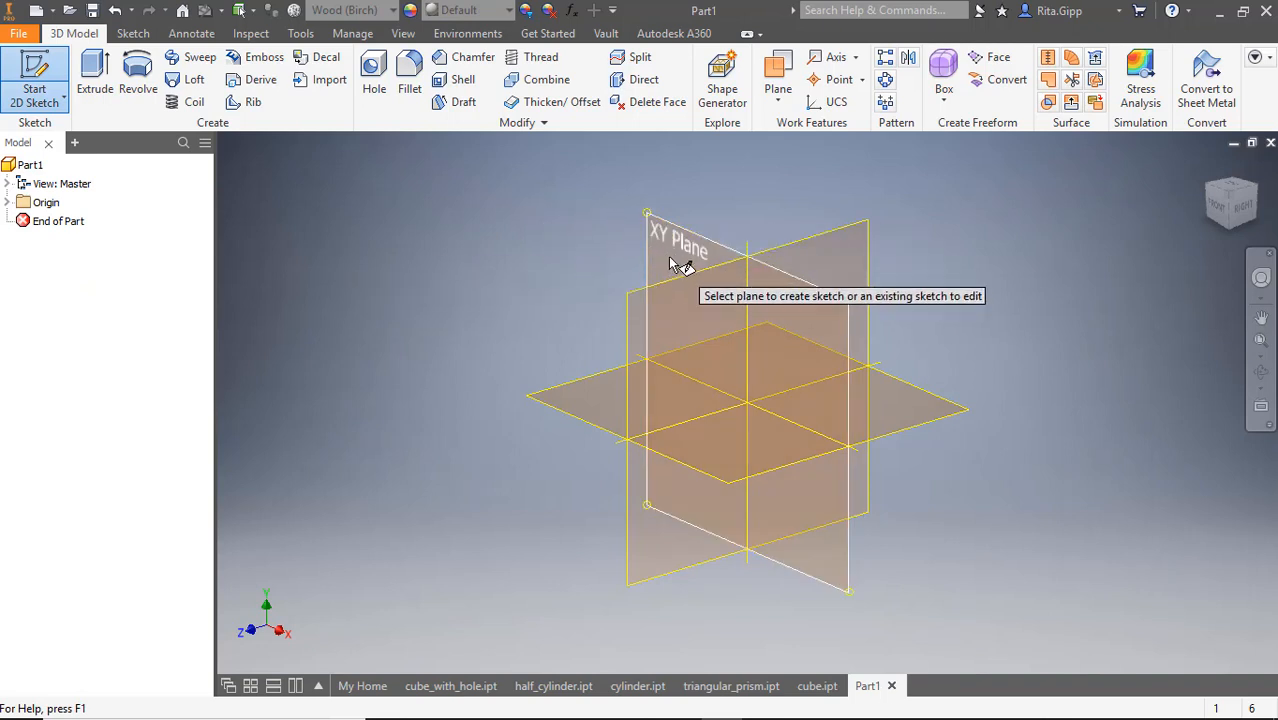
mouse_move(685, 270)
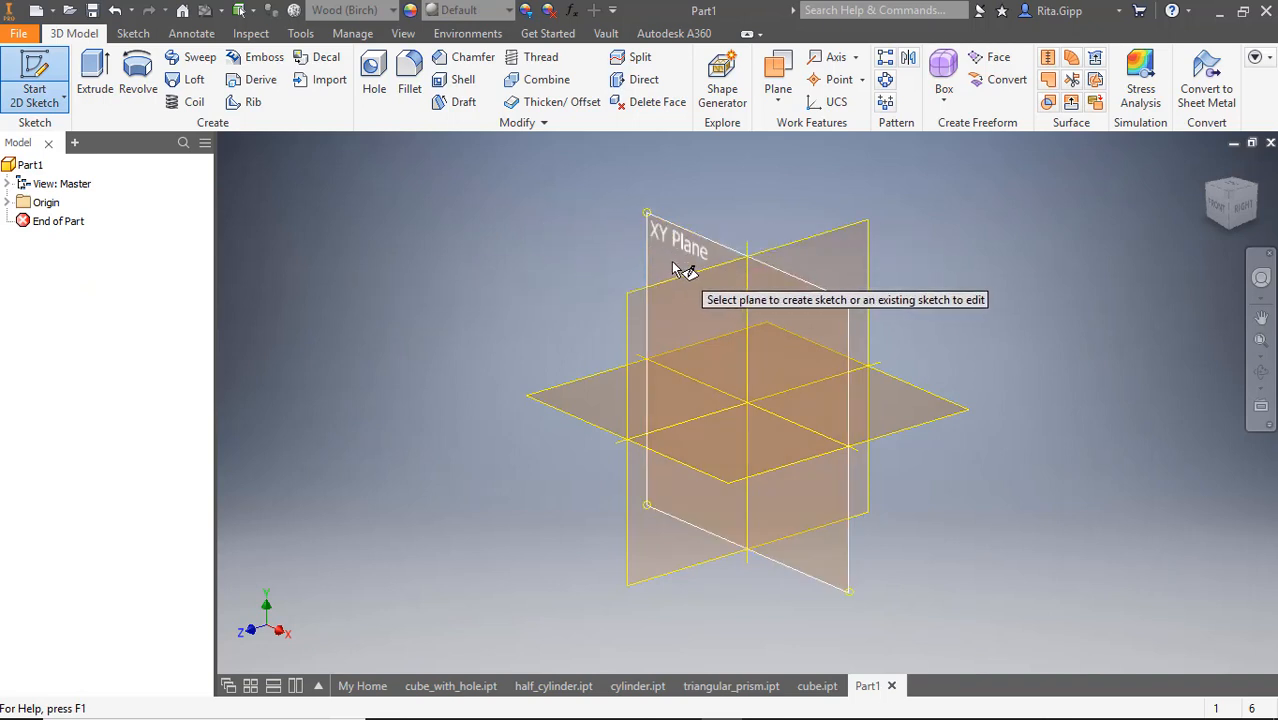
mouse_move(670, 450)
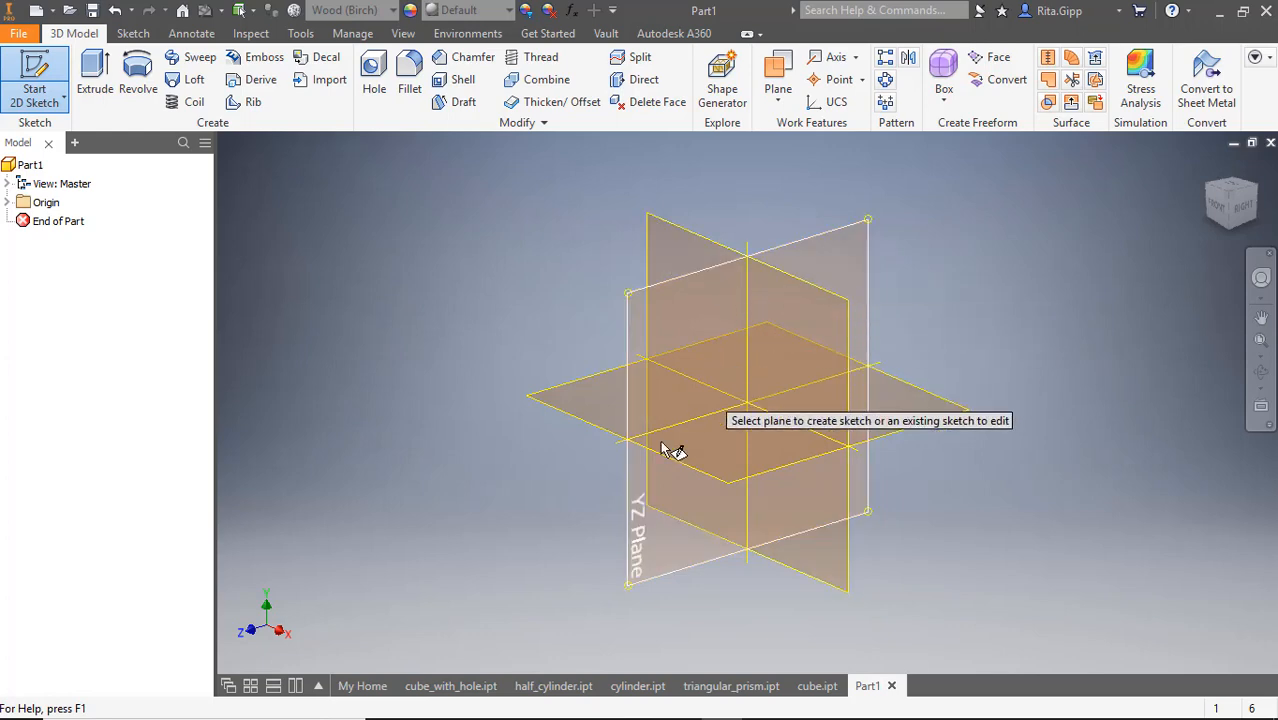
mouse_move(695, 270)
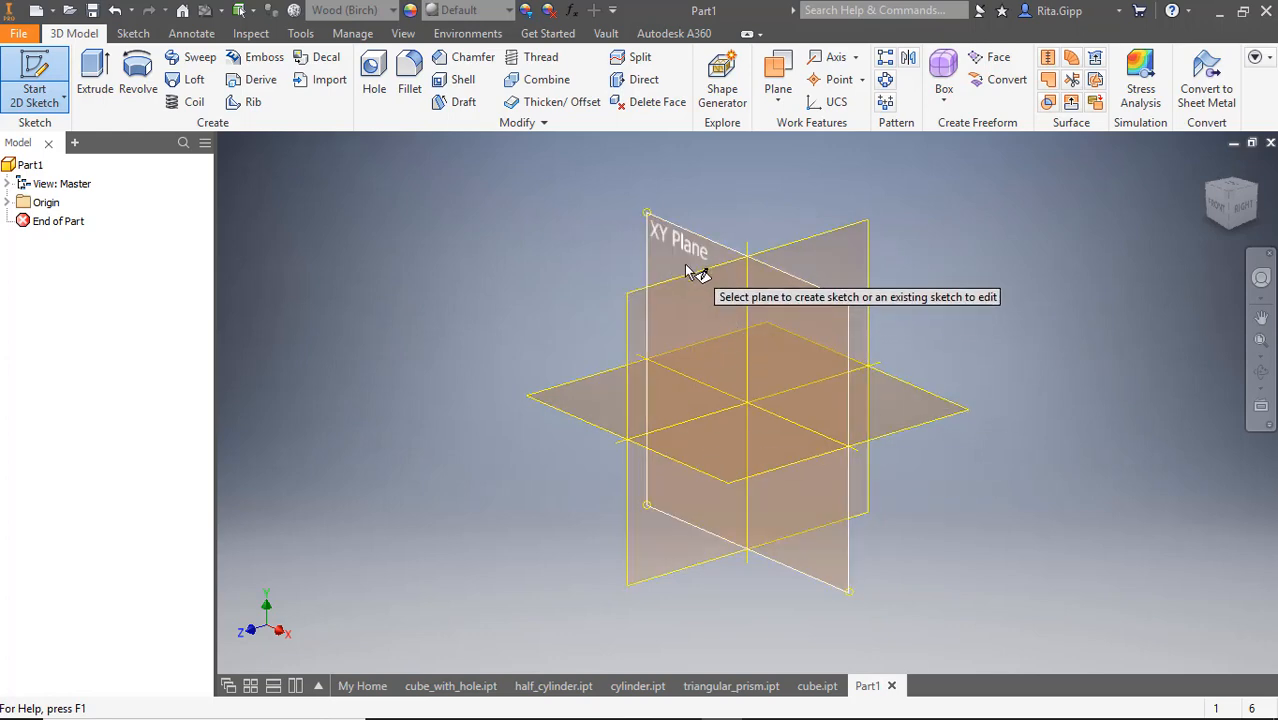
mouse_move(692, 267)
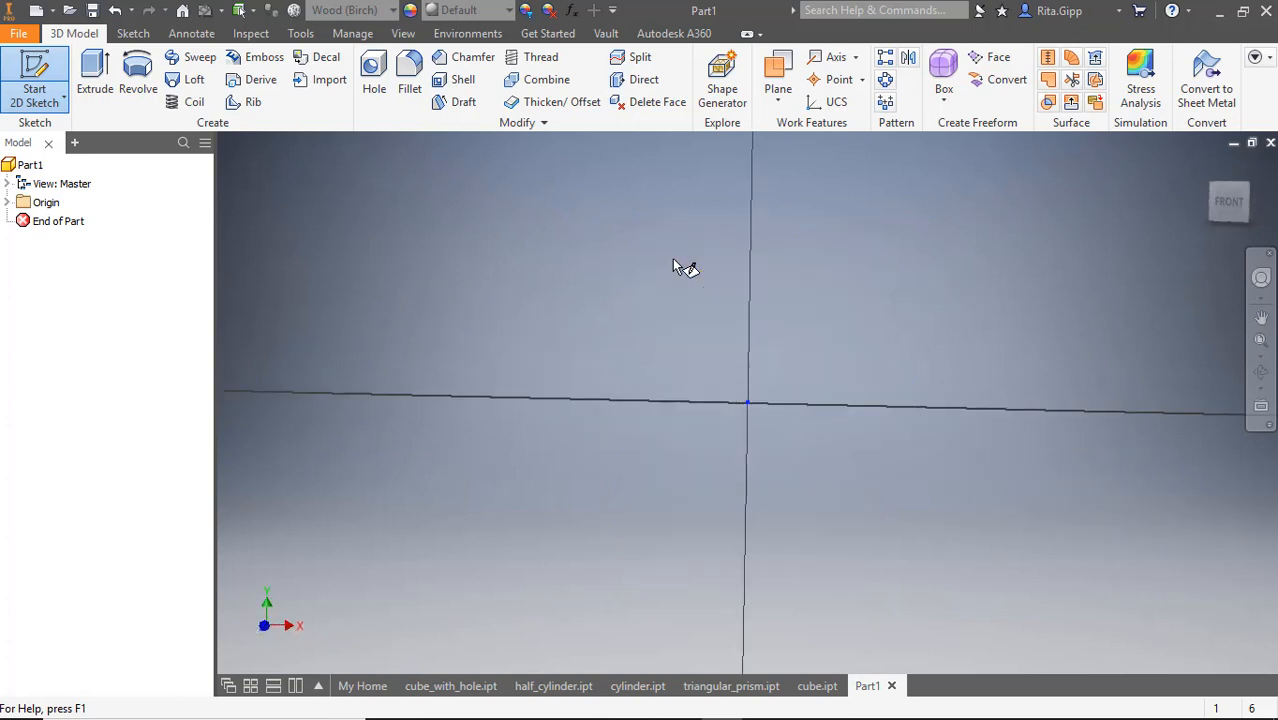
Start Sketch1 on the XY plane and choose the Rectangle tool.
click(34, 75)
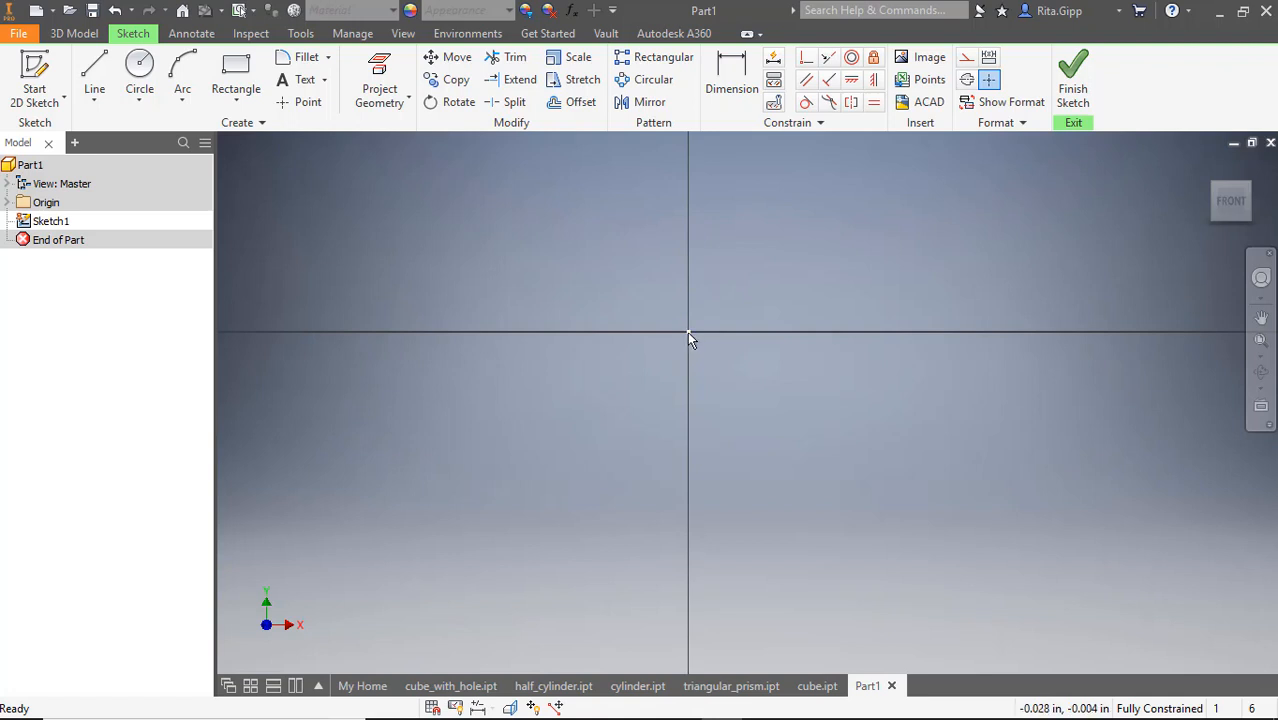
mouse_move(709, 349)
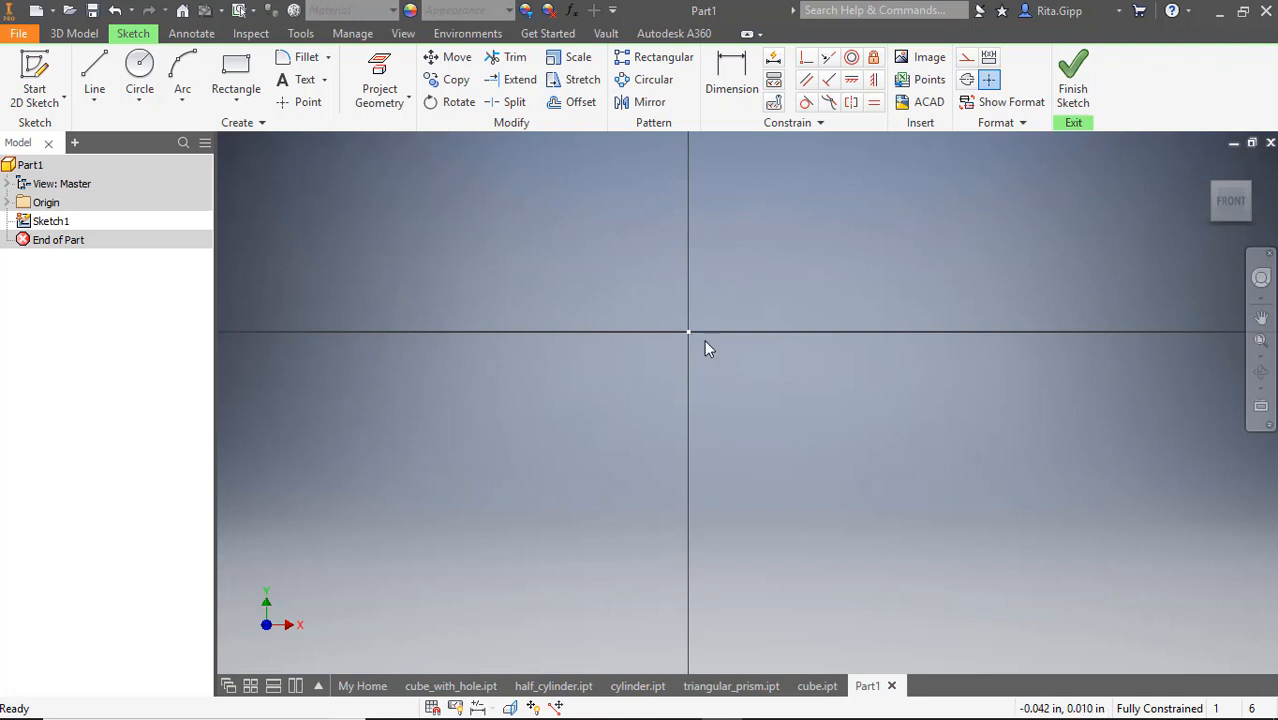
mouse_move(660, 320)
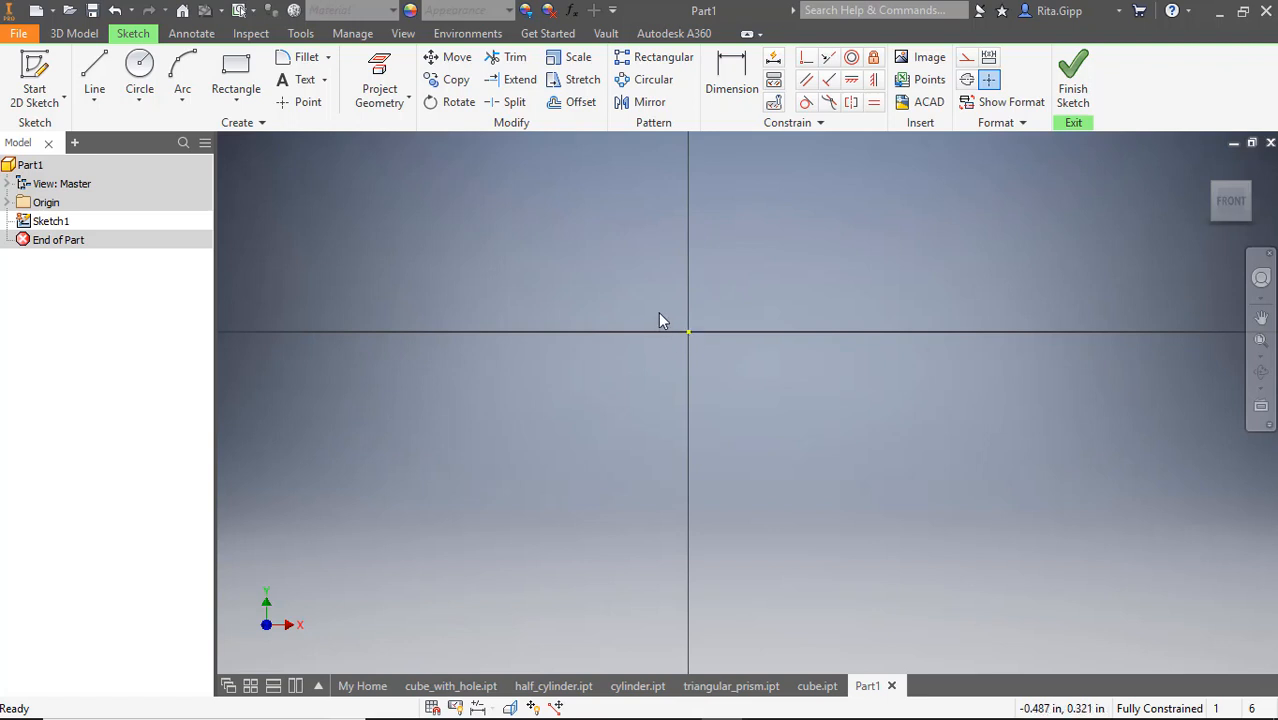
mouse_move(688, 340)
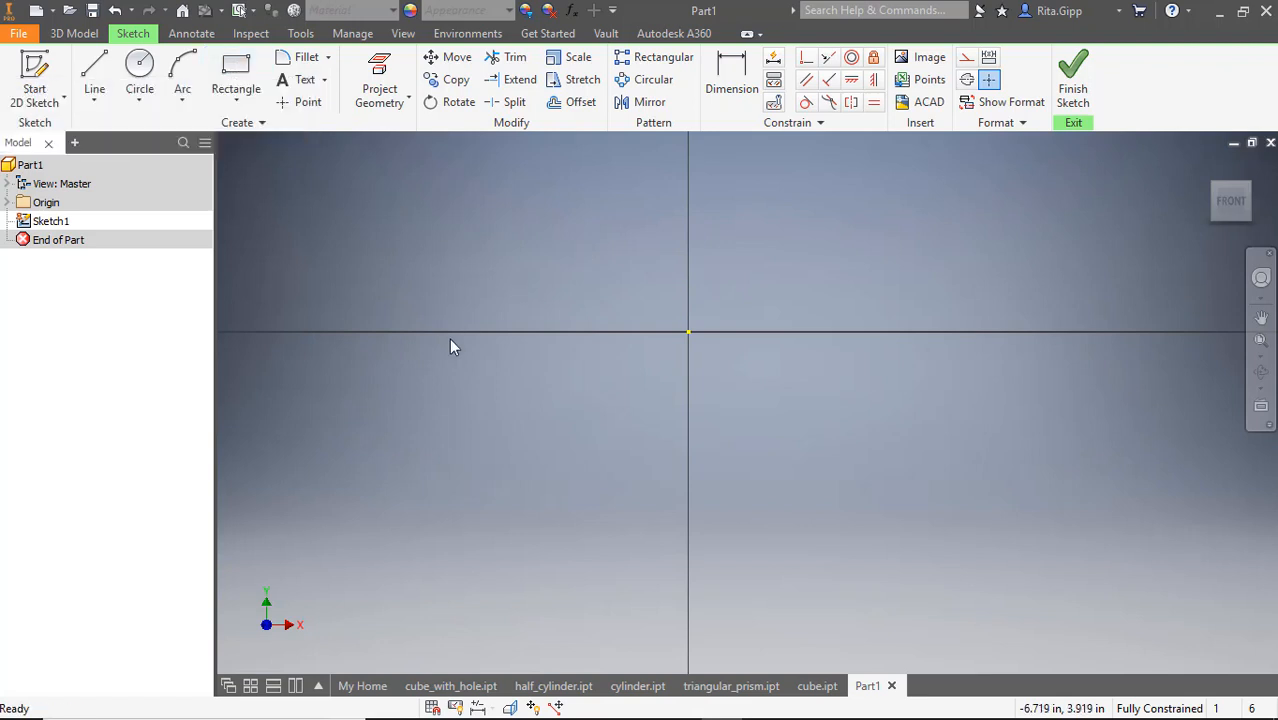
click(235, 70)
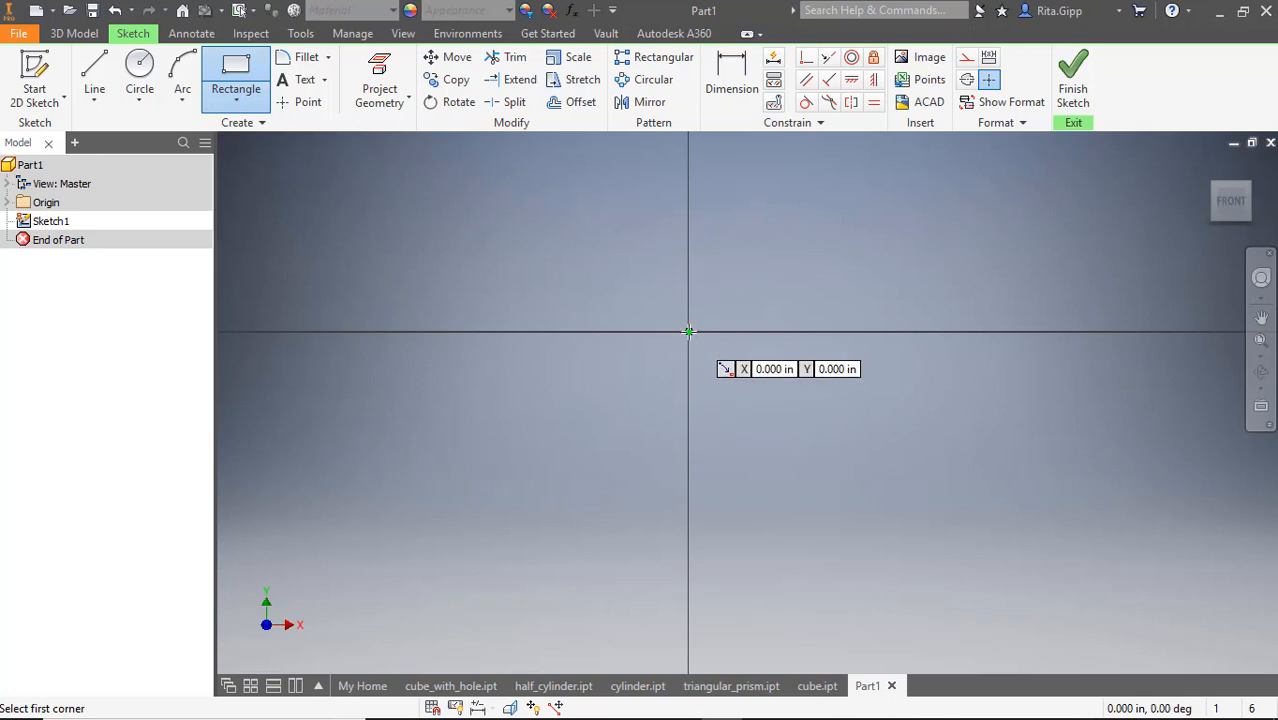
Draw a 1.5 in by 1.5 in rectangle with its first corner at the origin.
click(688, 331)
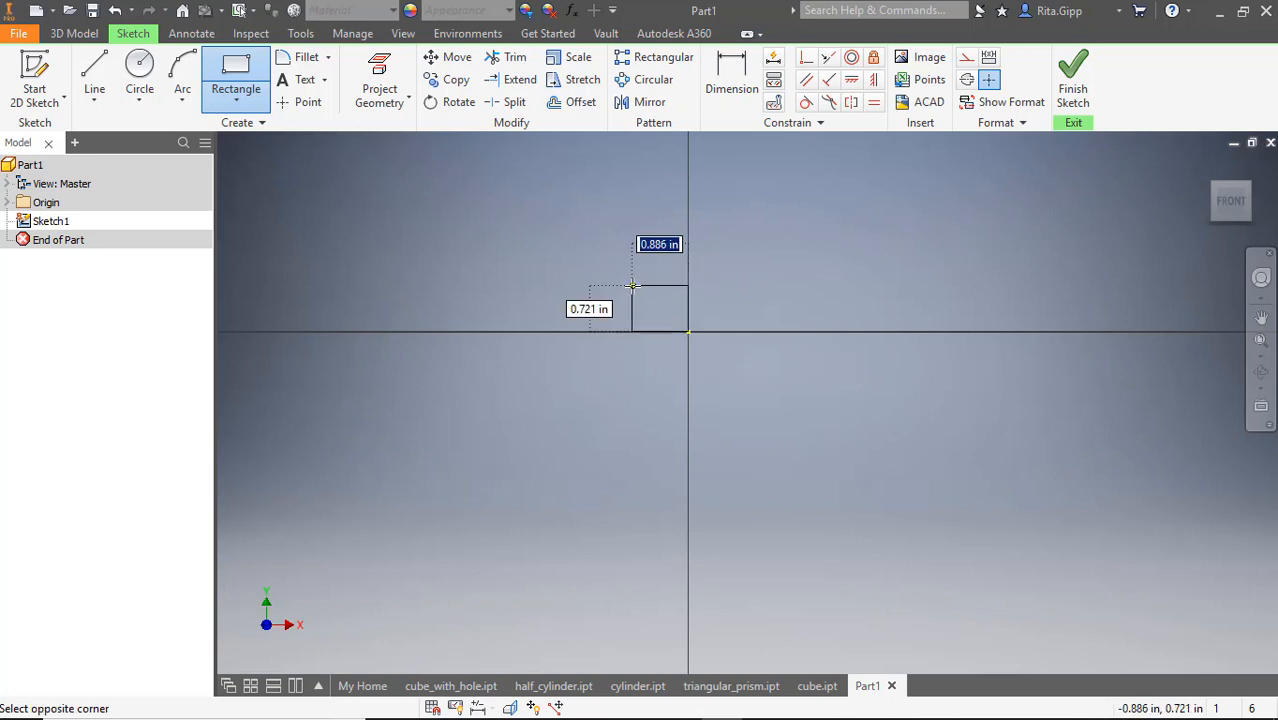
drag(688, 335, 535, 208)
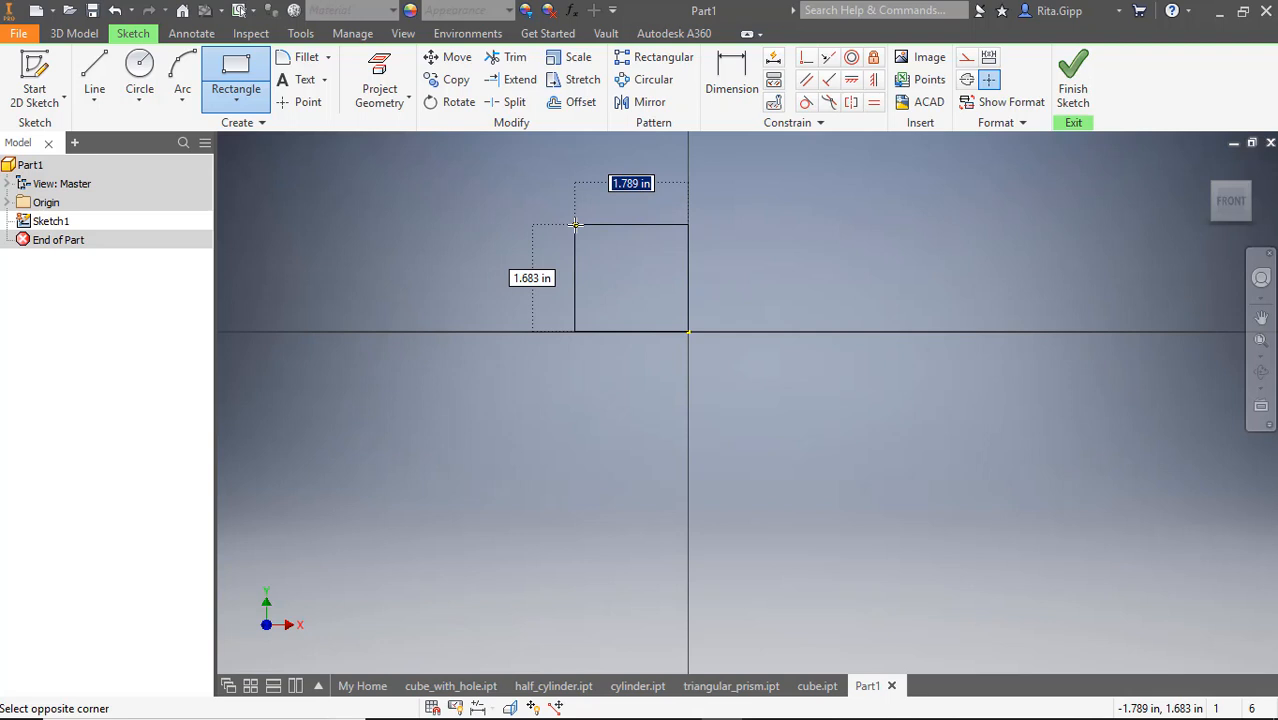
text(1)
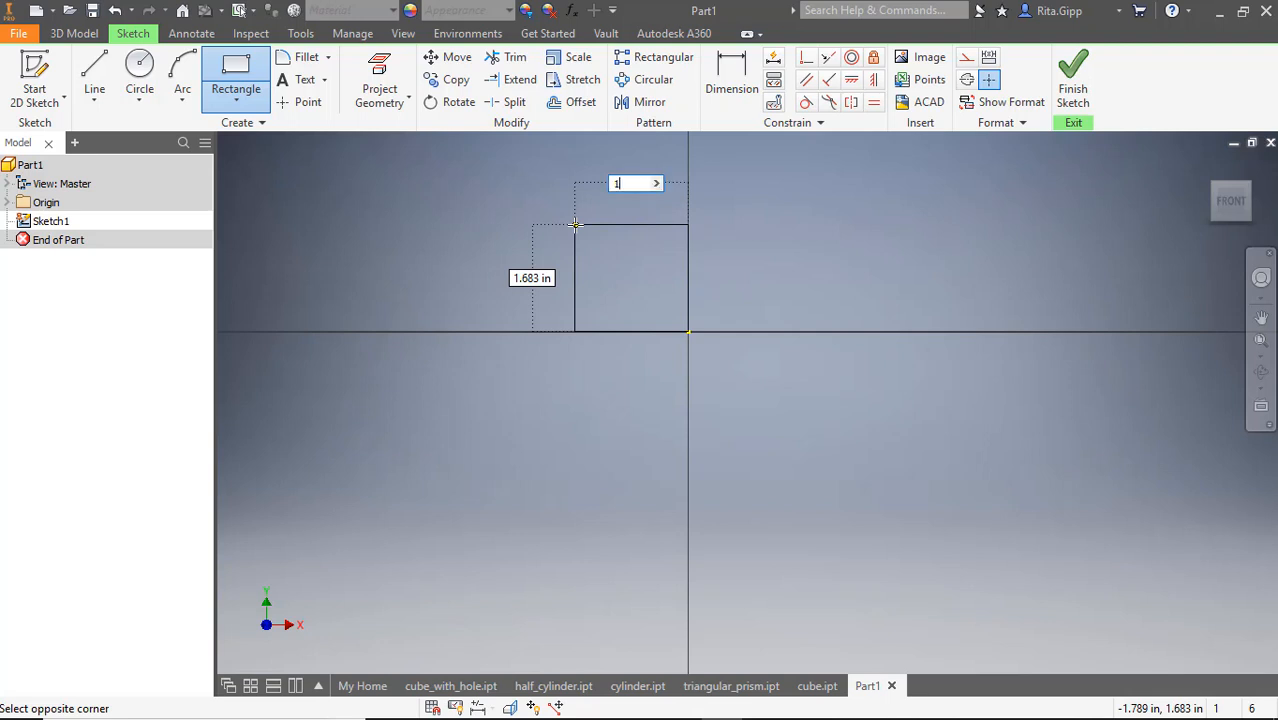
text(.500 in)
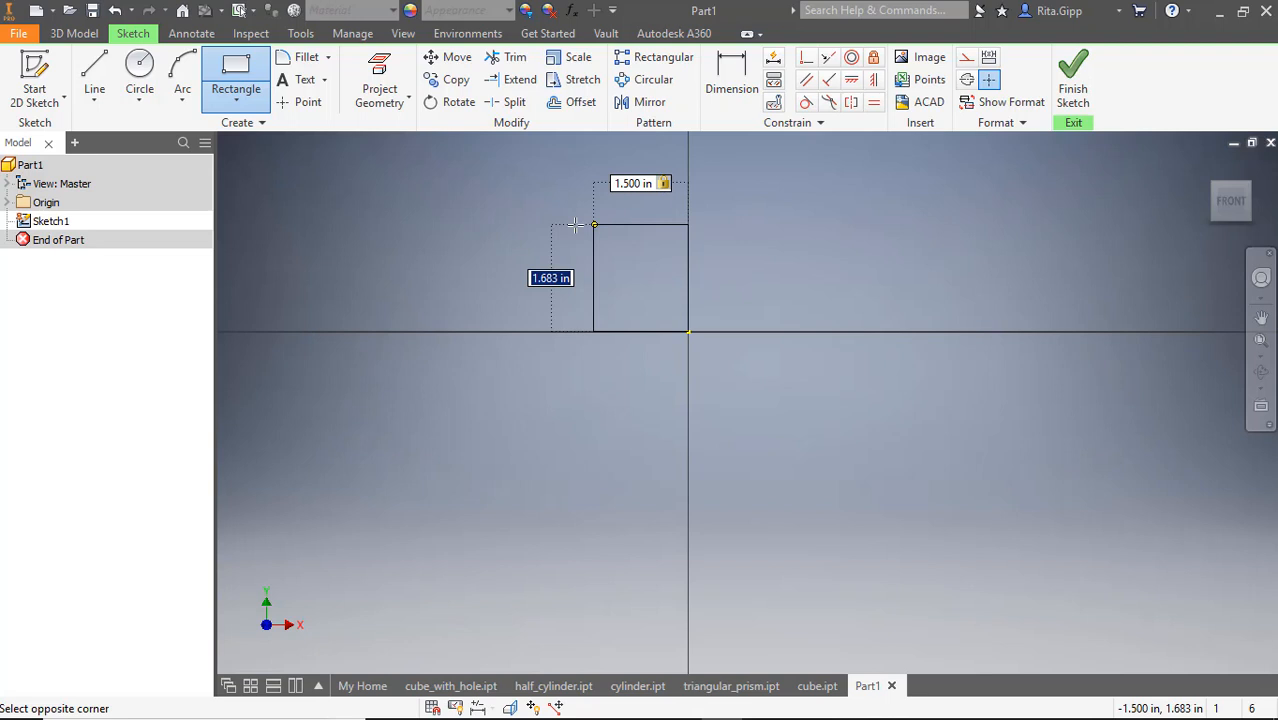
text(1.5)
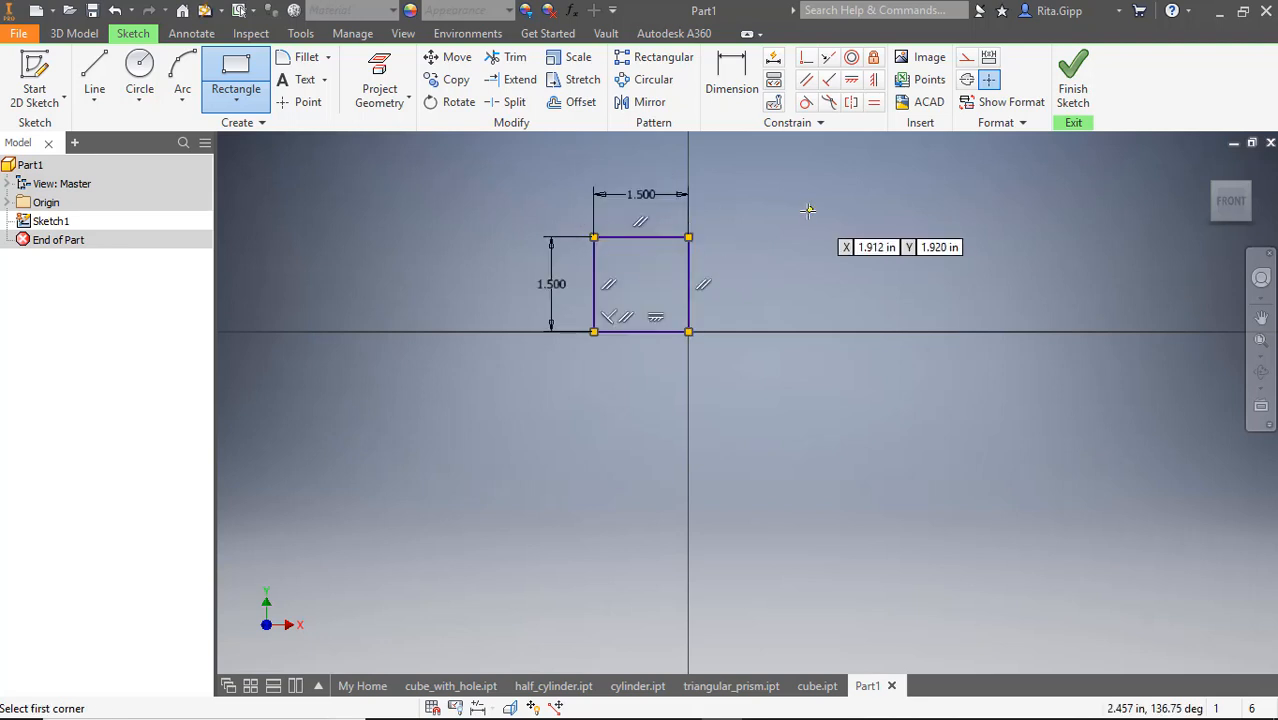
mouse_move(820, 207)
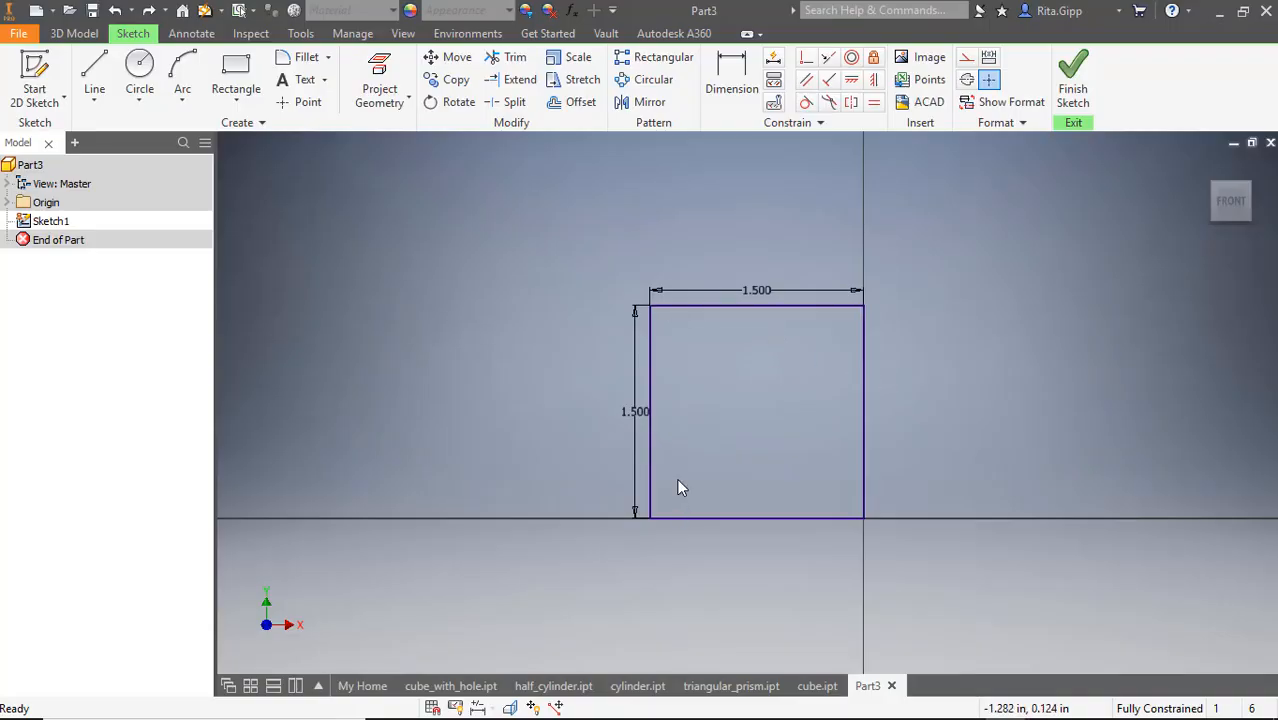
mouse_move(782, 377)
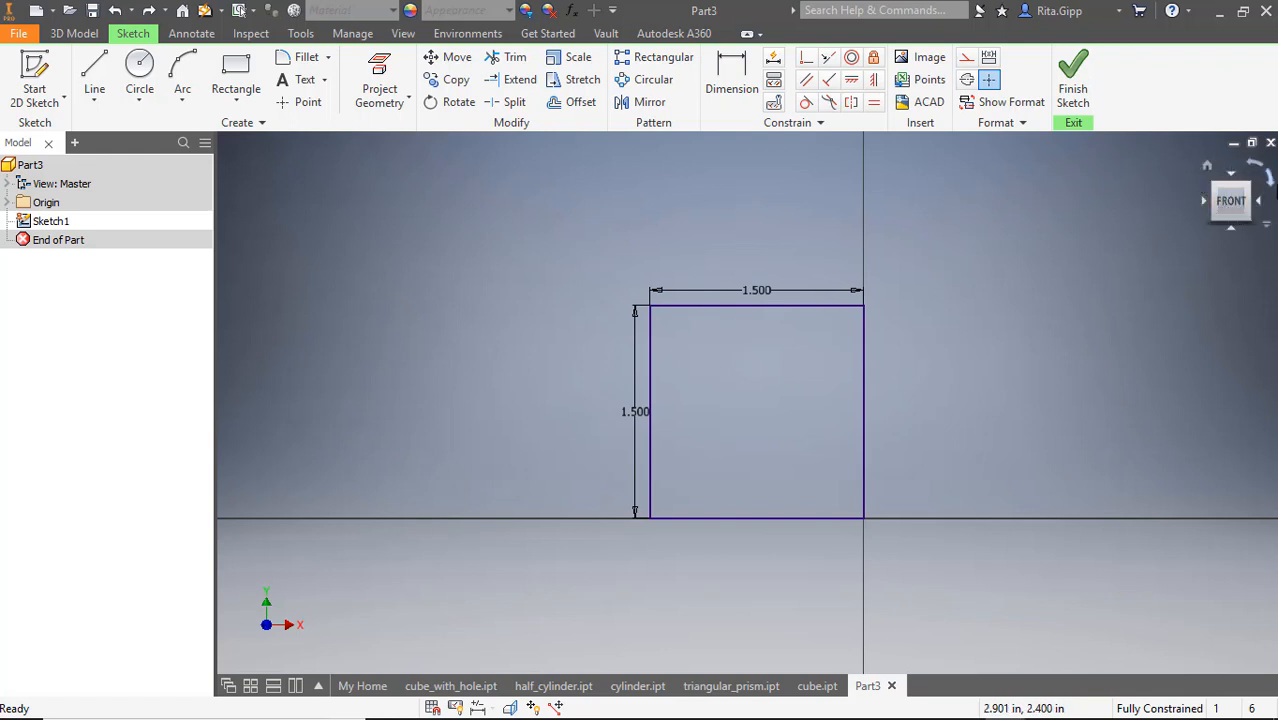
mouse_move(990, 283)
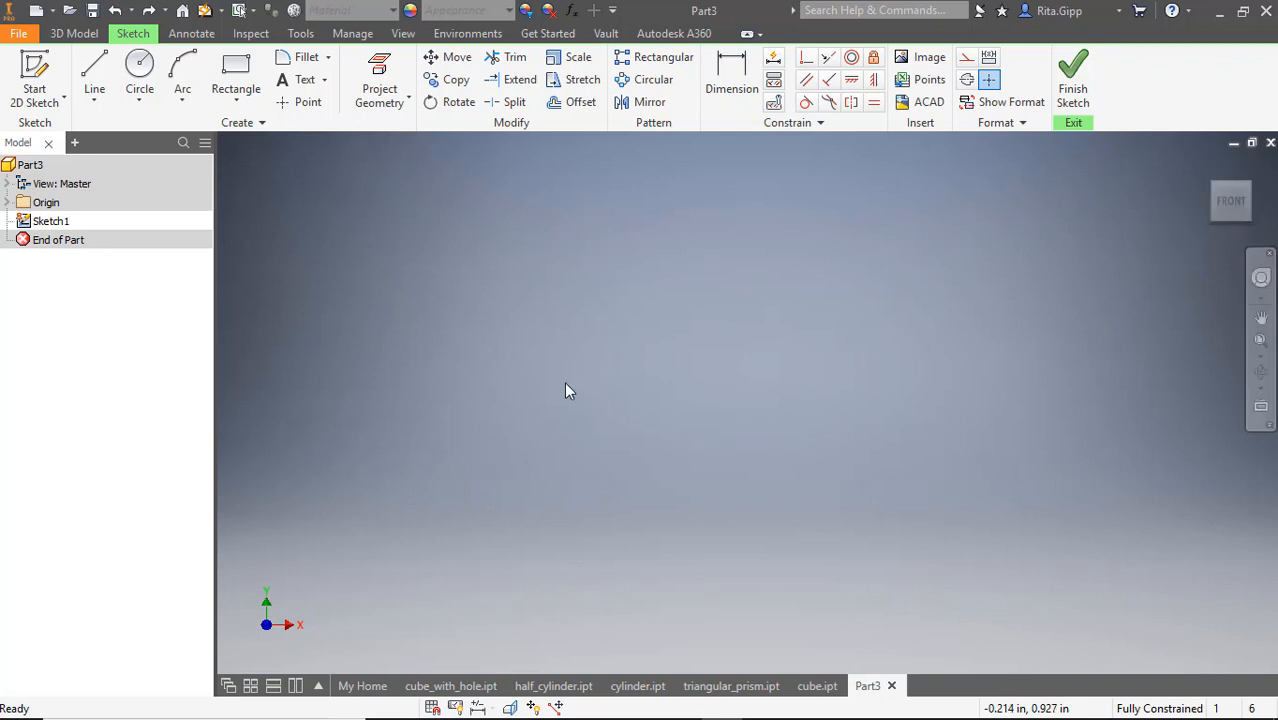
mouse_move(703, 407)
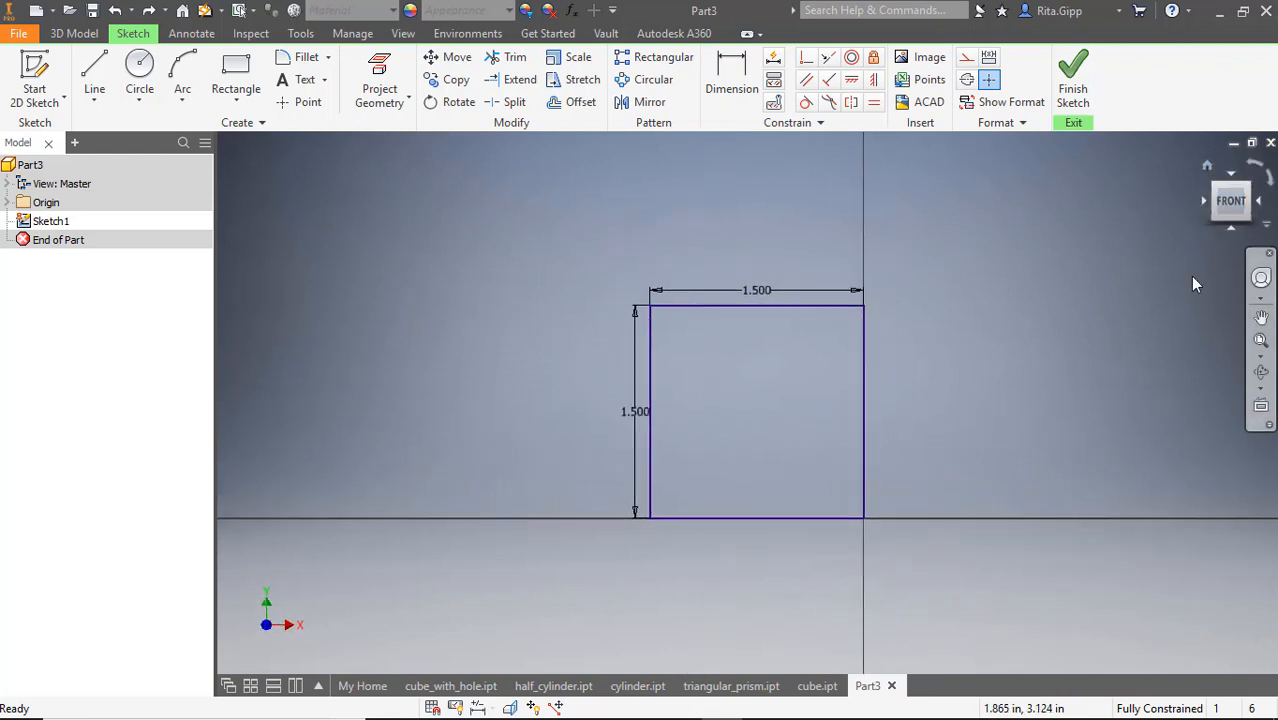
mouse_move(1000, 415)
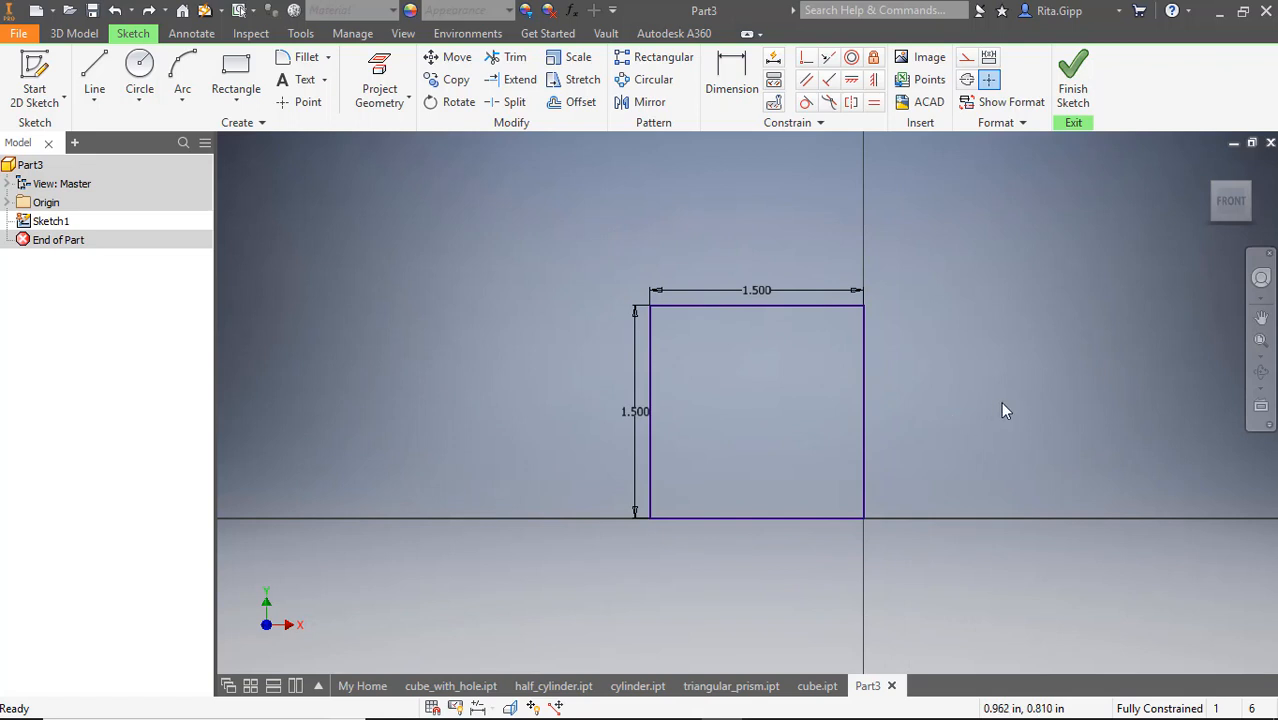
mouse_move(752, 371)
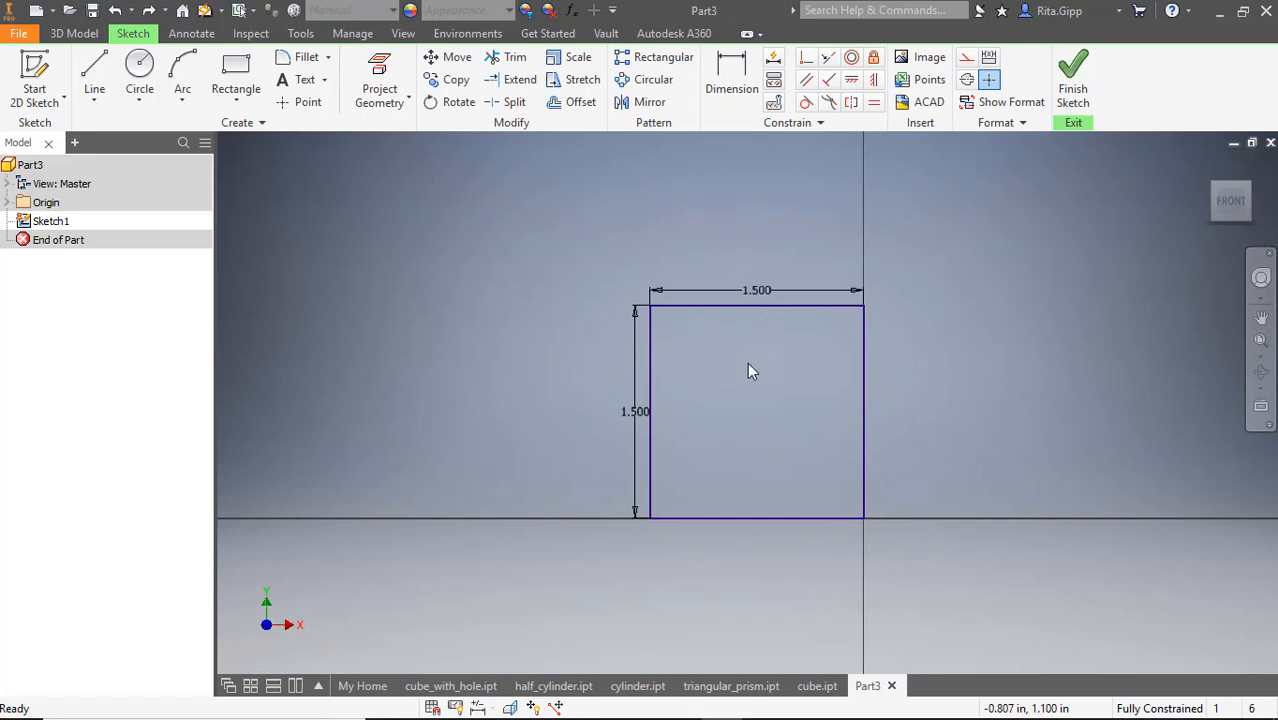
Extrude the square profile a distance of 1.5 in, previewing a cube.
click(139, 70)
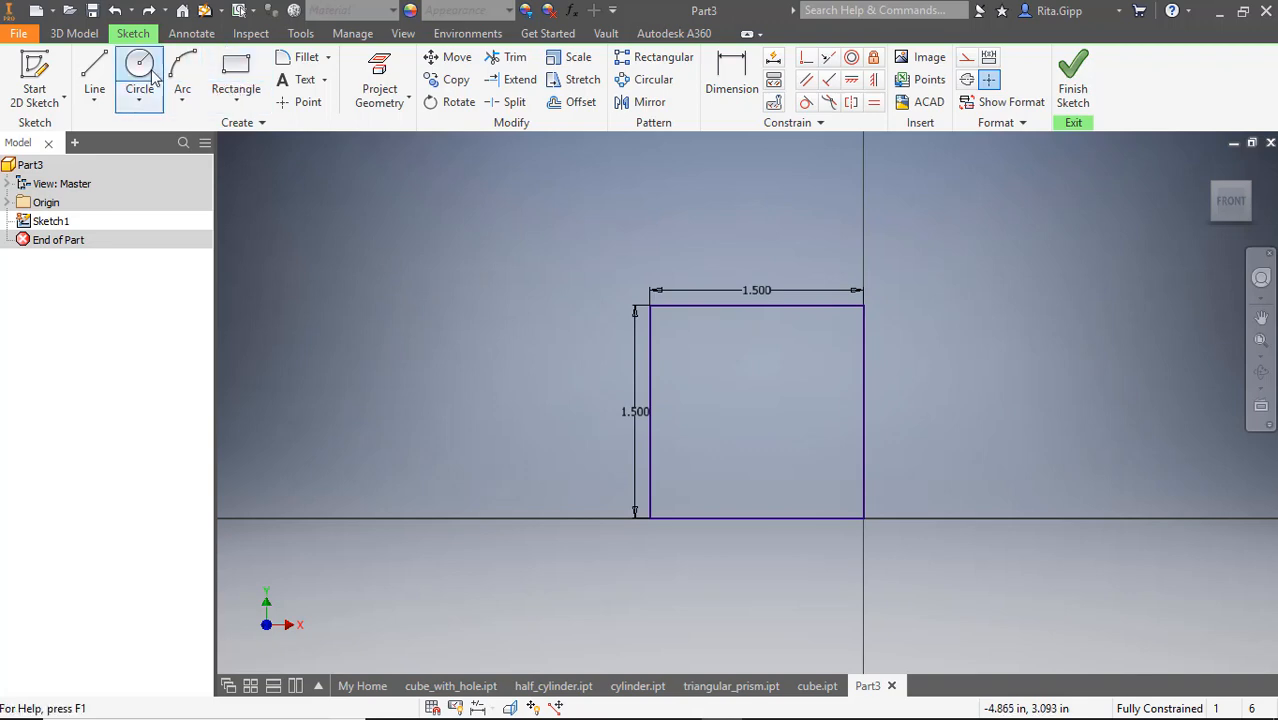
click(73, 33)
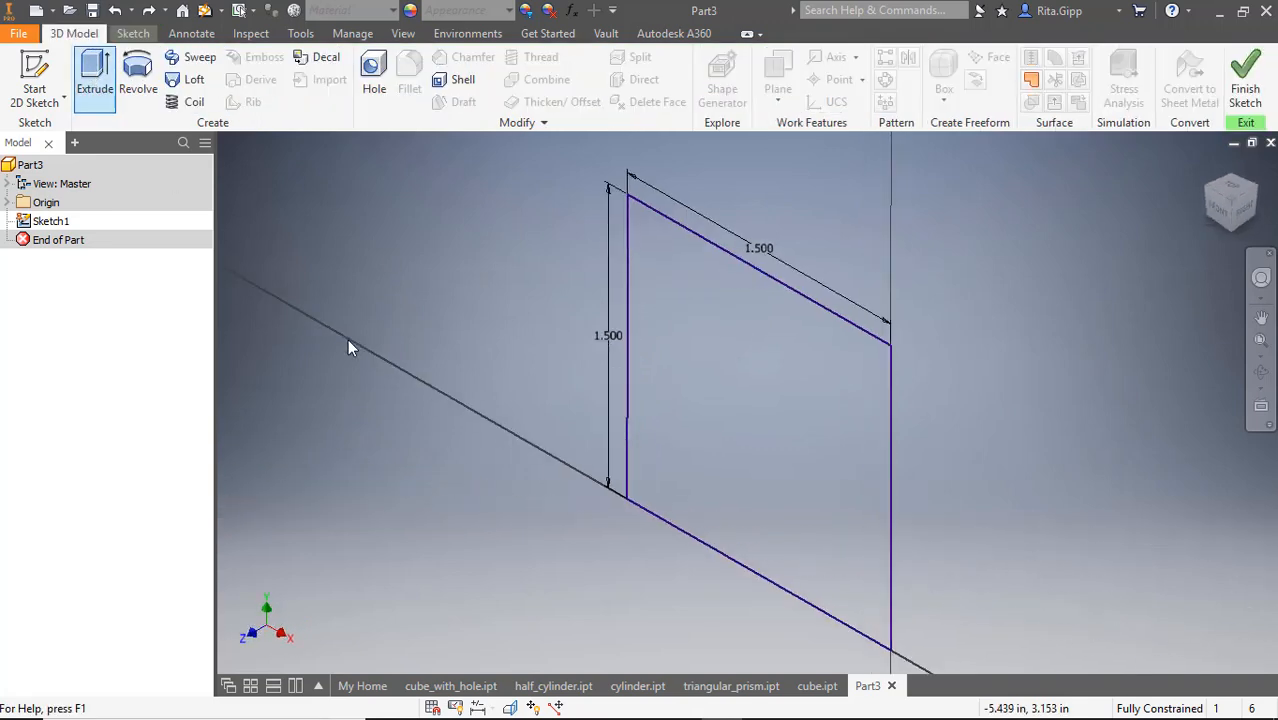
click(94, 75)
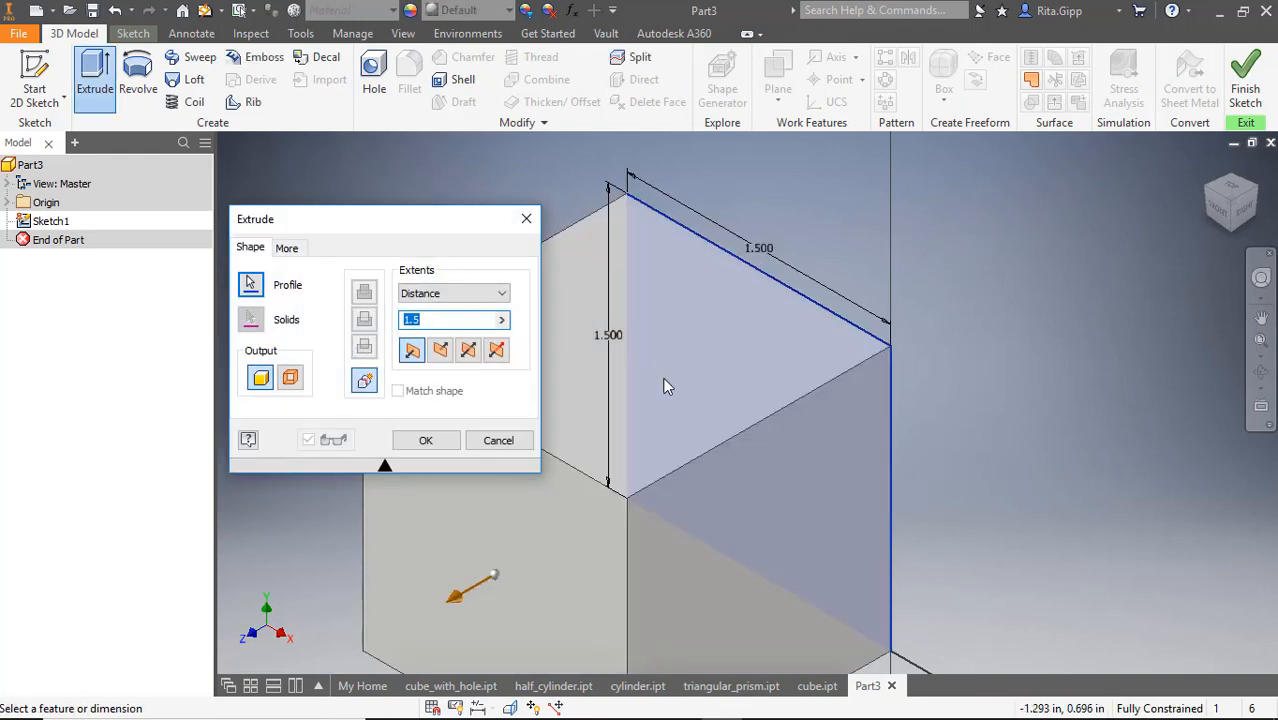
mouse_move(555, 630)
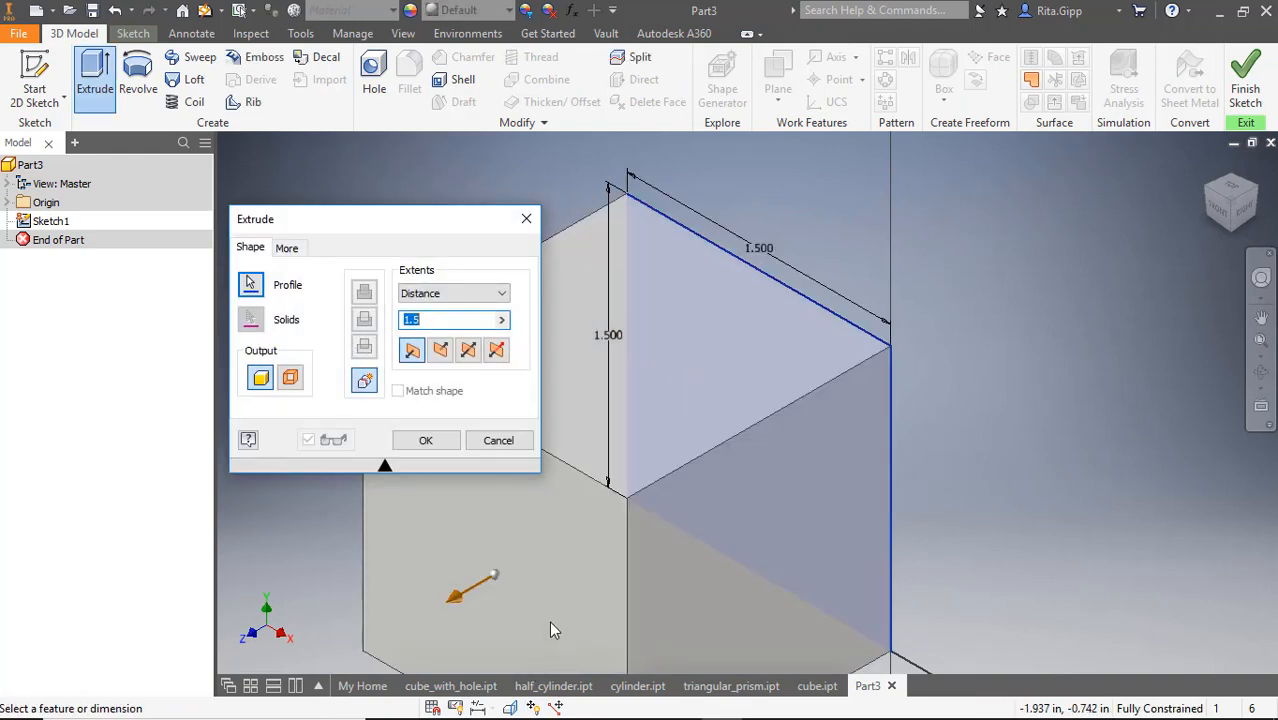
click(251, 284)
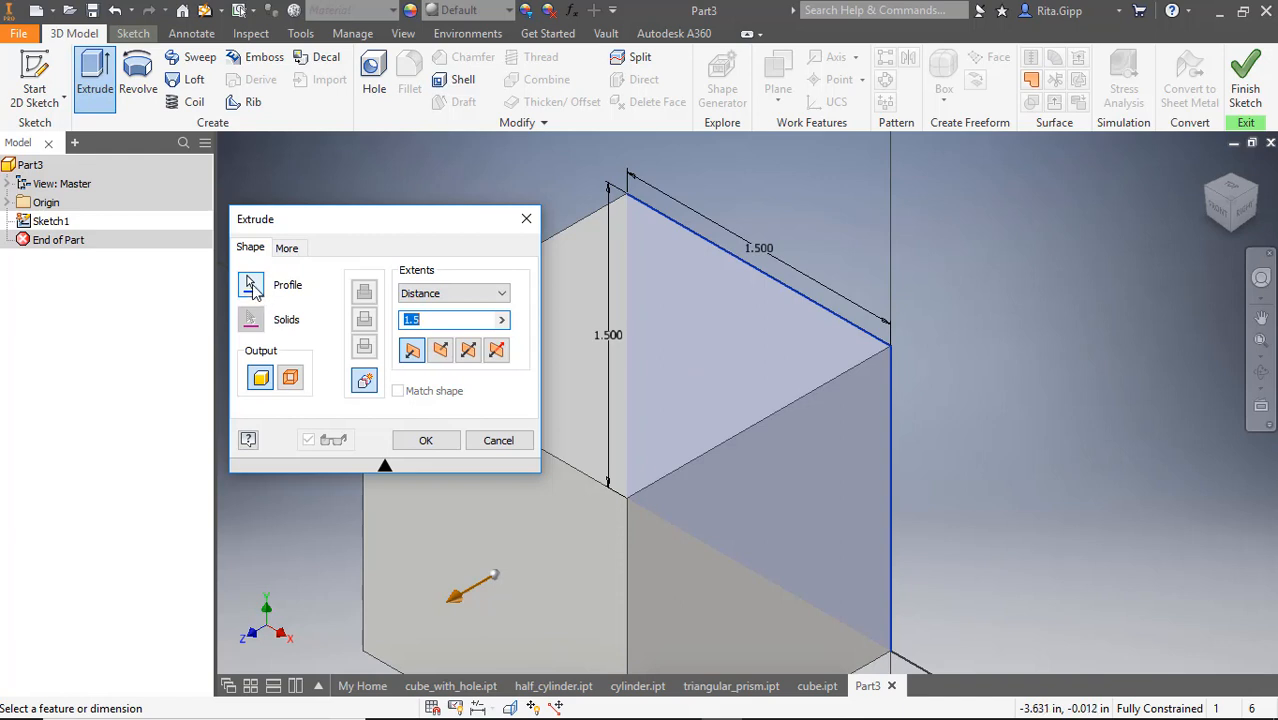
click(251, 285)
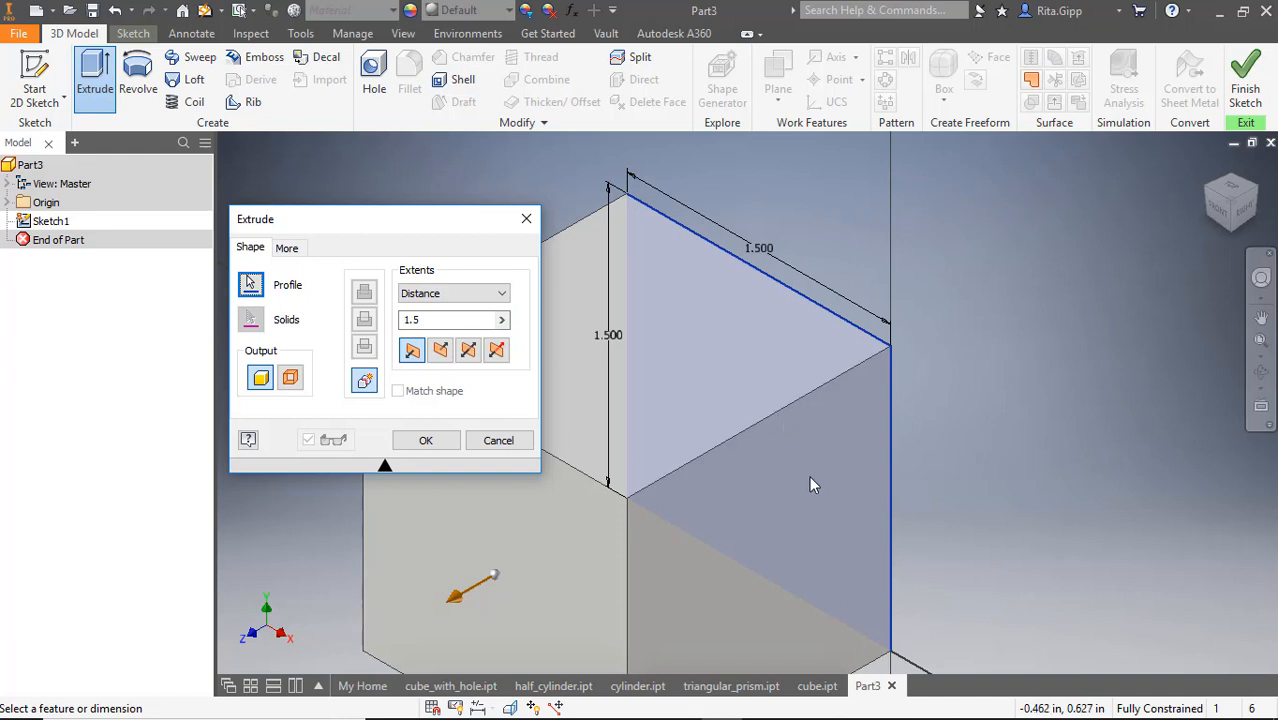
mouse_move(755, 510)
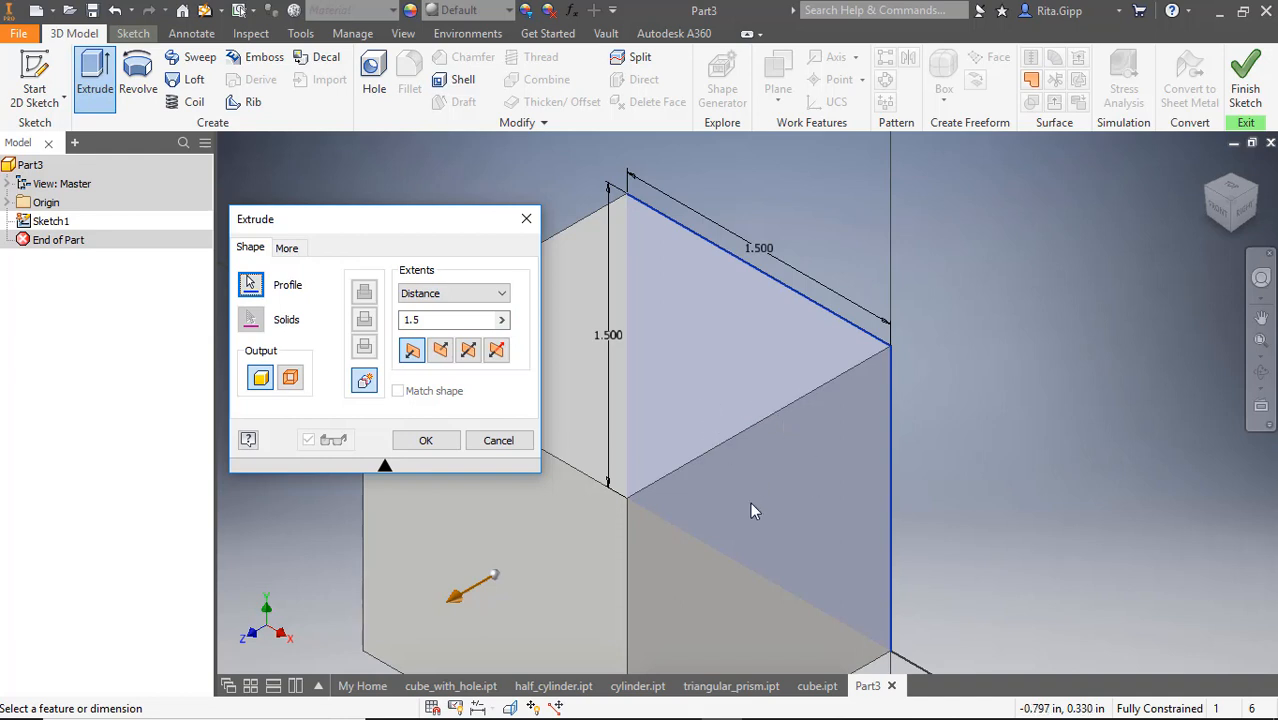
mouse_move(435, 580)
text(1)
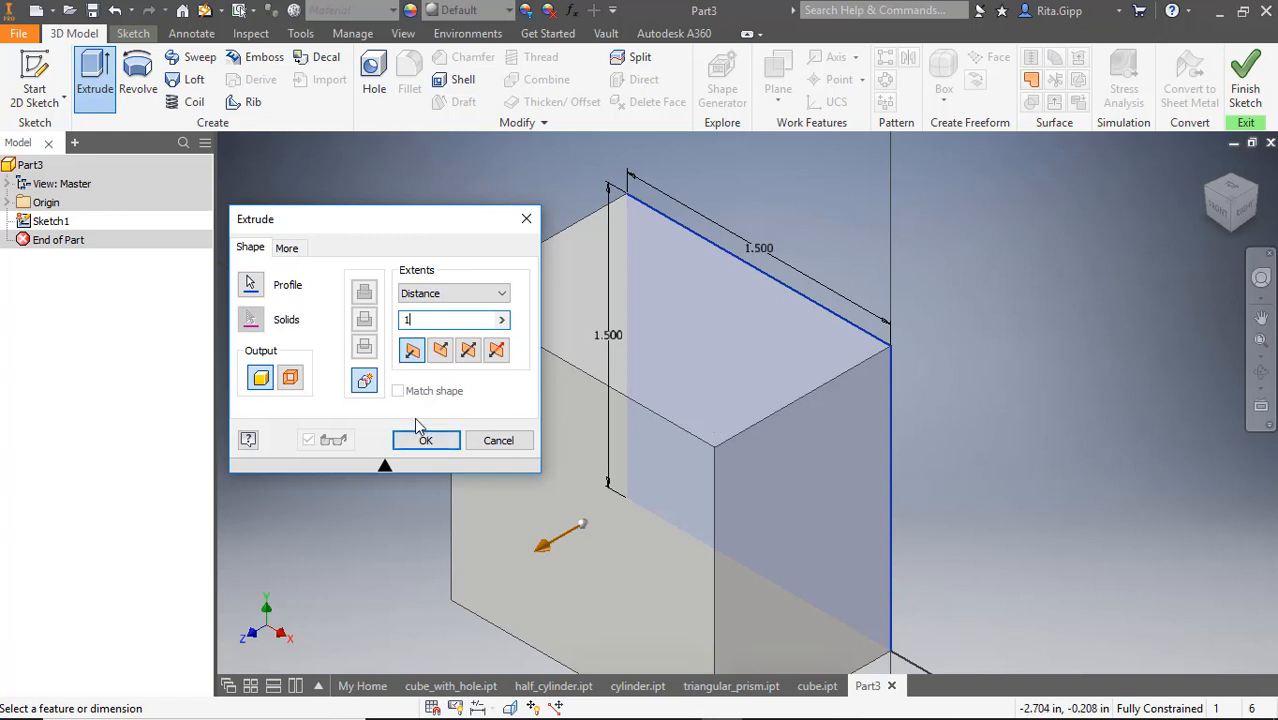
text(.5)
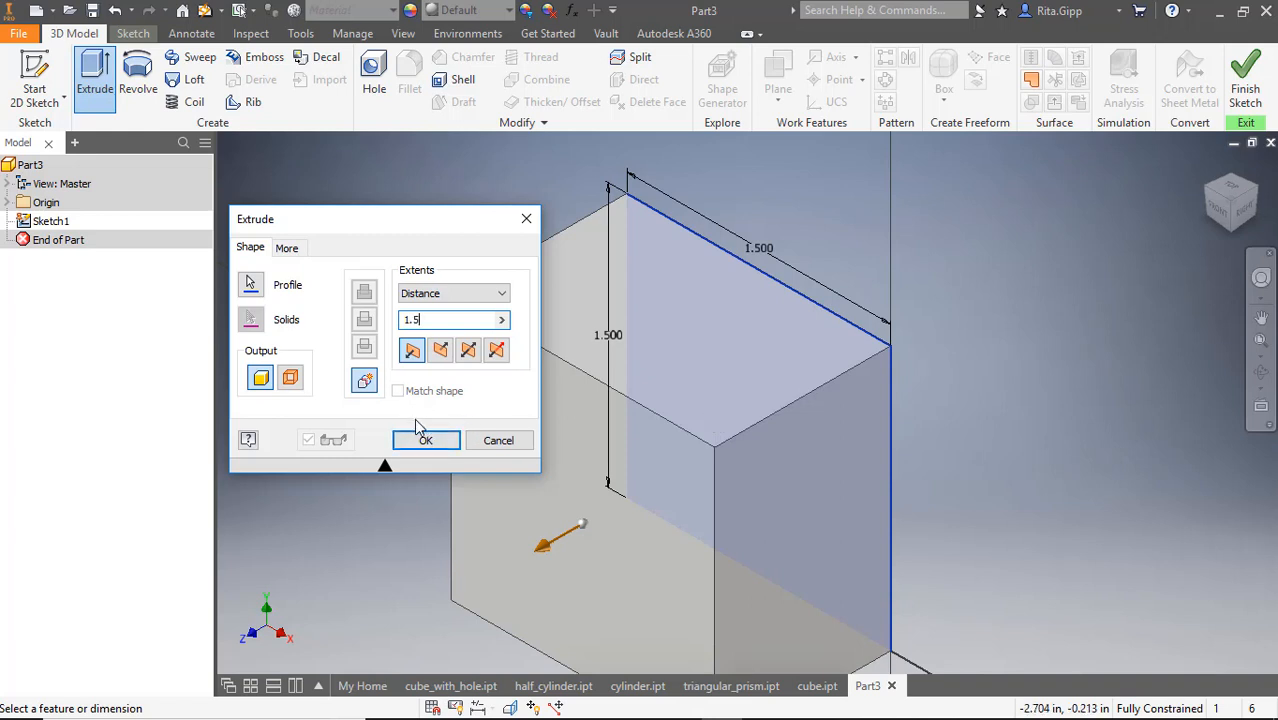
click(412, 350)
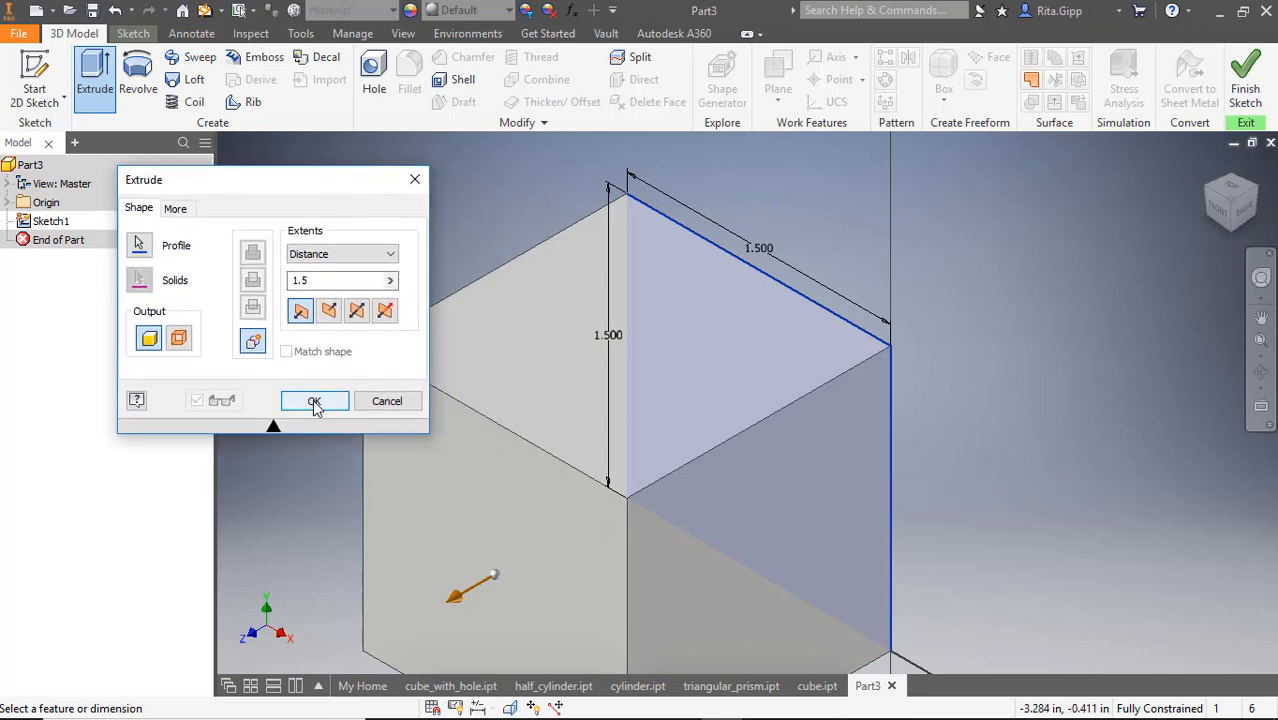
Confirm Extrusion1 to create the solid cube, then view the saved cube.ipt.
click(314, 401)
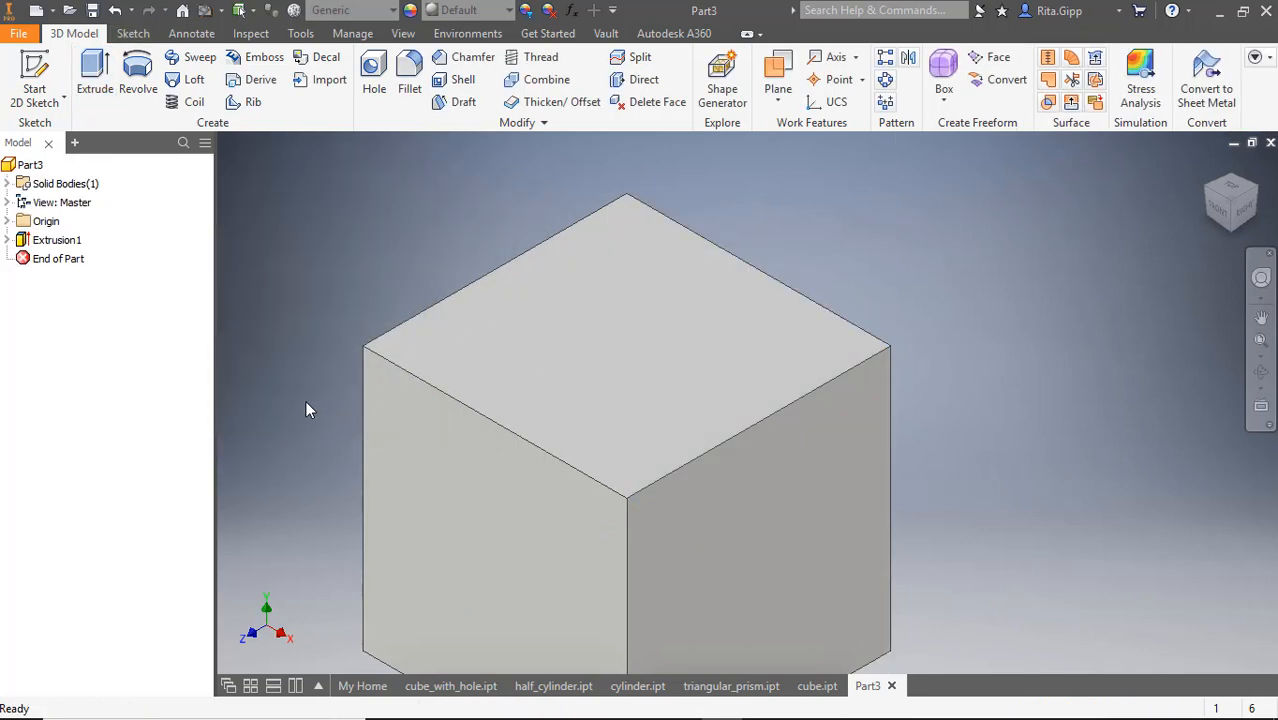
mouse_move(1170, 180)
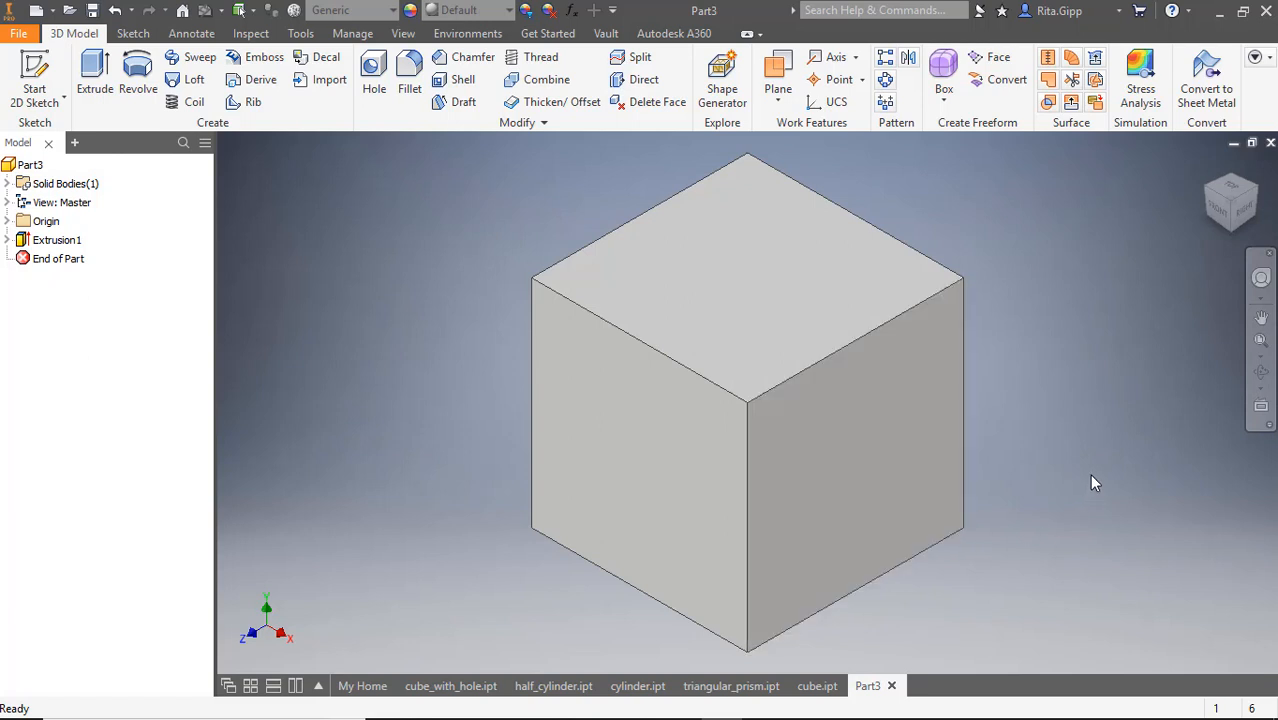
mouse_move(290, 246)
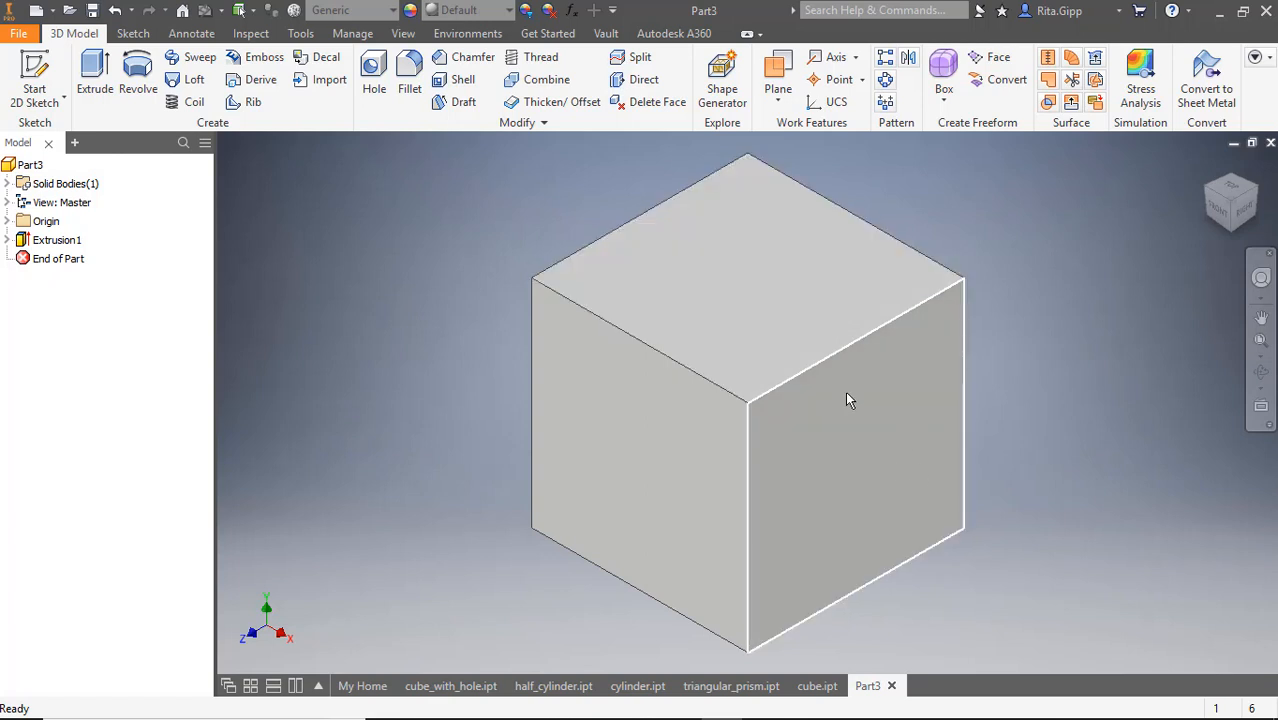
click(817, 685)
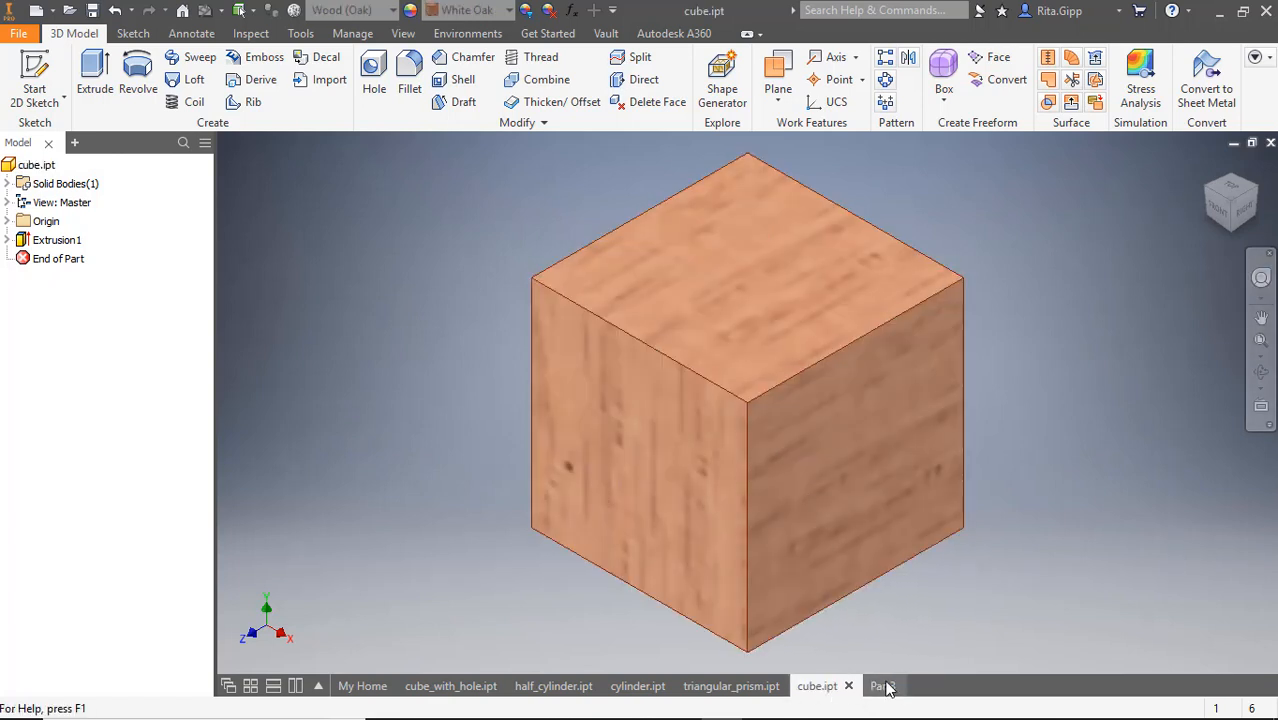
Switch back to the new Part3 cube document.
click(870, 685)
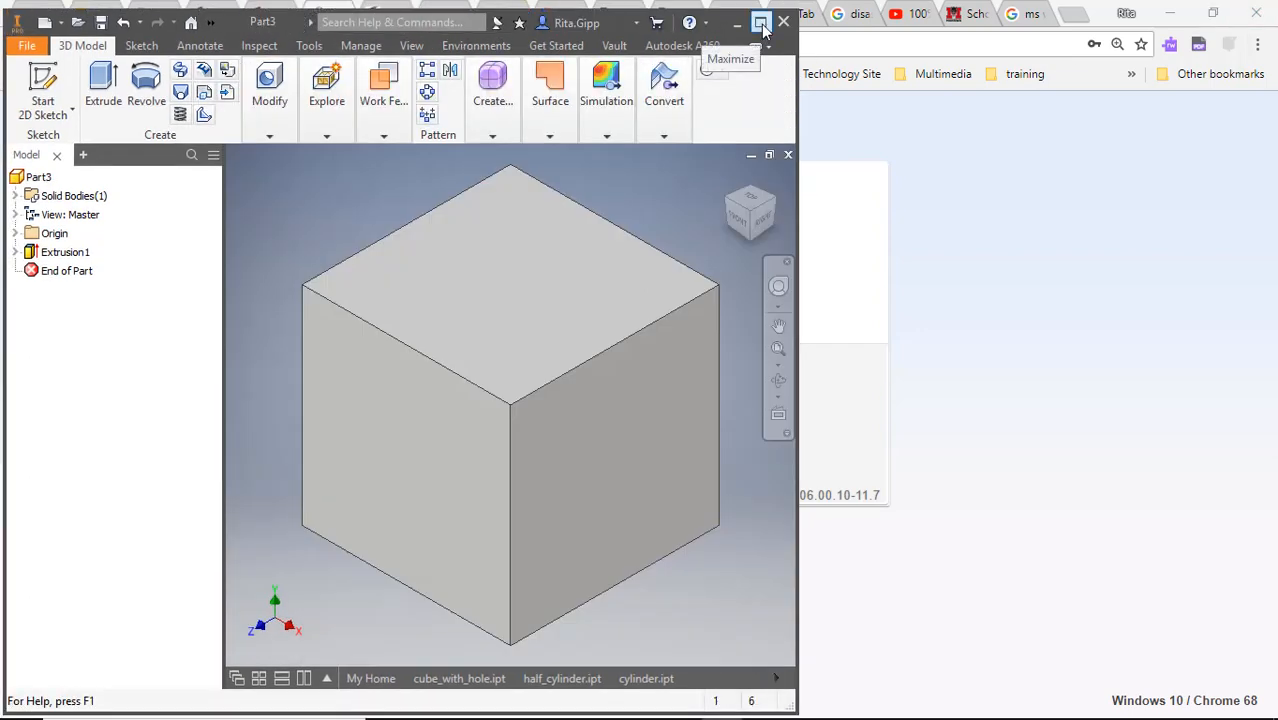
Maximize the window and assign Wood (Oak) as the cube's material.
click(761, 22)
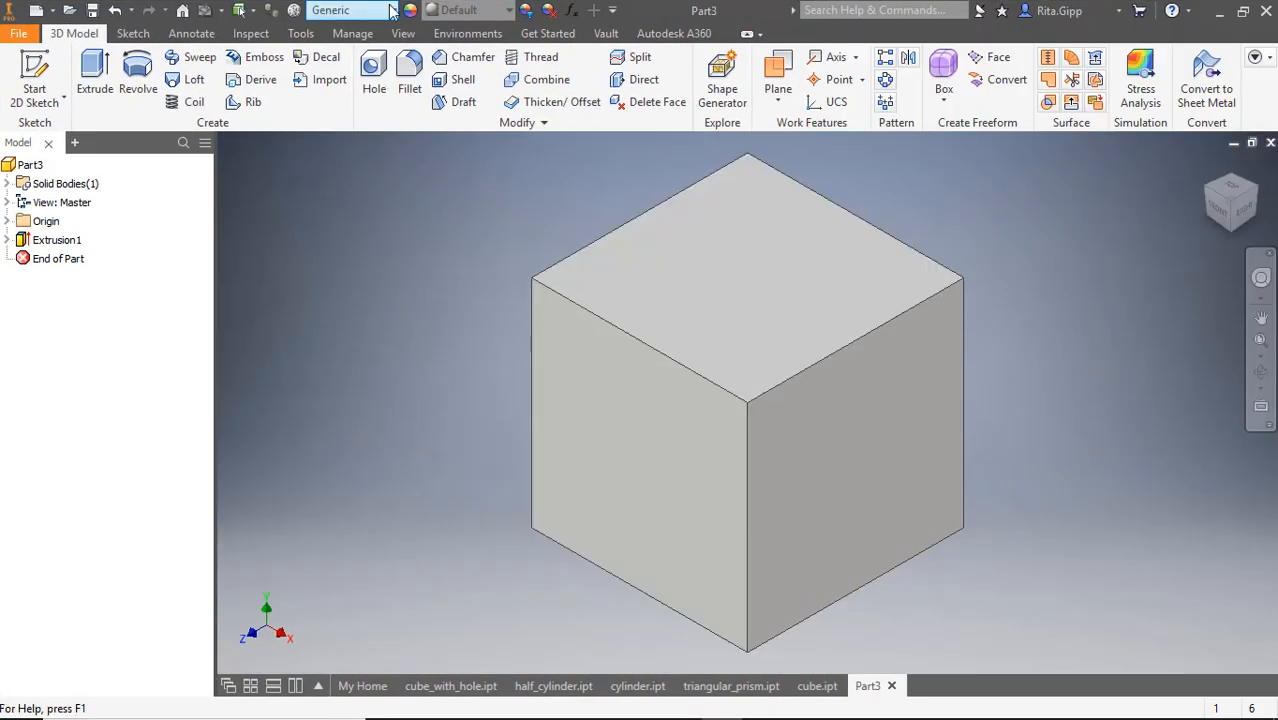
click(350, 10)
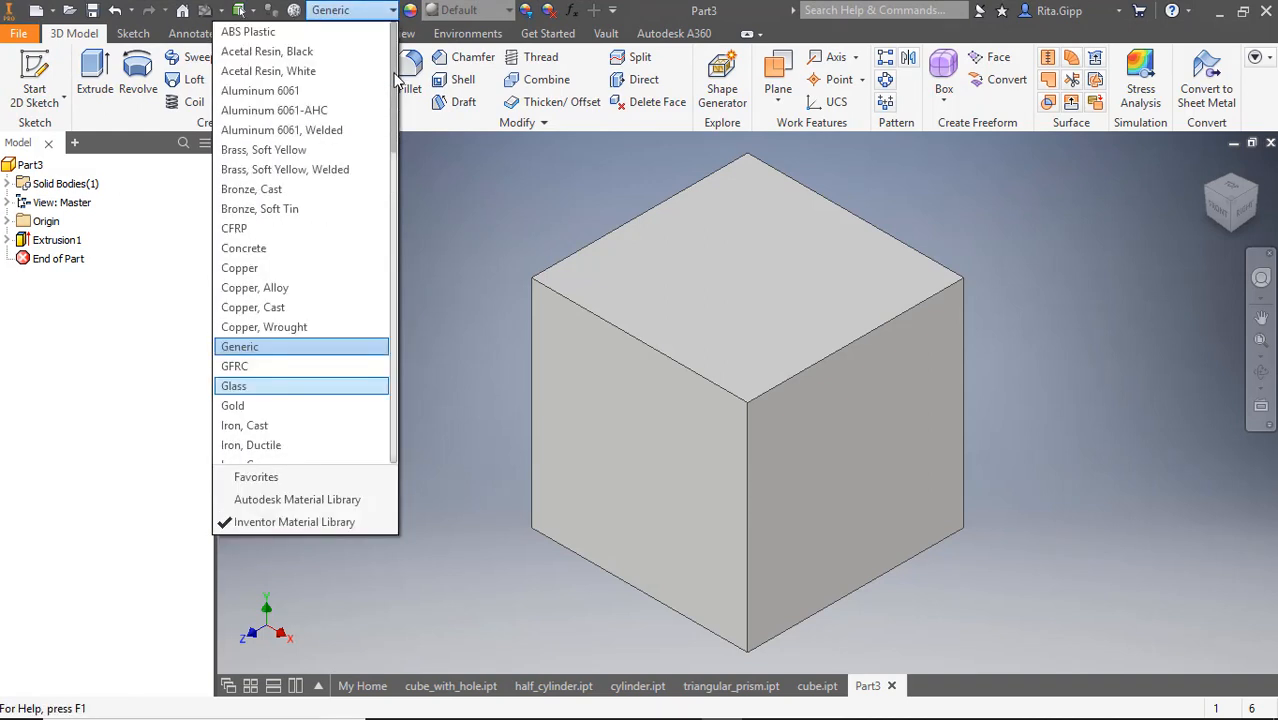
scroll(down, 3)
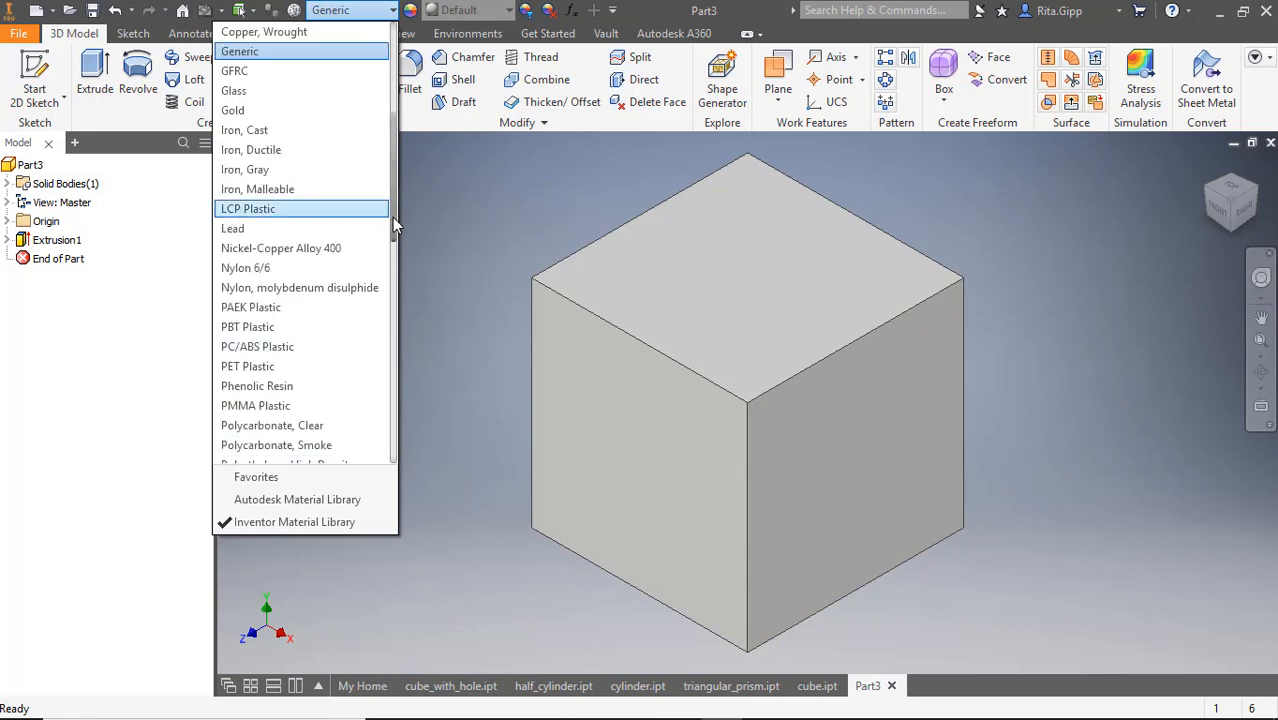
scroll(down, 3)
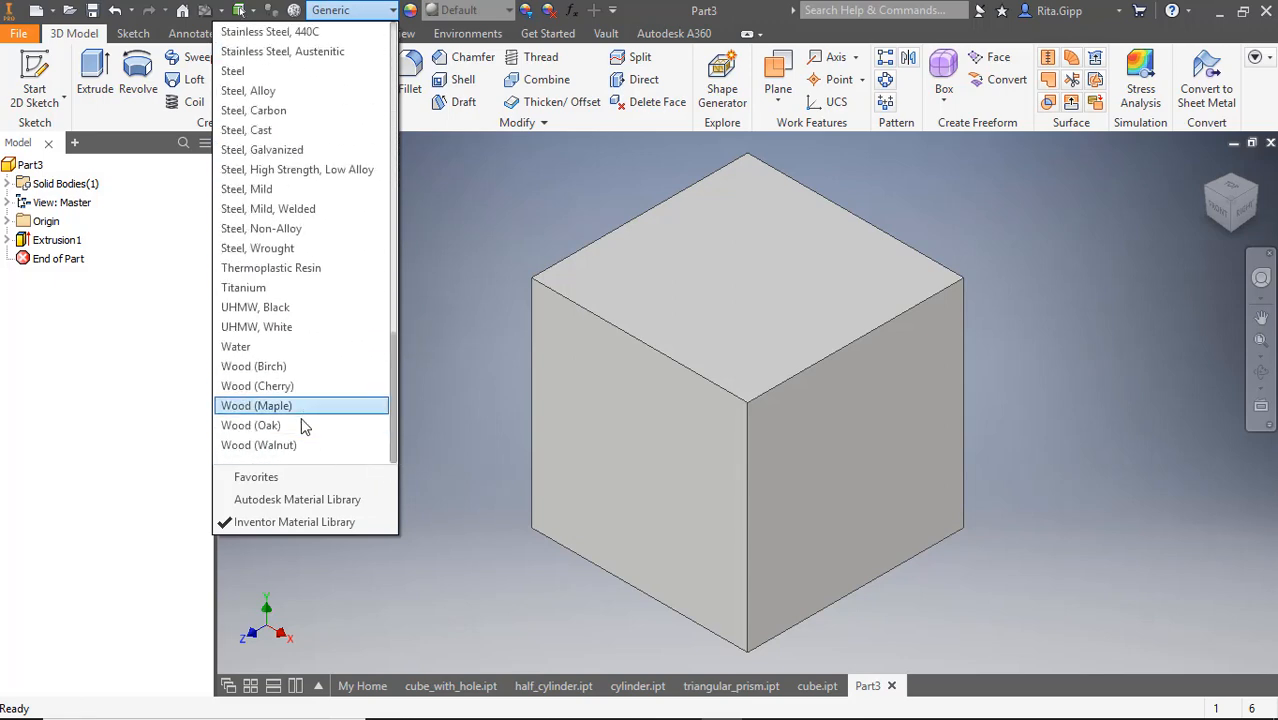
click(251, 425)
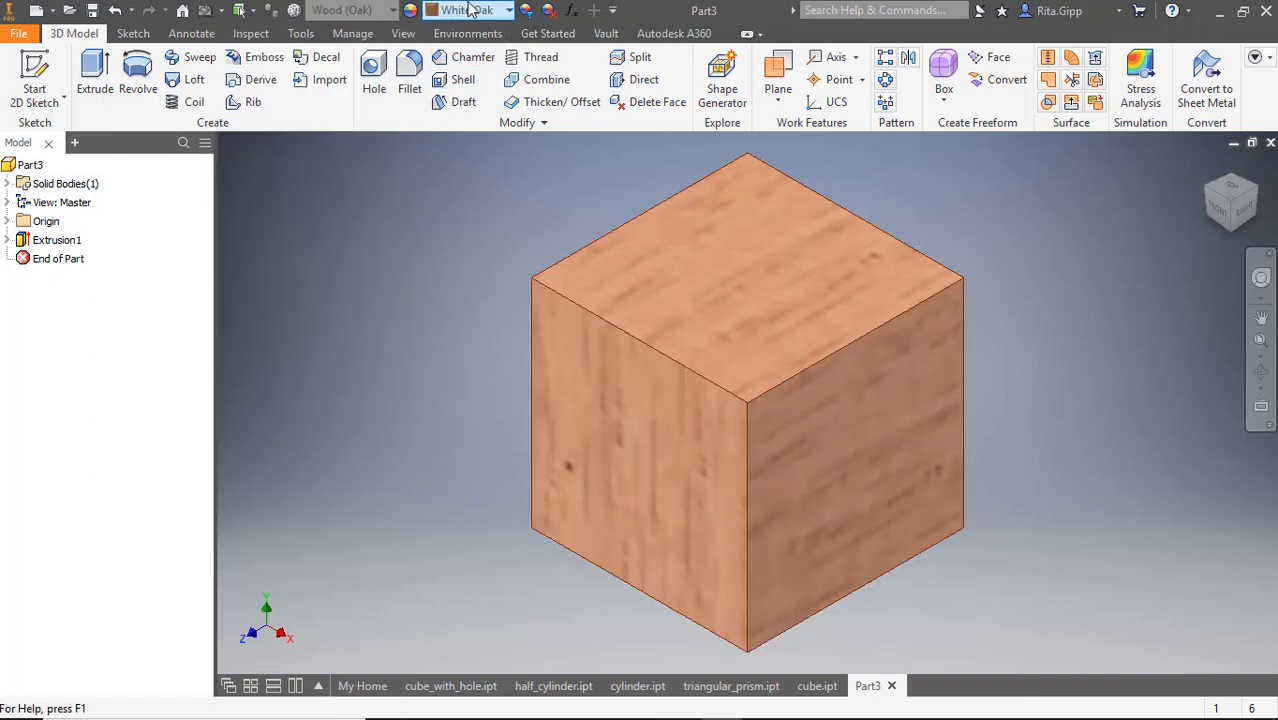
click(640, 450)
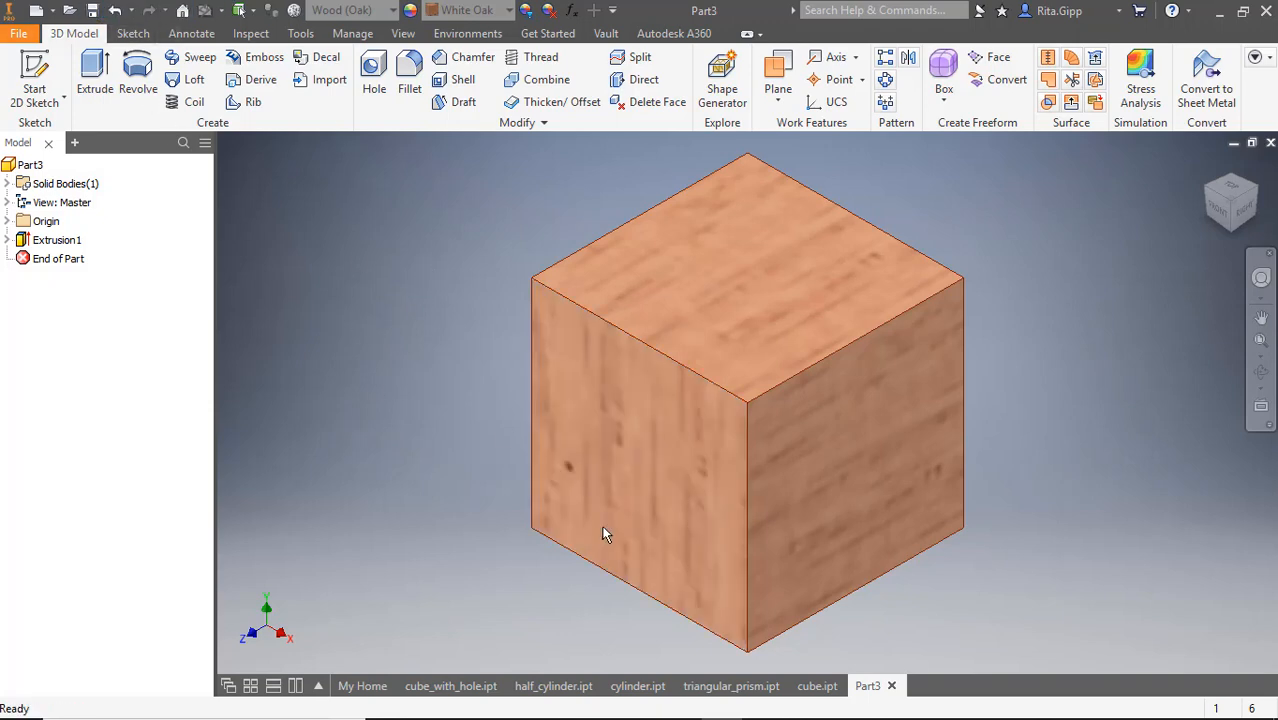
mouse_move(463, 321)
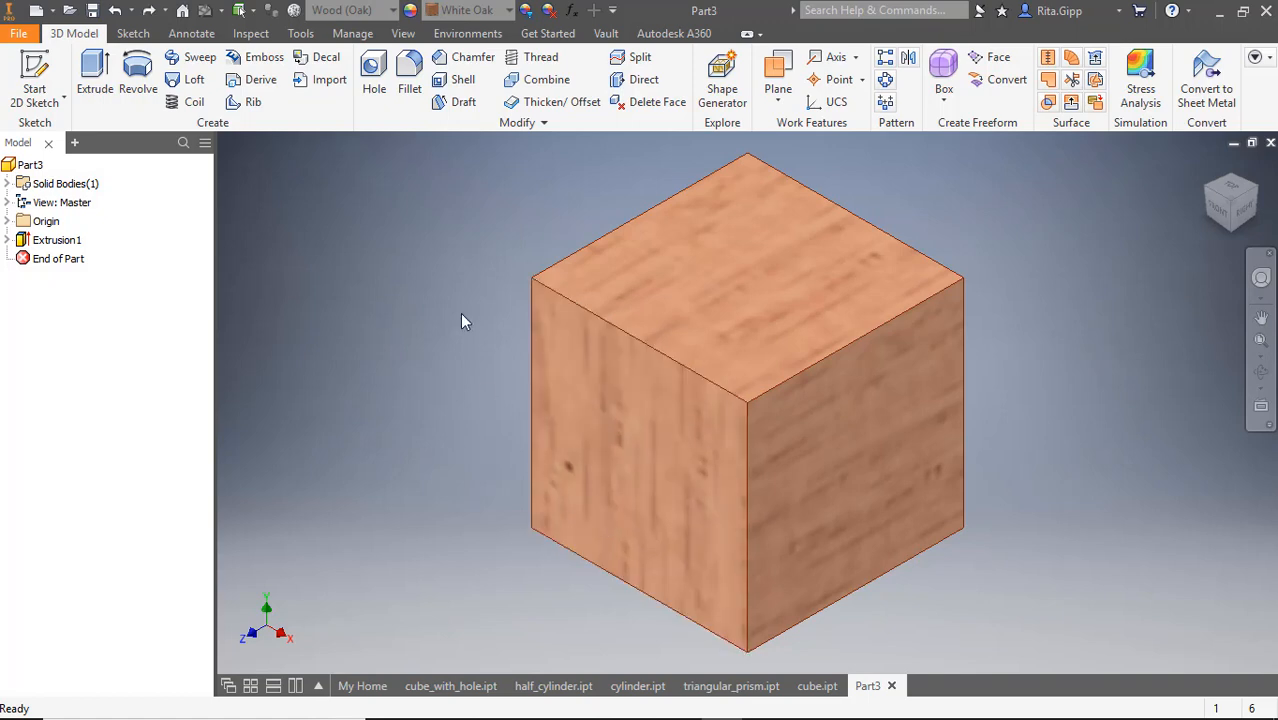
mouse_move(463, 336)
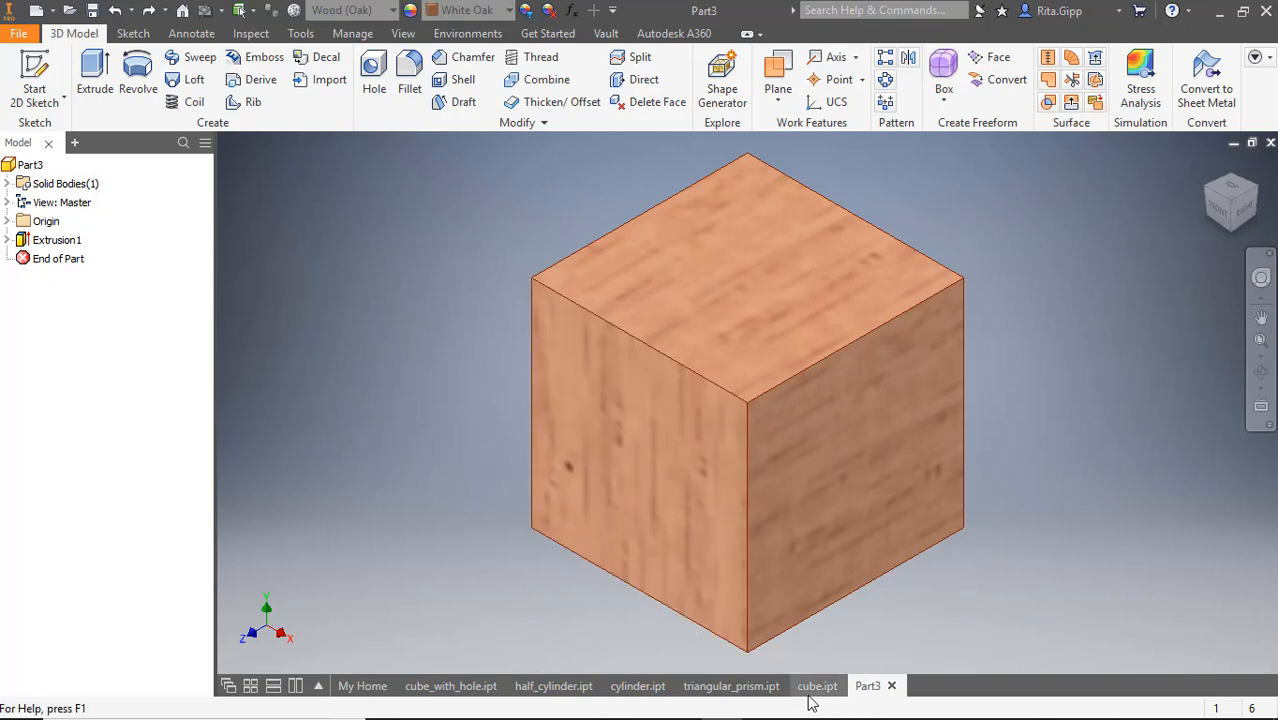
click(817, 685)
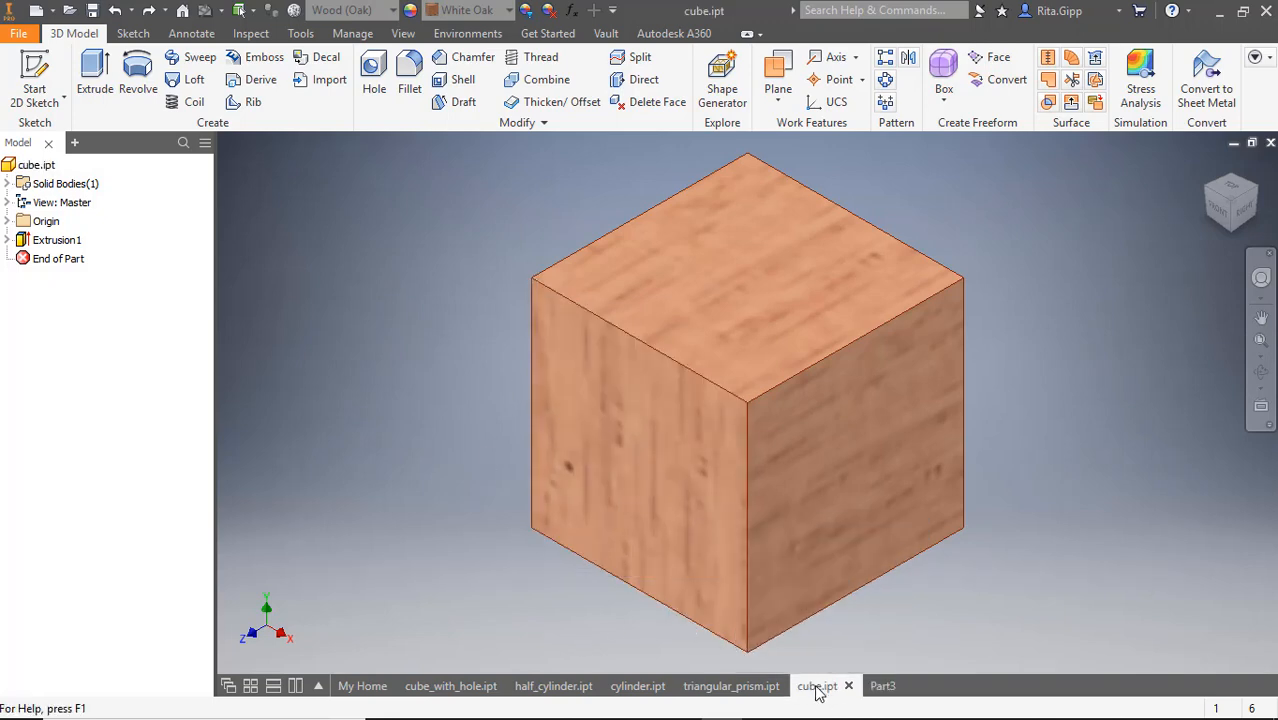
click(867, 685)
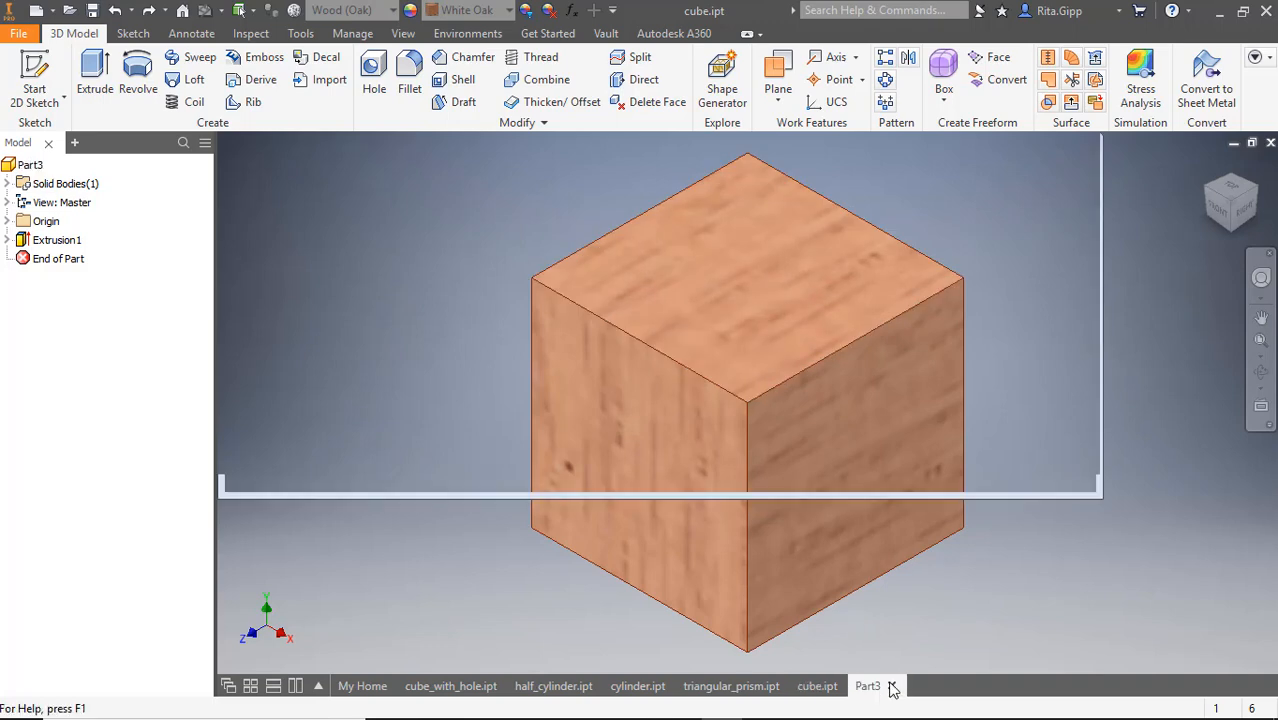
click(893, 686)
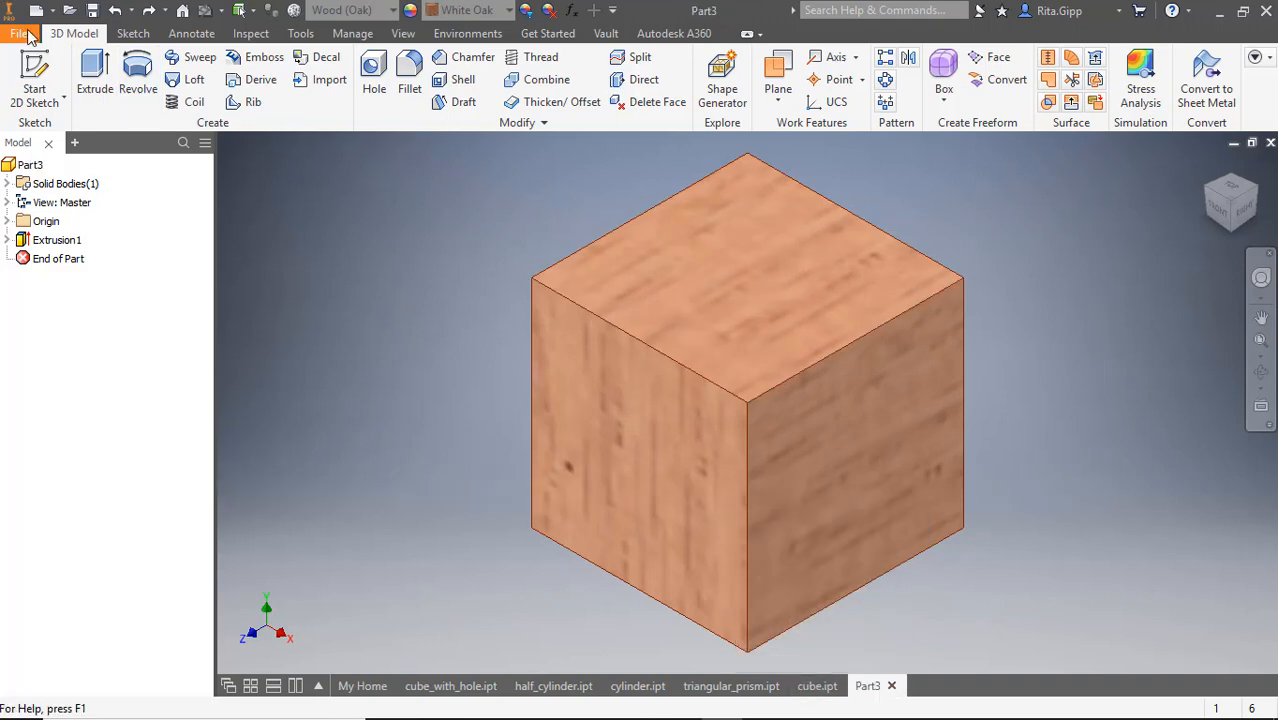
click(18, 33)
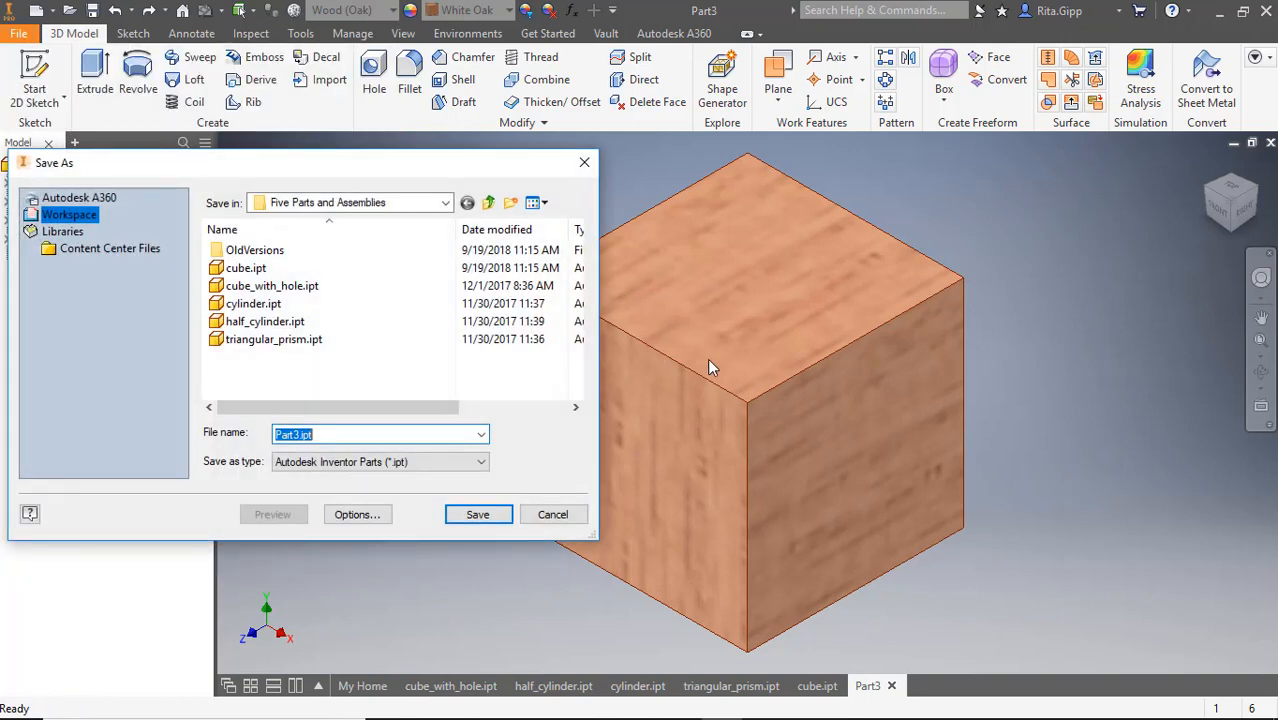
click(246, 267)
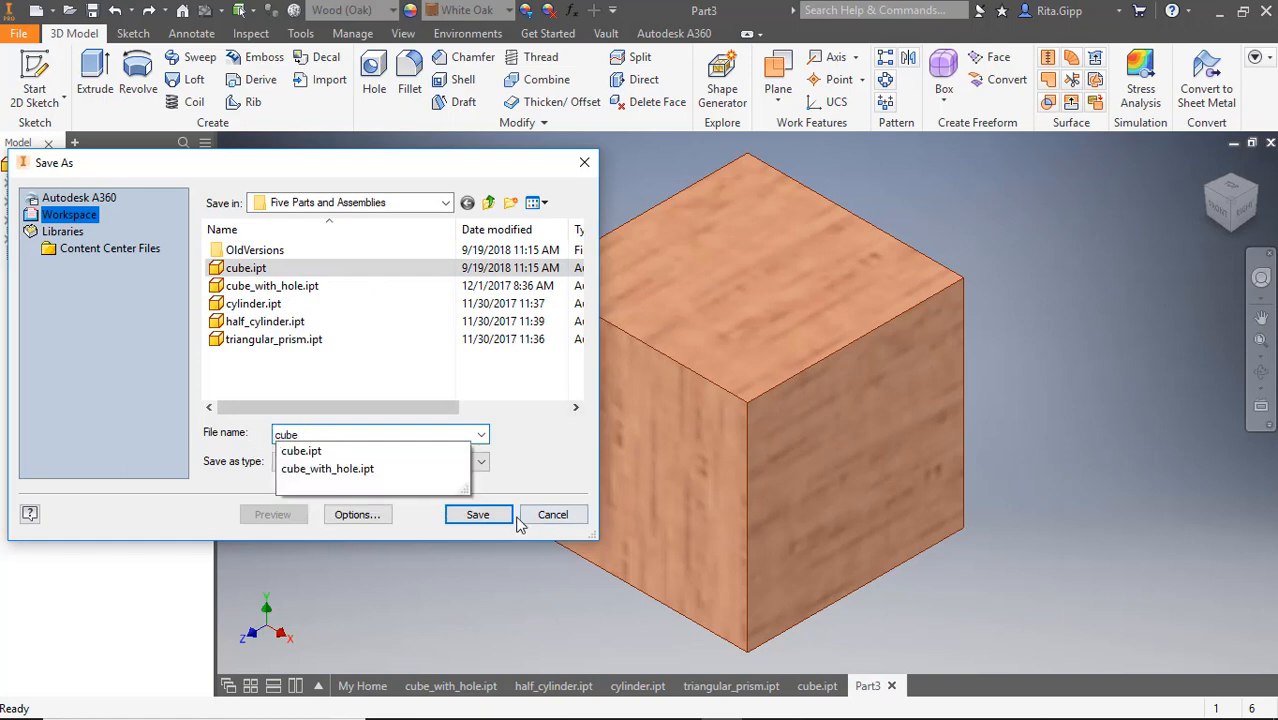
click(477, 514)
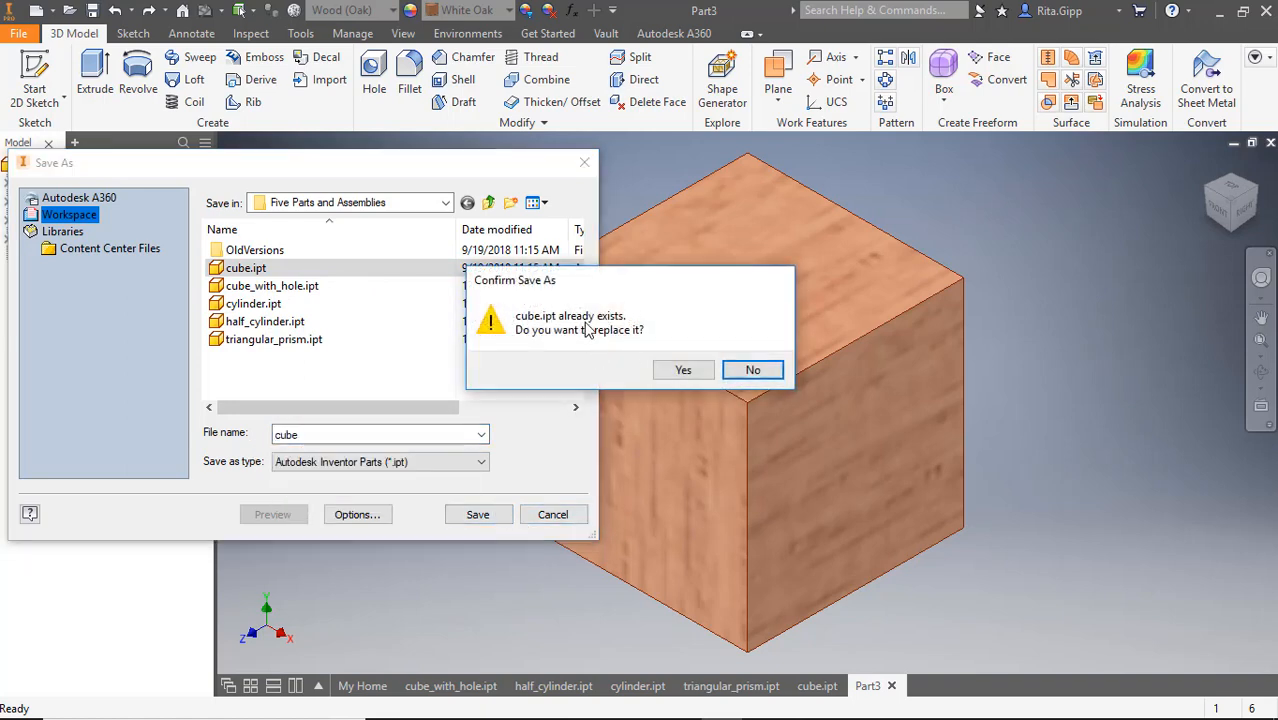
click(683, 369)
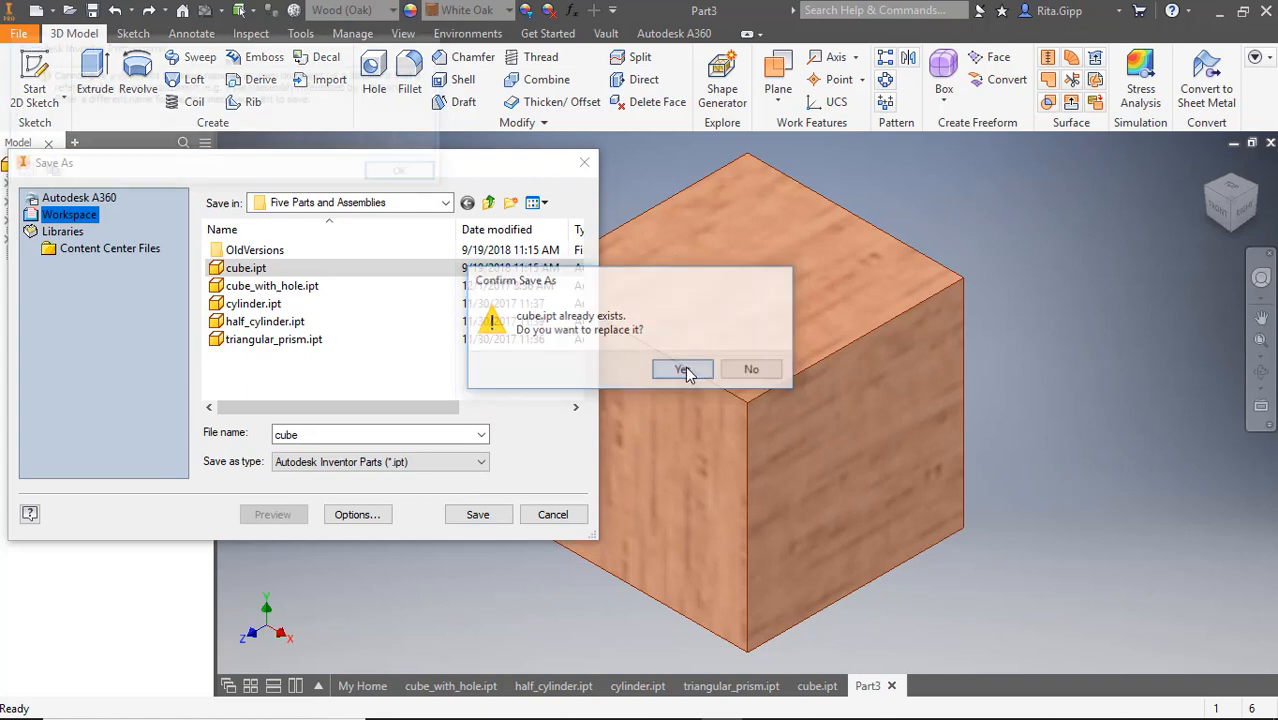
click(683, 369)
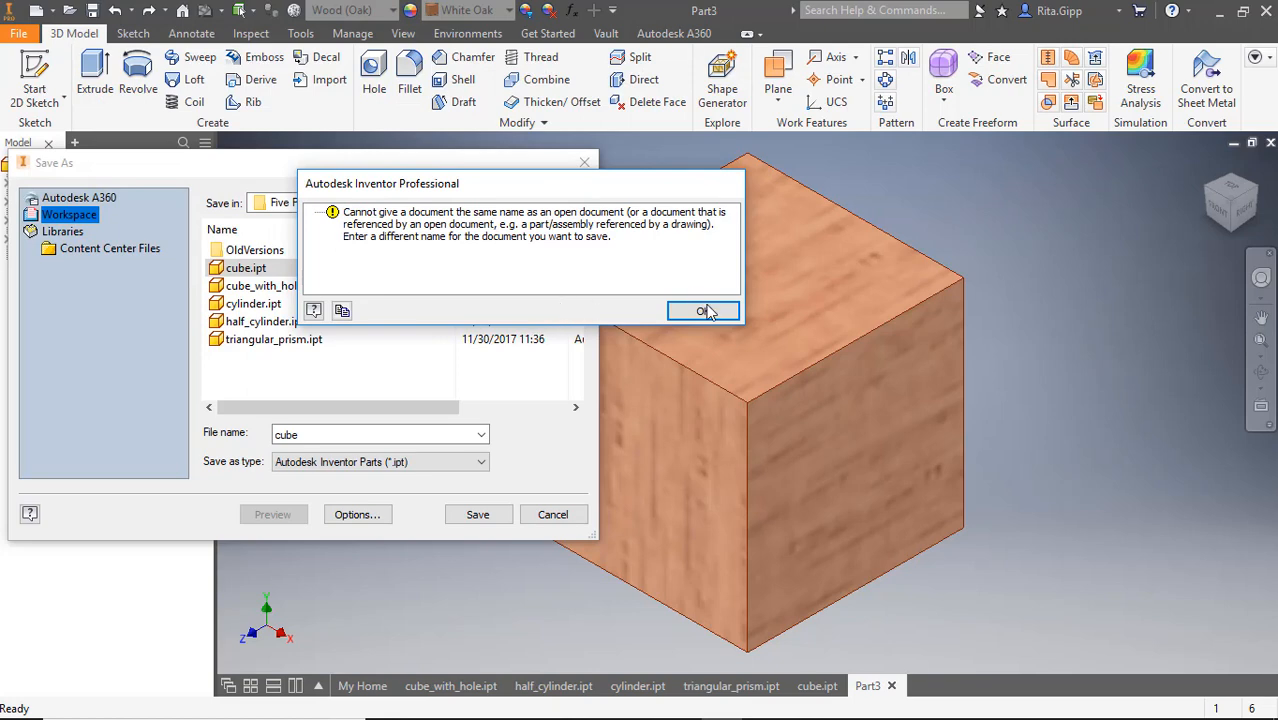
click(703, 311)
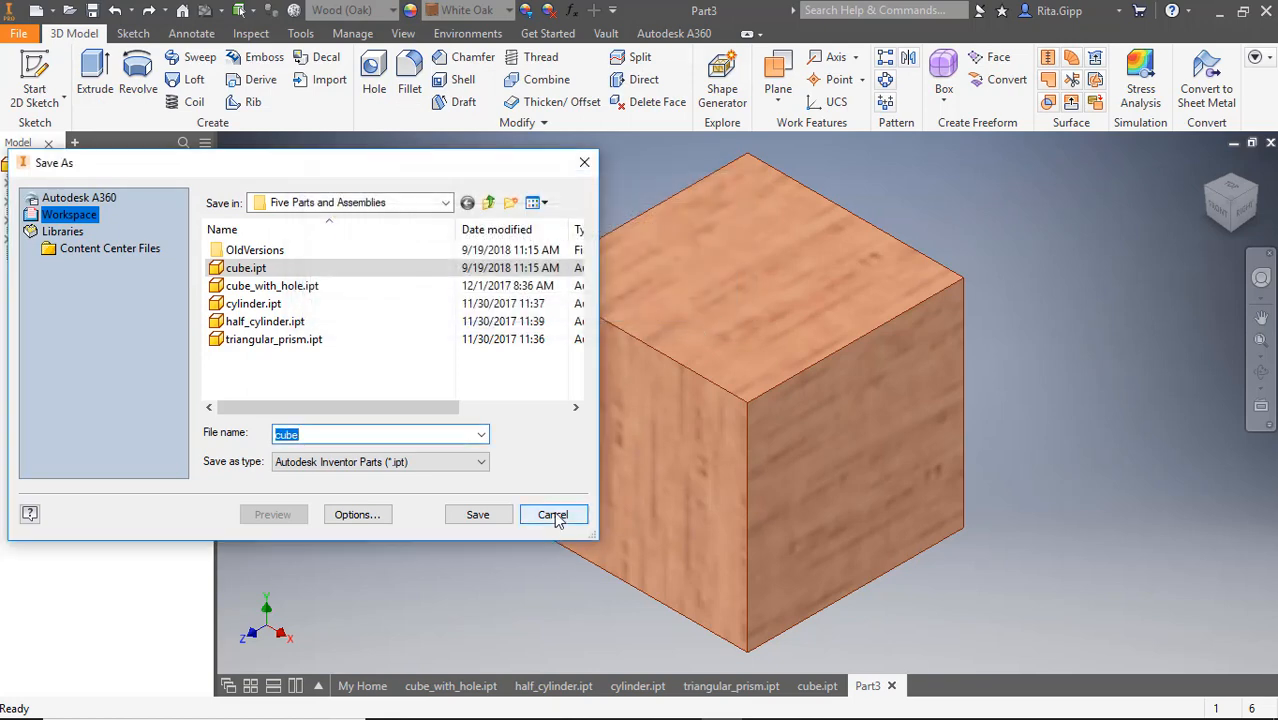
click(553, 514)
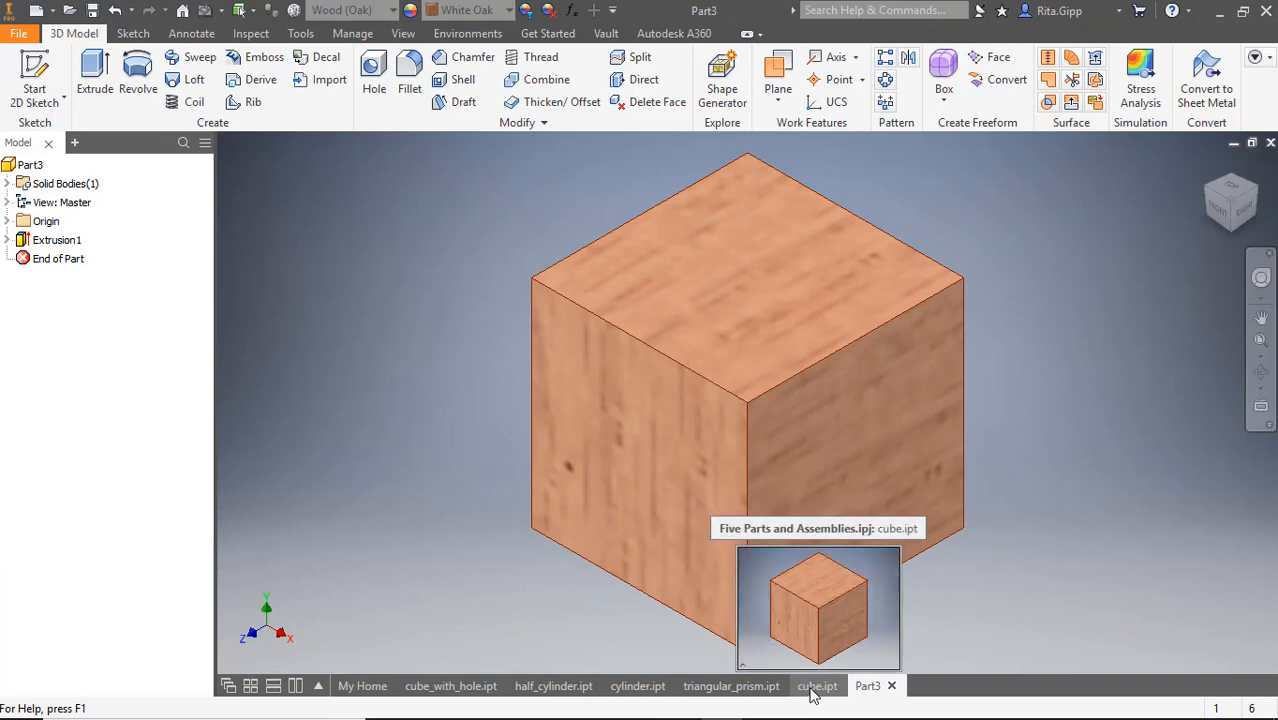
Close the old cube document and save the part as cube.ipt, replacing the existing file.
click(817, 685)
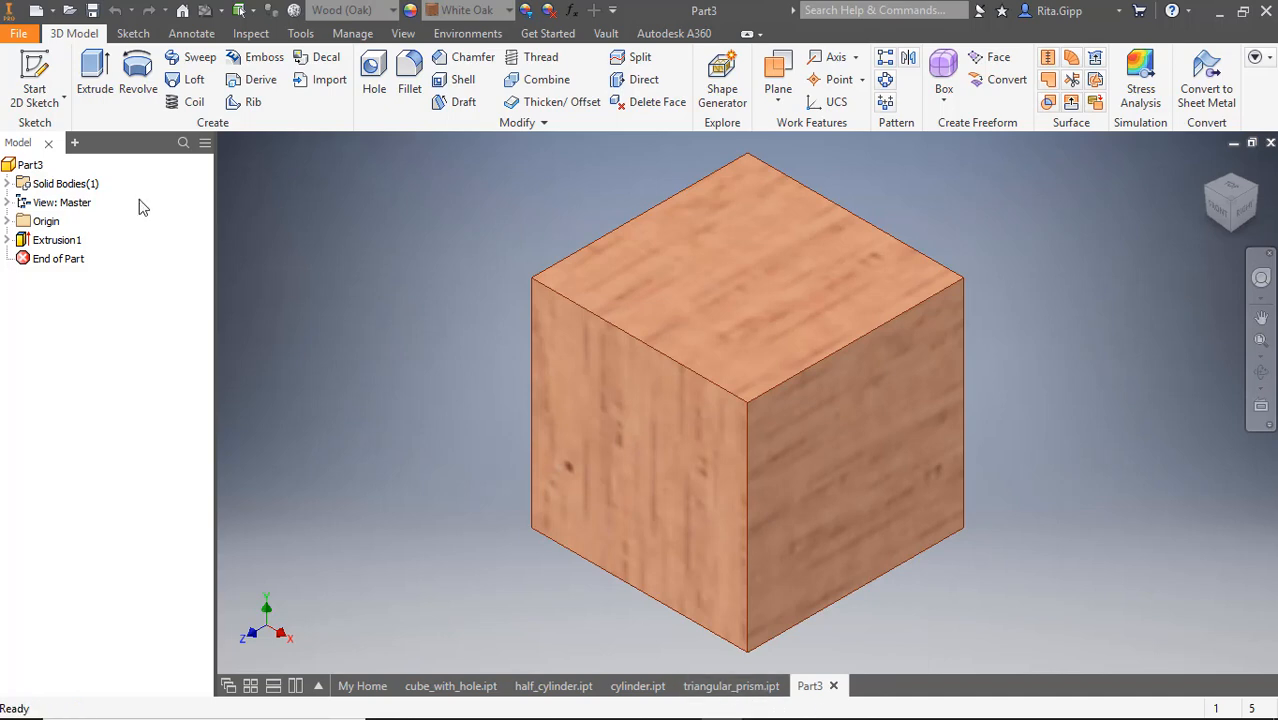
click(18, 33)
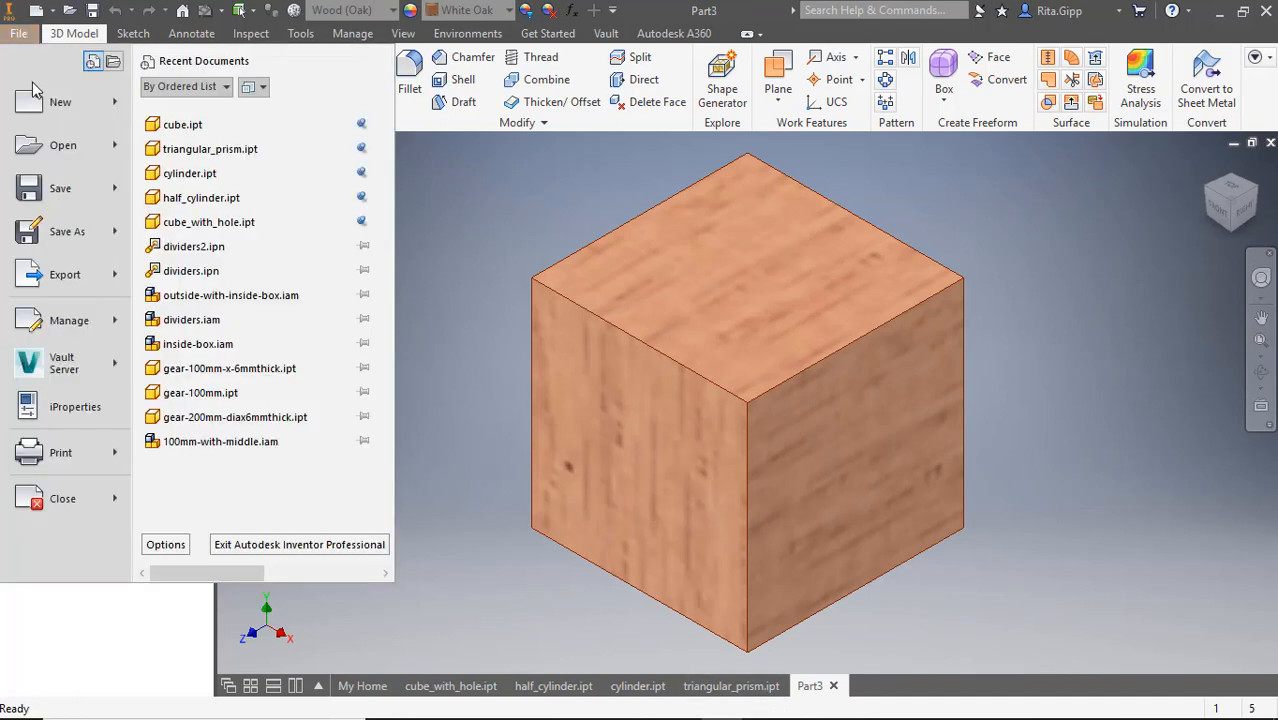
click(67, 231)
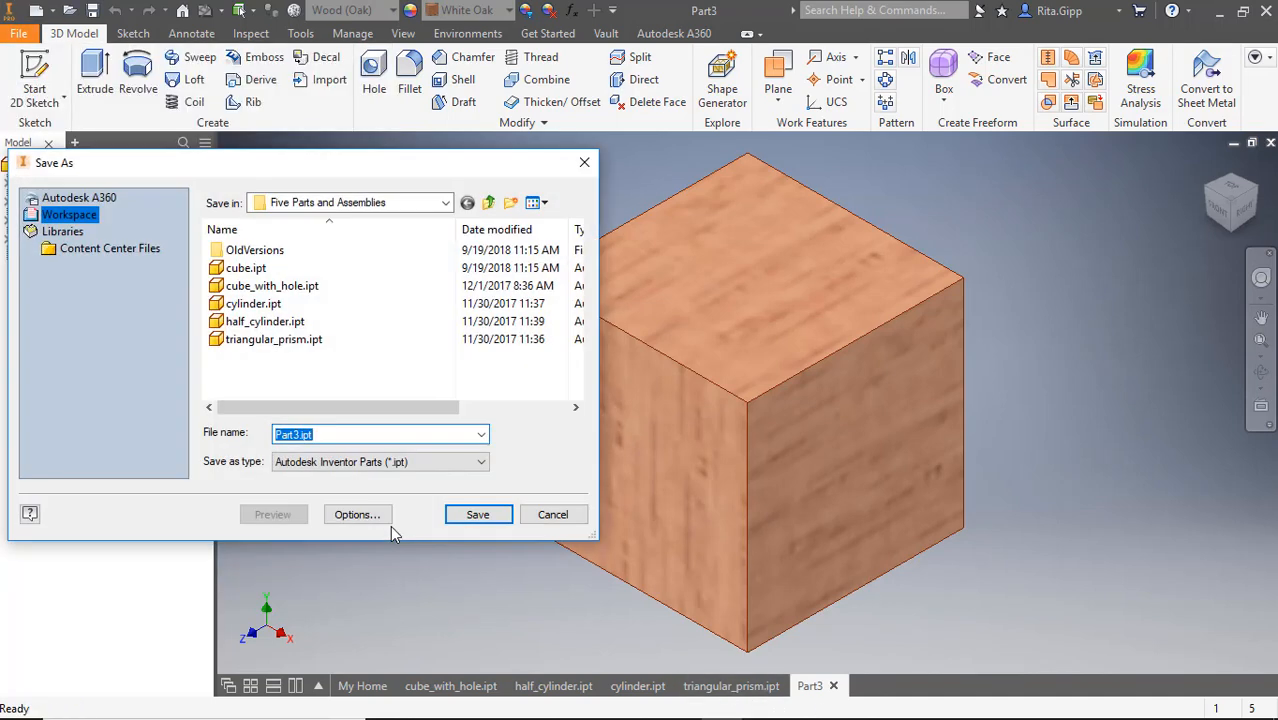
text(cube)
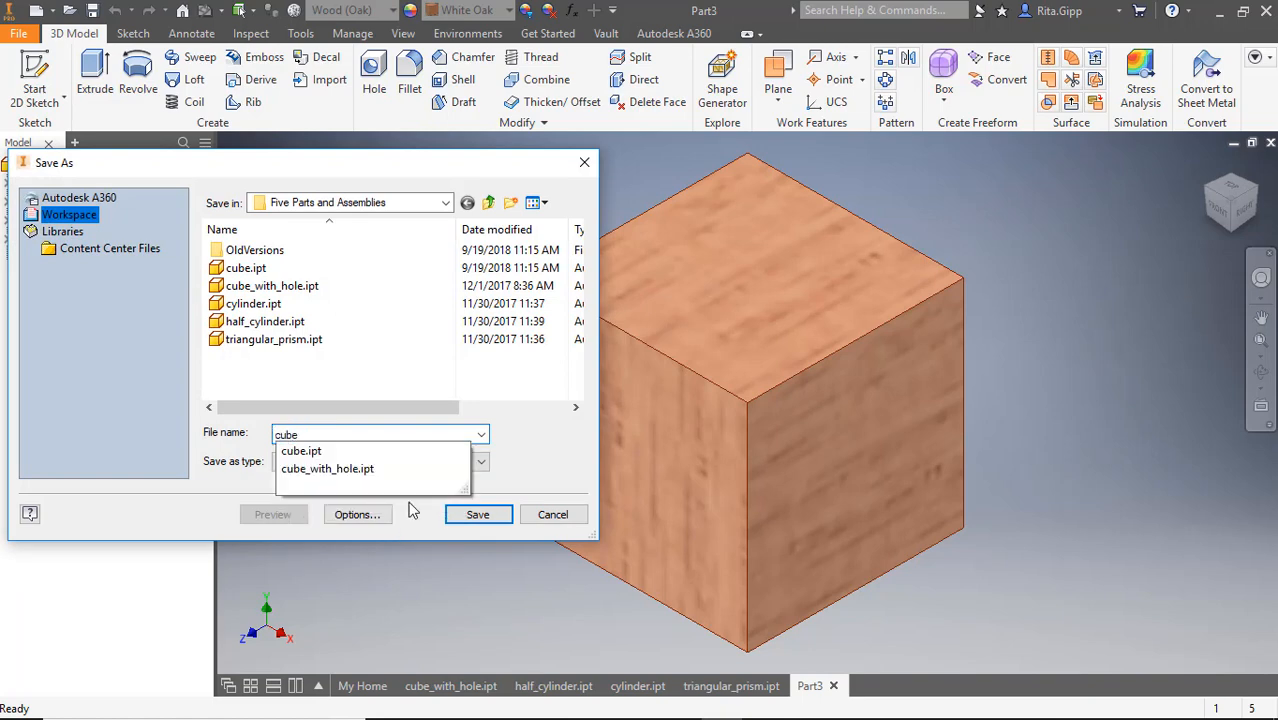
click(477, 514)
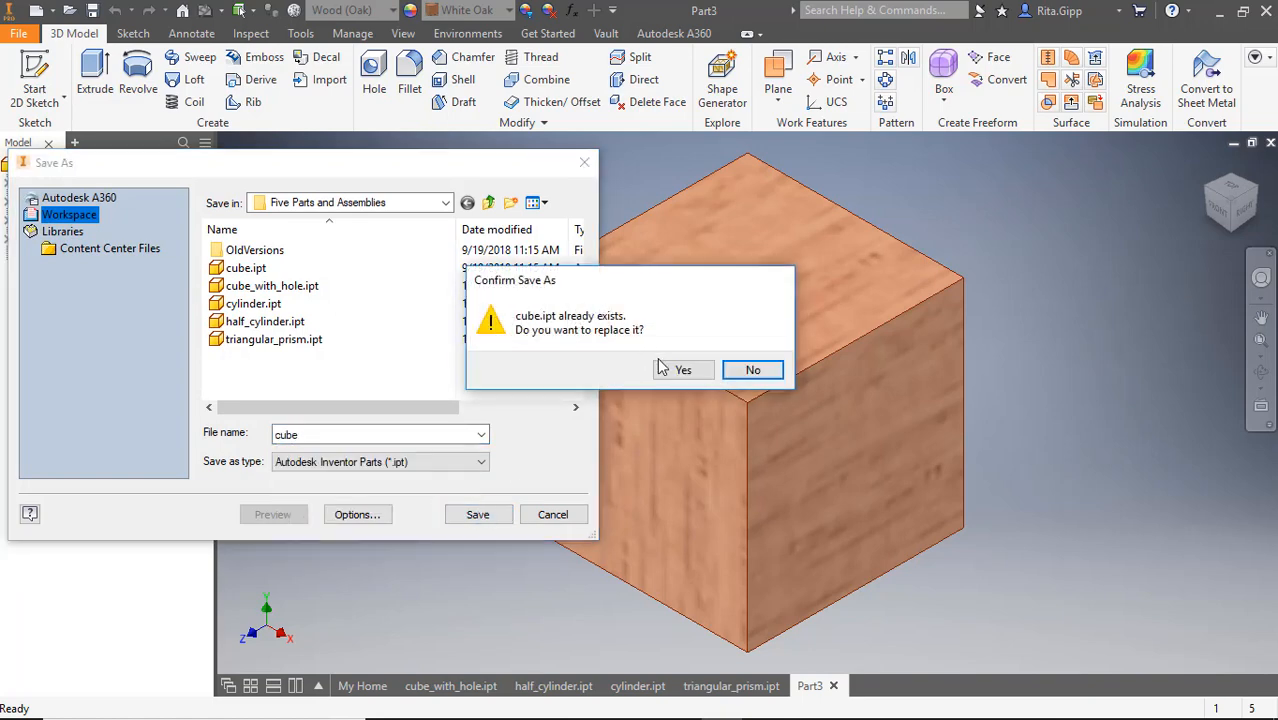
click(683, 369)
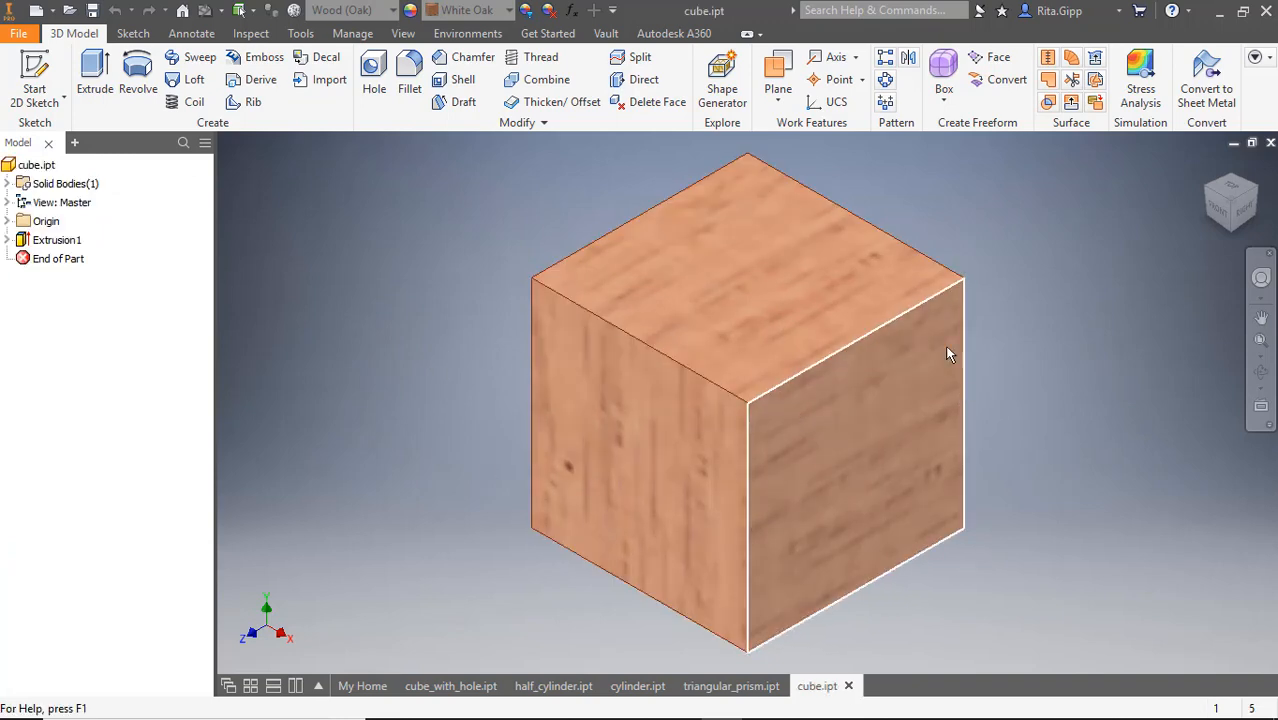
mouse_move(845, 505)
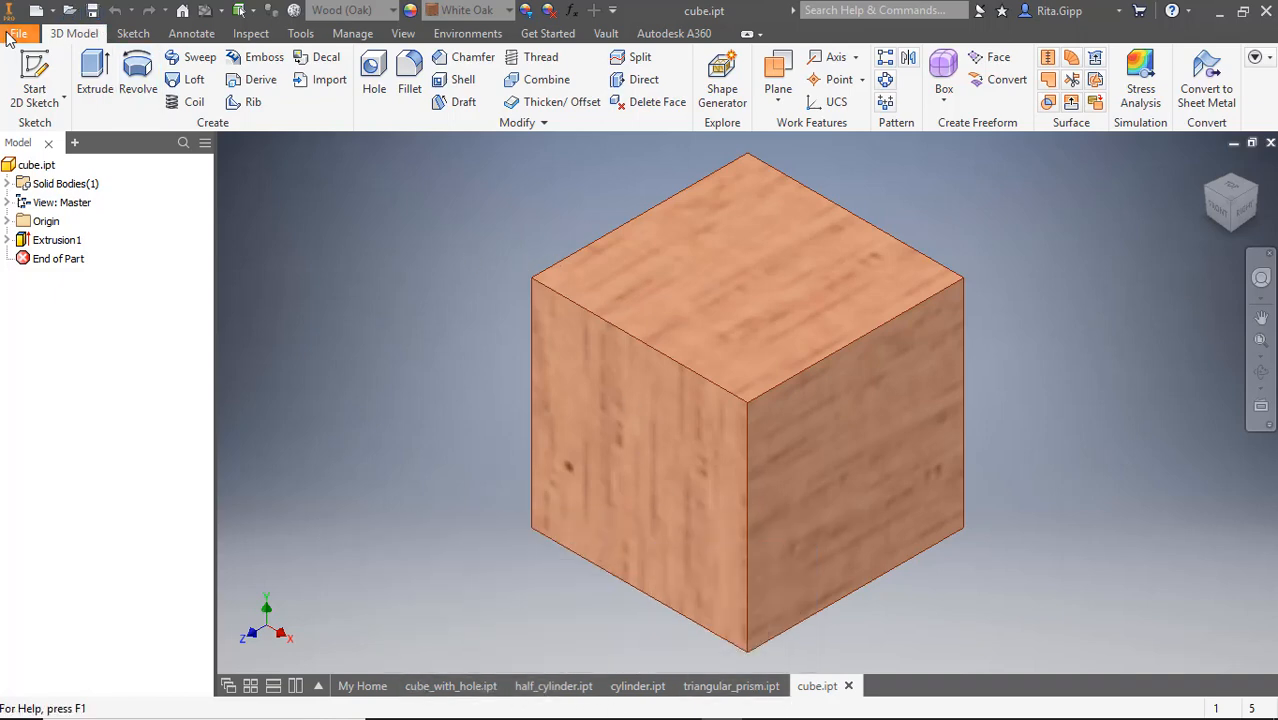
click(18, 33)
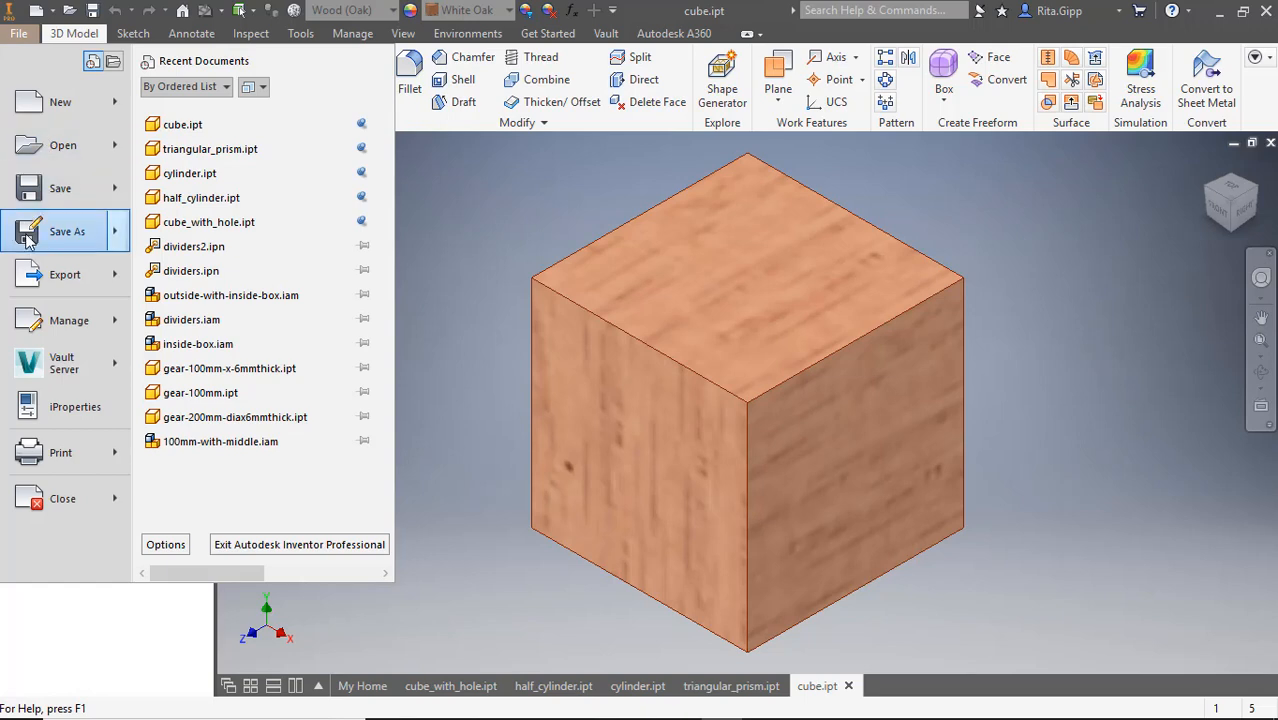
click(67, 231)
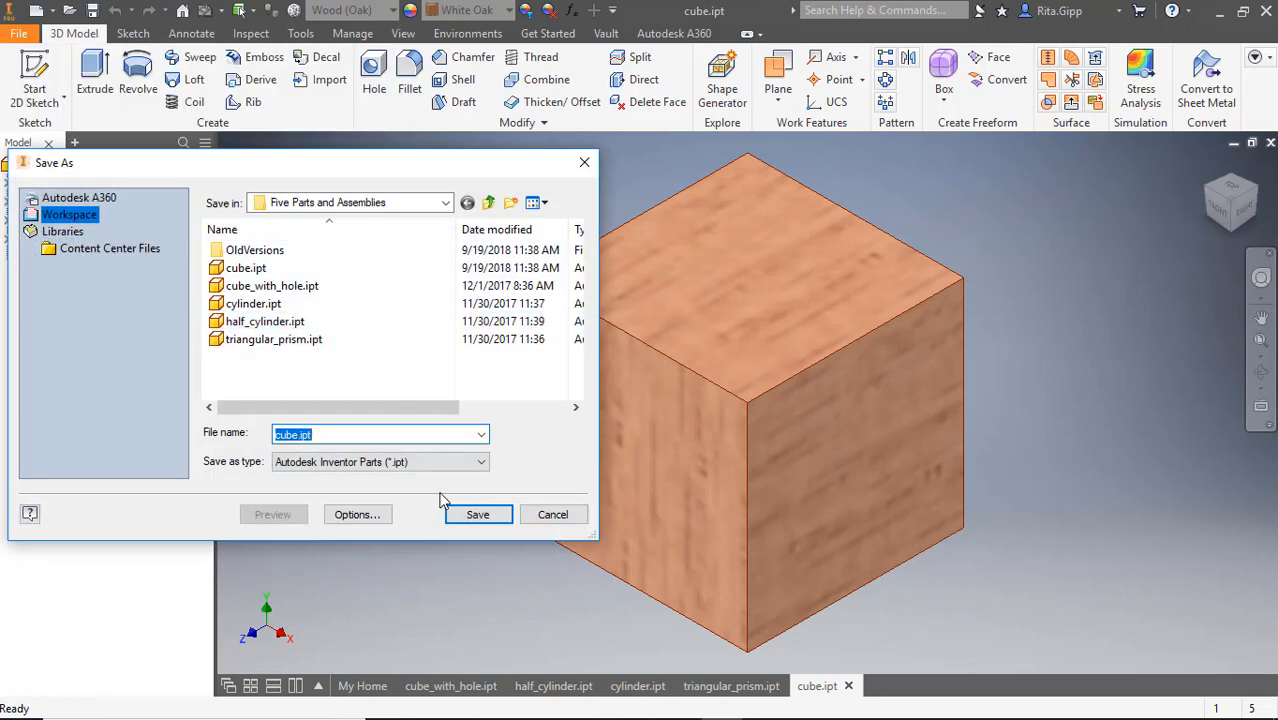
text(cube)
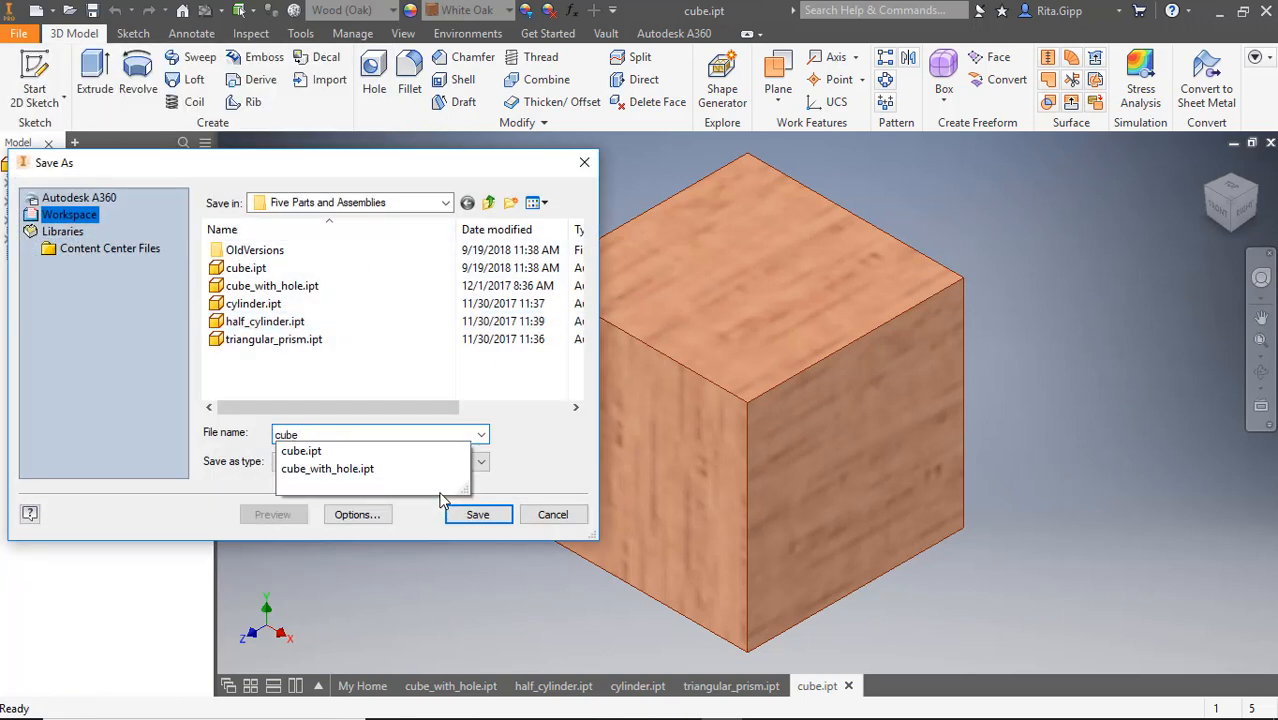
click(477, 514)
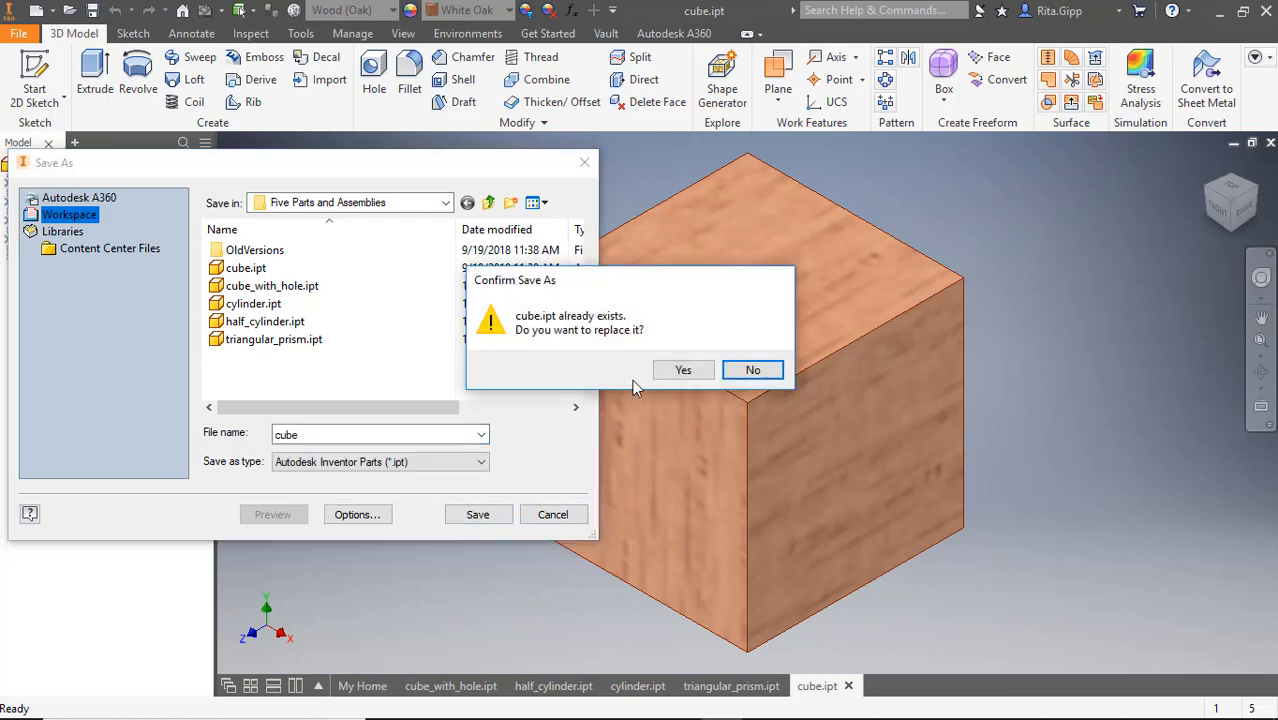
click(683, 370)
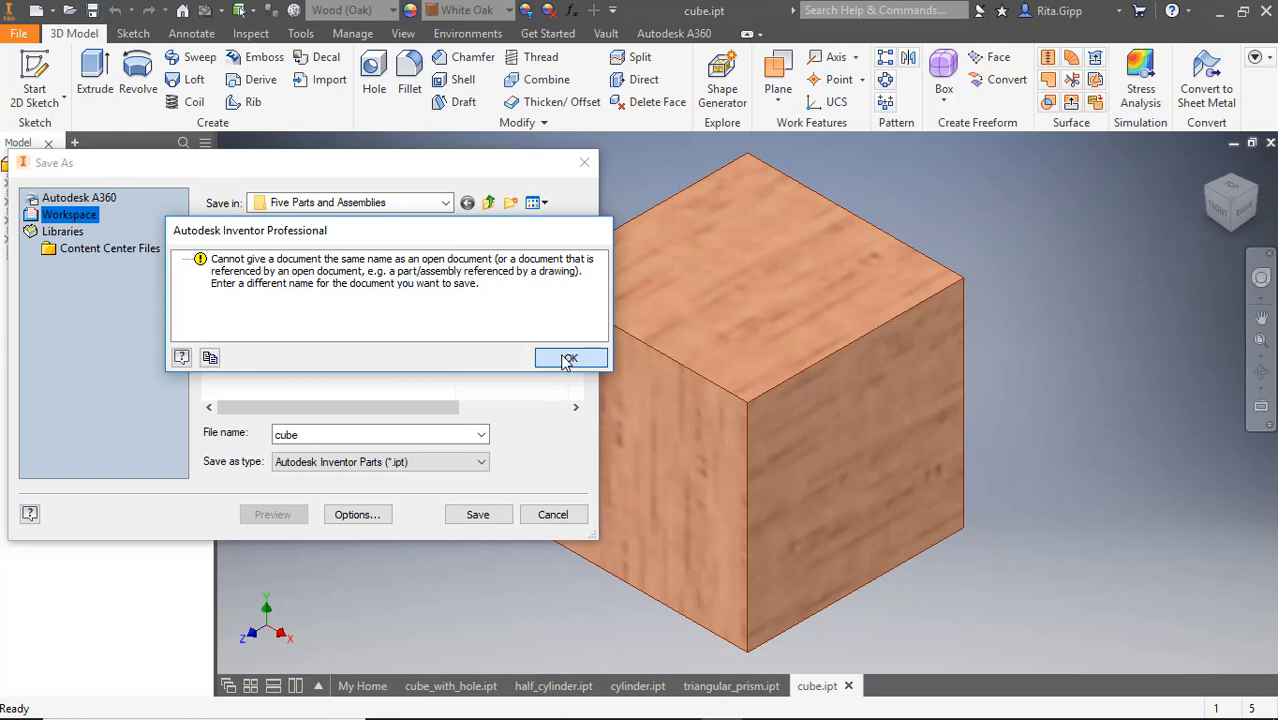
click(568, 358)
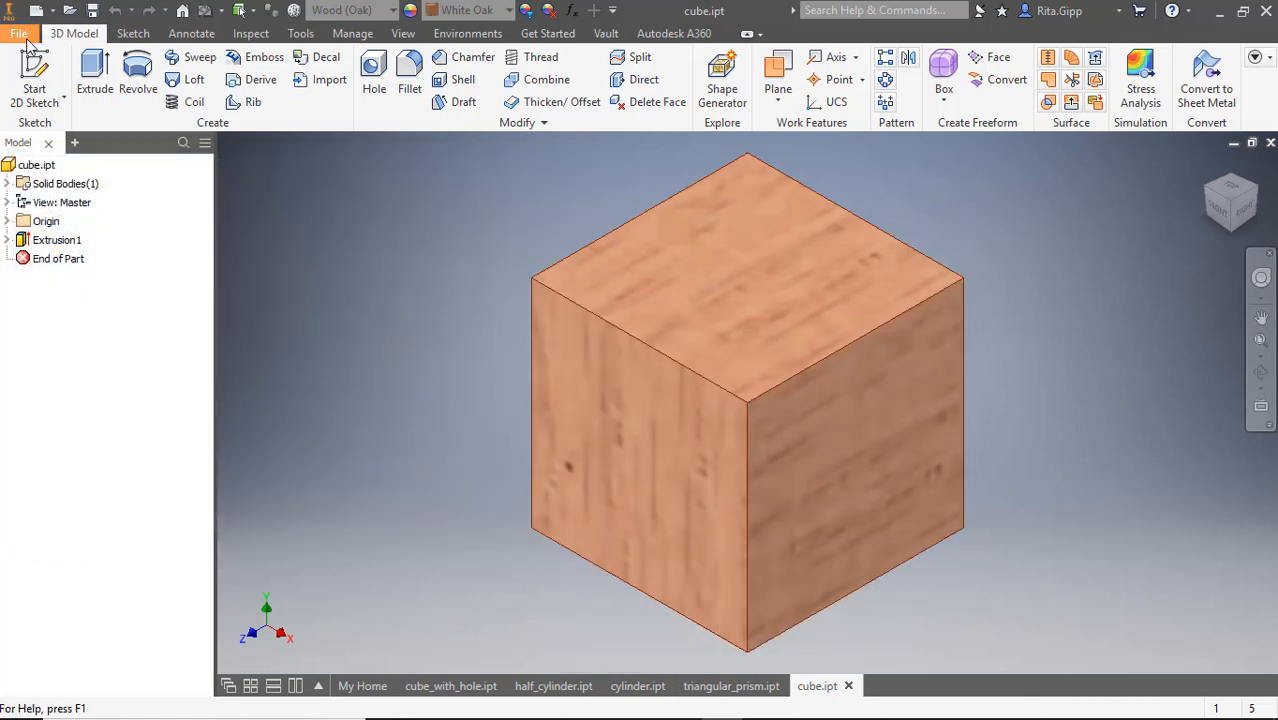
click(18, 33)
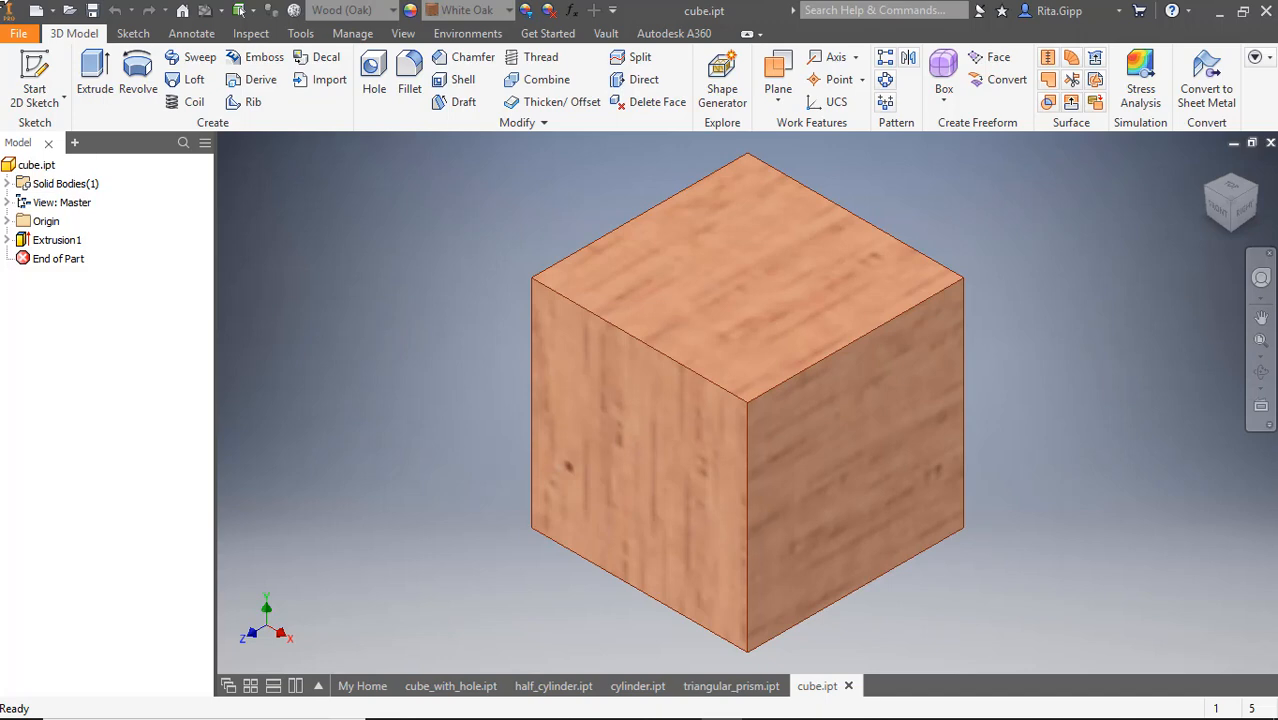
mouse_move(38, 11)
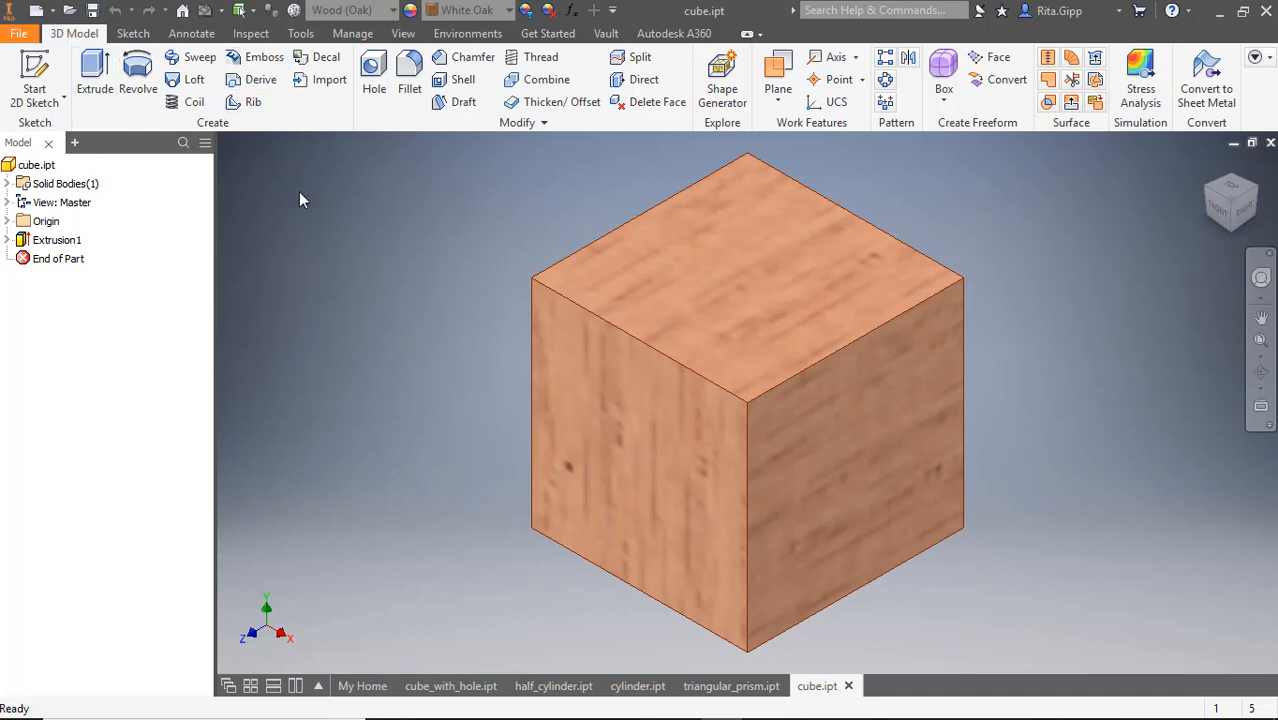
mouse_move(183, 11)
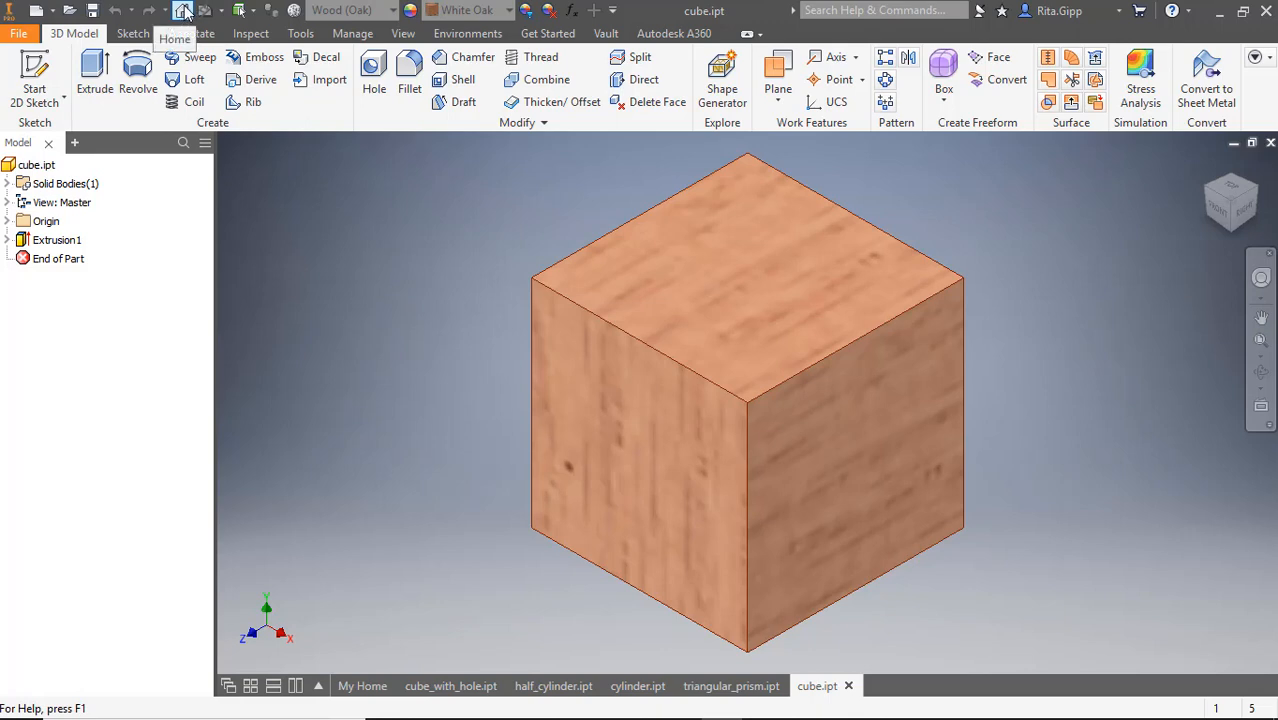
mouse_move(37, 11)
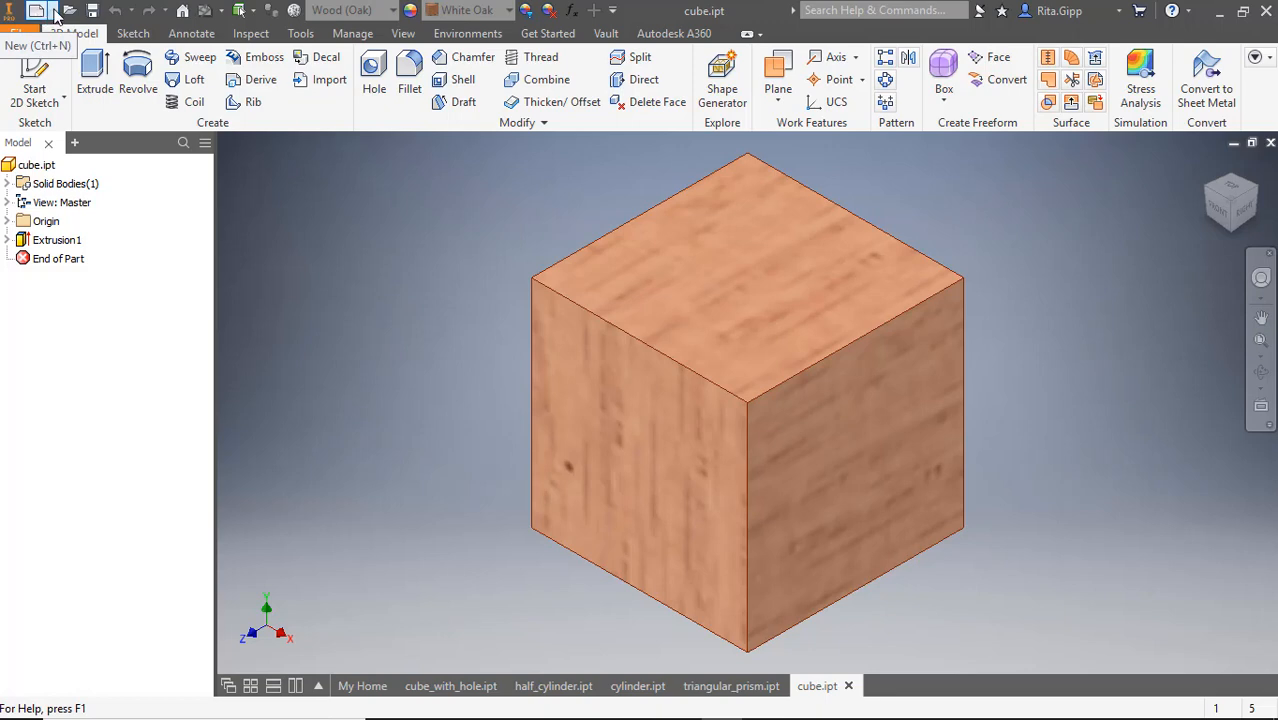
Create a new blank part document (Part4) from the Quick Access New menu.
click(37, 10)
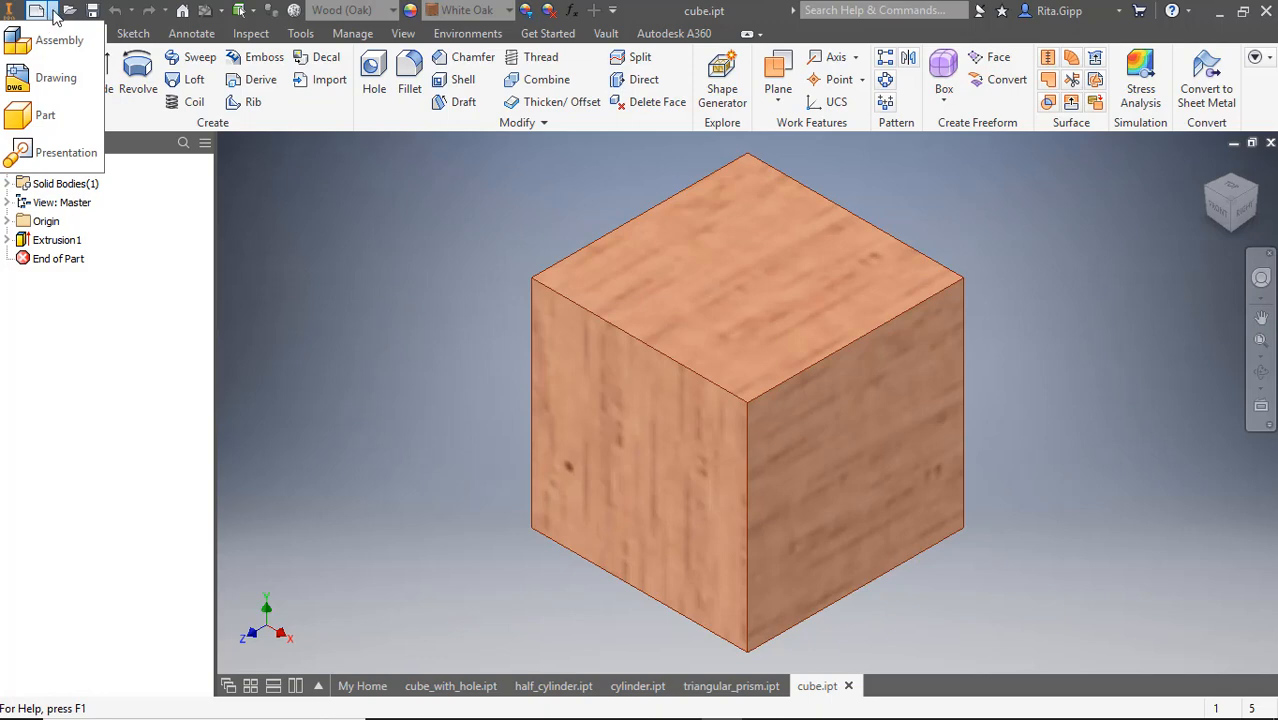
mouse_move(45, 114)
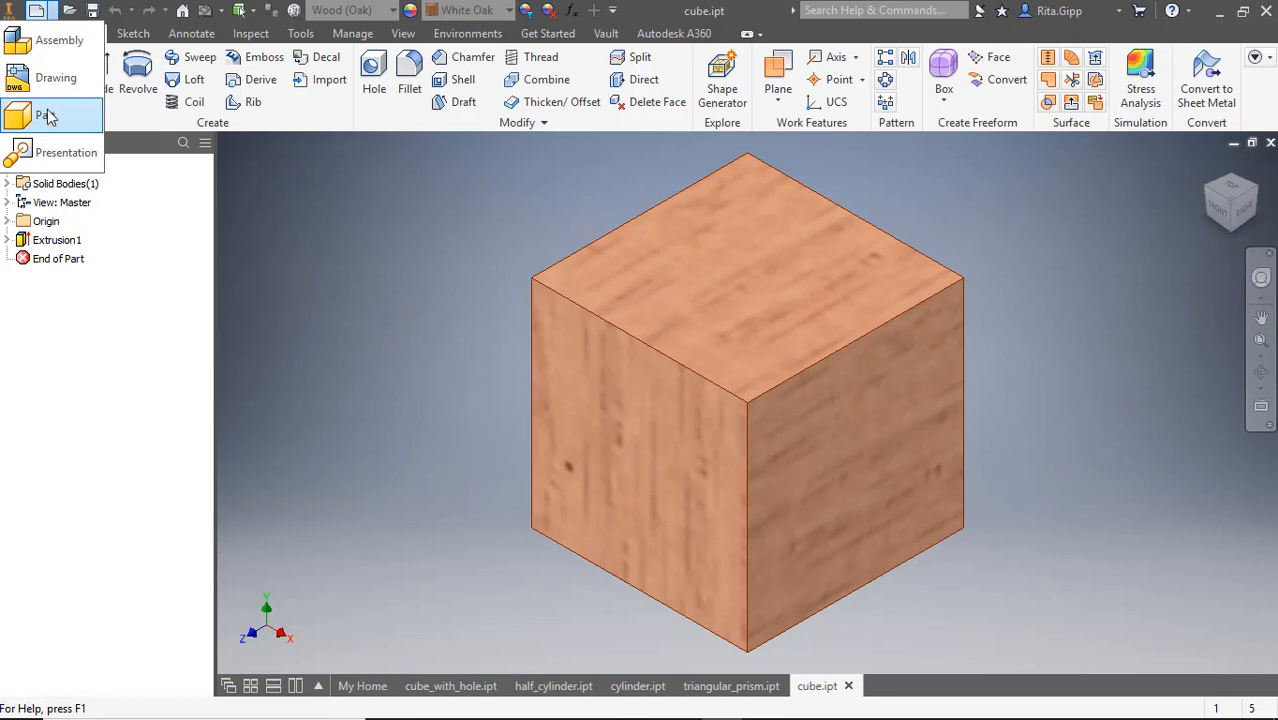
click(45, 115)
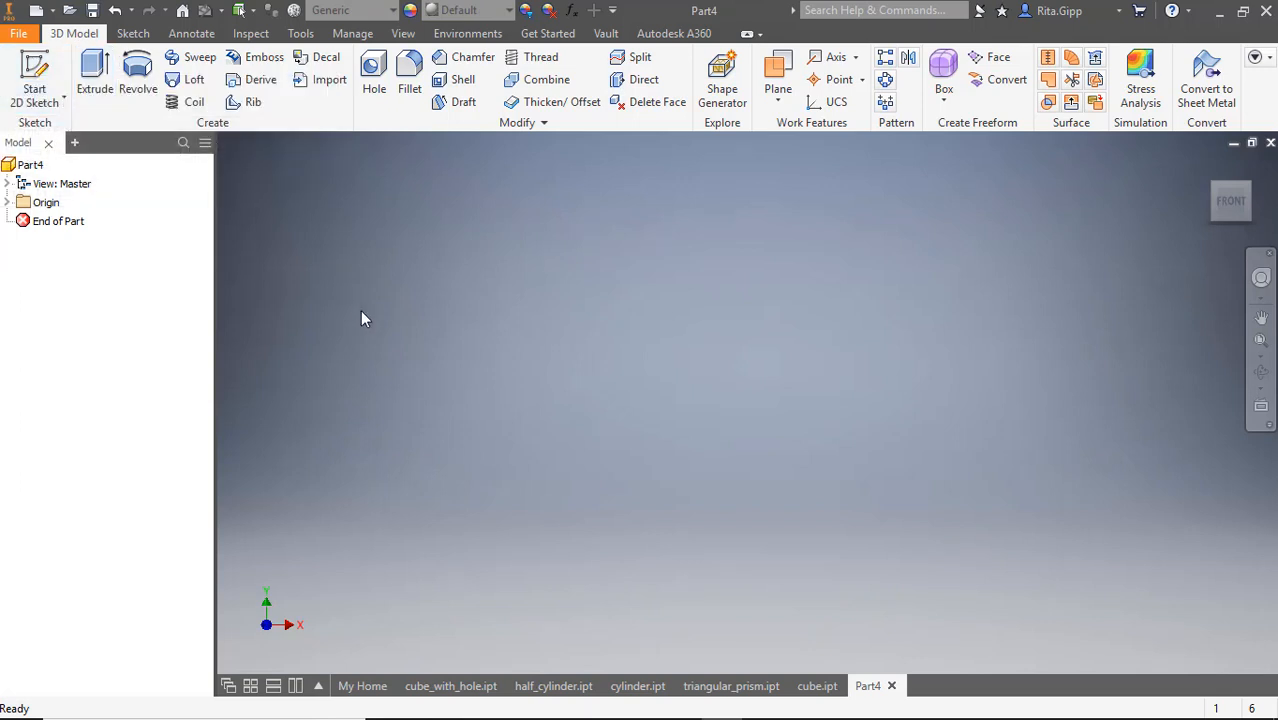
mouse_move(304, 268)
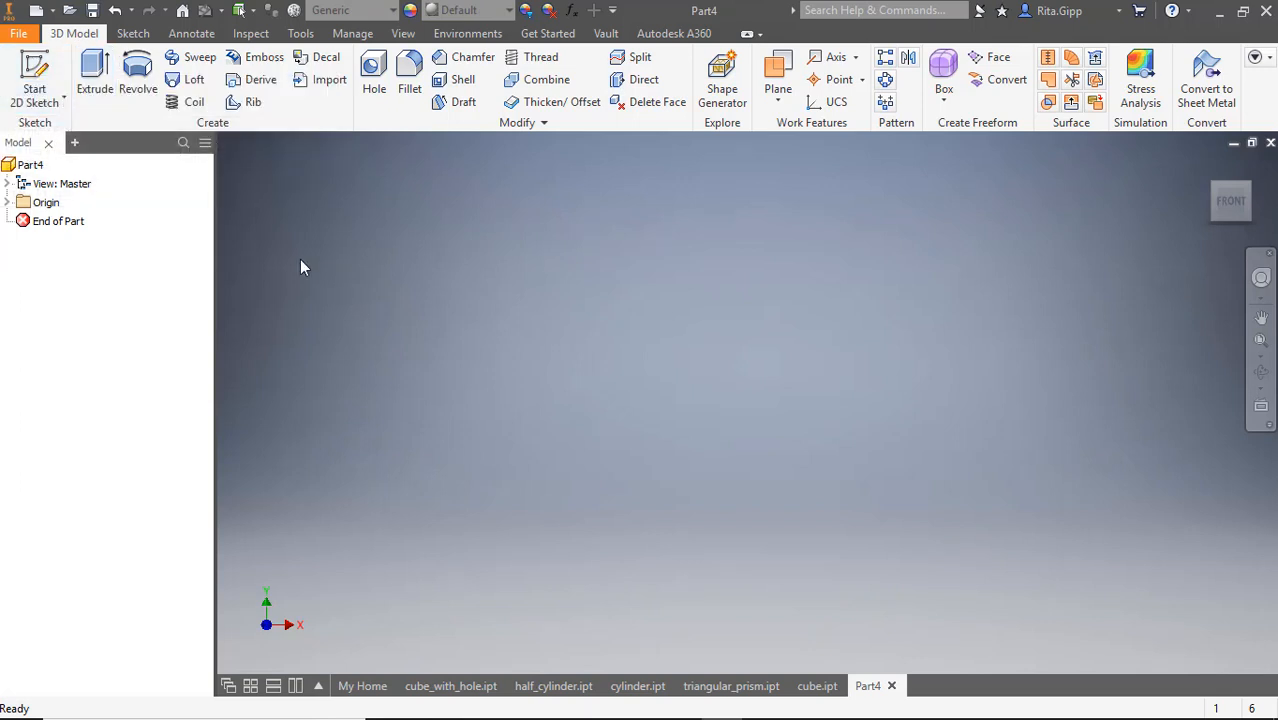
Start a 2D sketch on Part4's XY plane, then view triangular_prism.ipt from the front for reference.
click(34, 75)
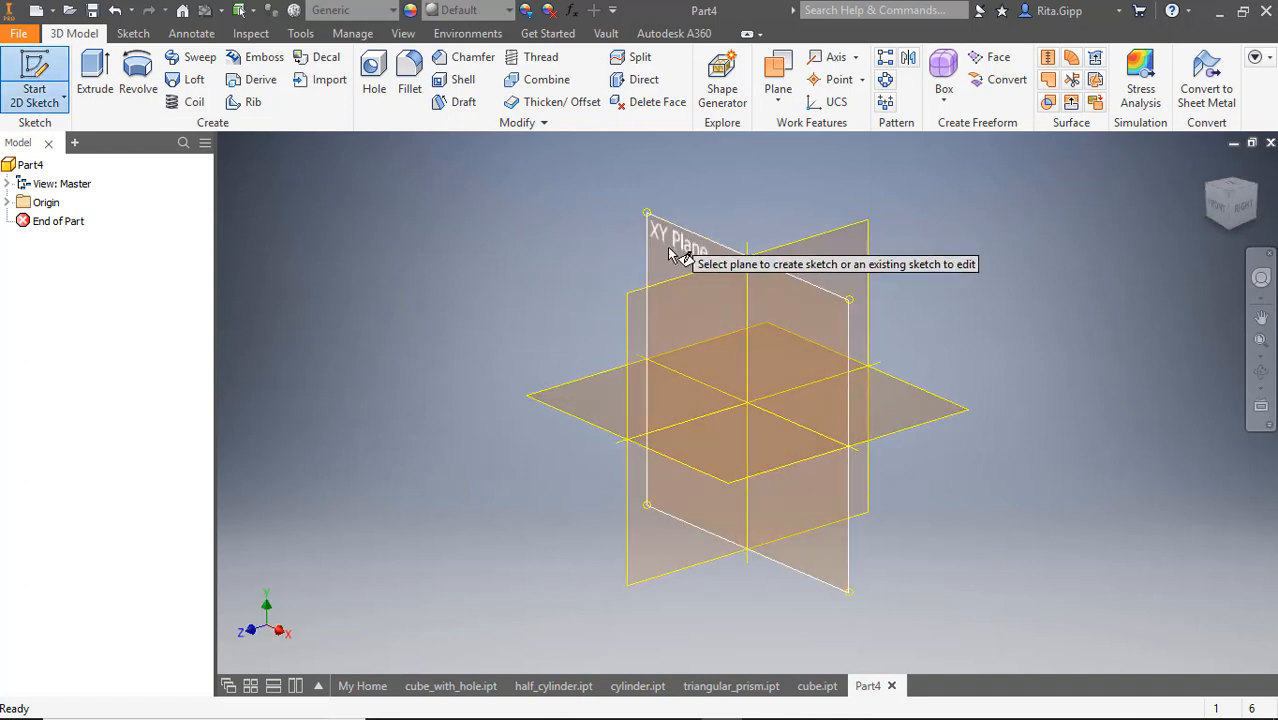
click(685, 240)
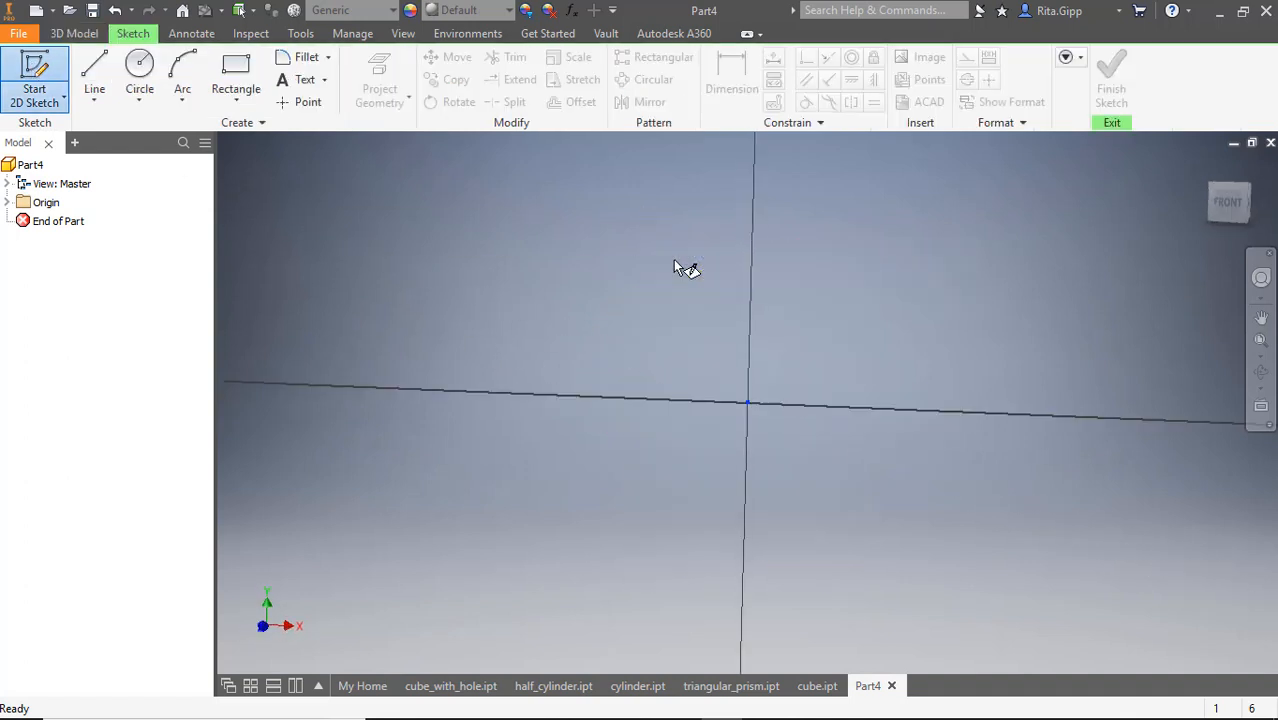
click(34, 75)
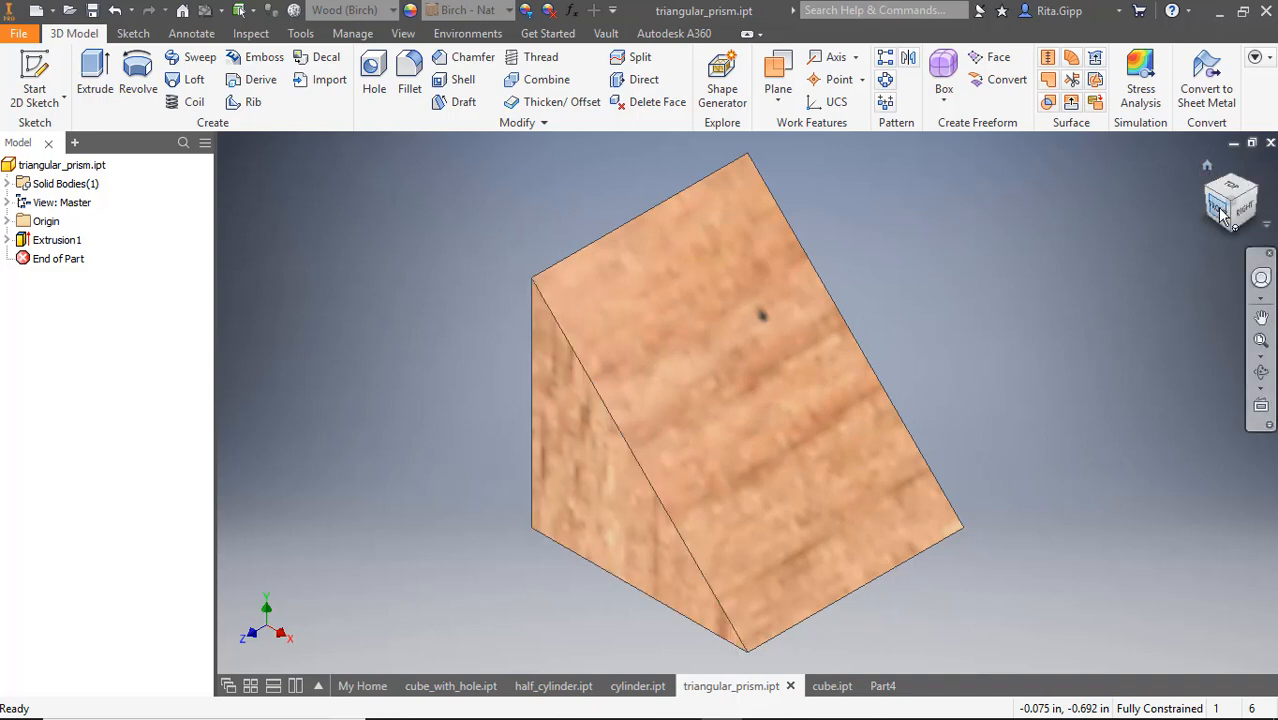
click(1230, 200)
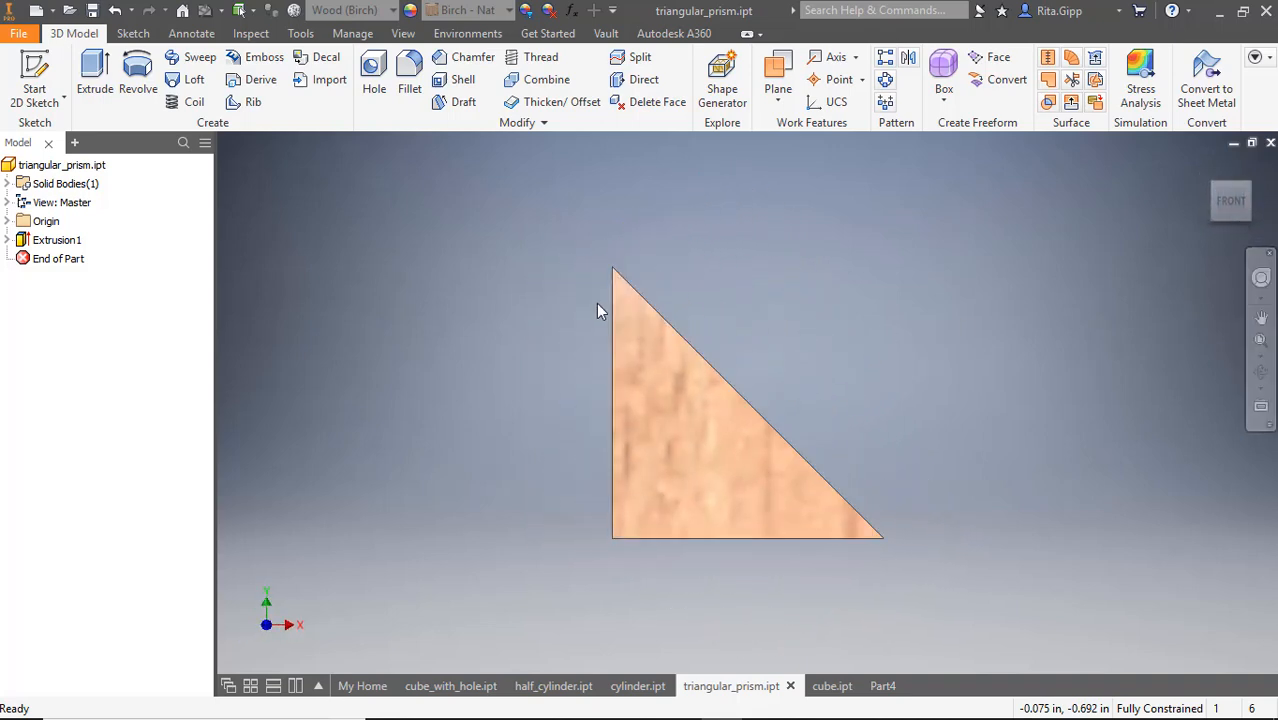
mouse_move(870, 550)
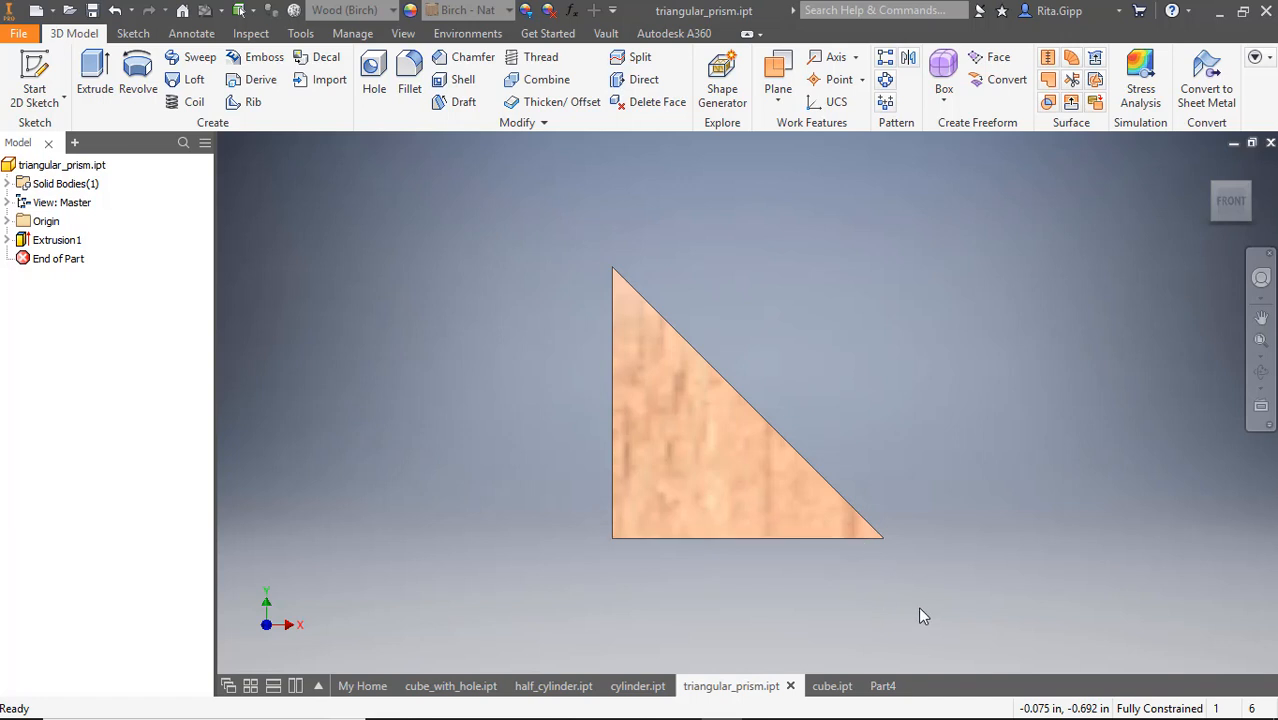
mouse_move(1207, 168)
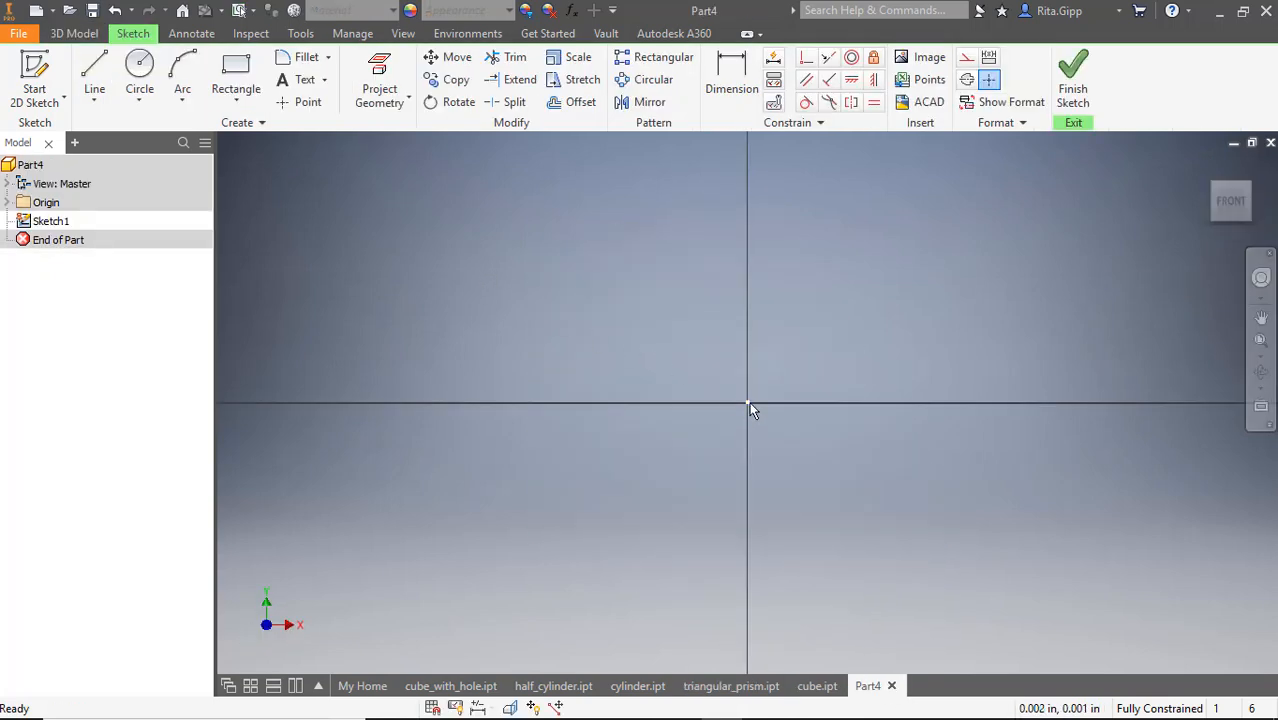
Draw a right triangle from the origin with 1.5 in horizontal and vertical legs using the Line tool.
click(94, 75)
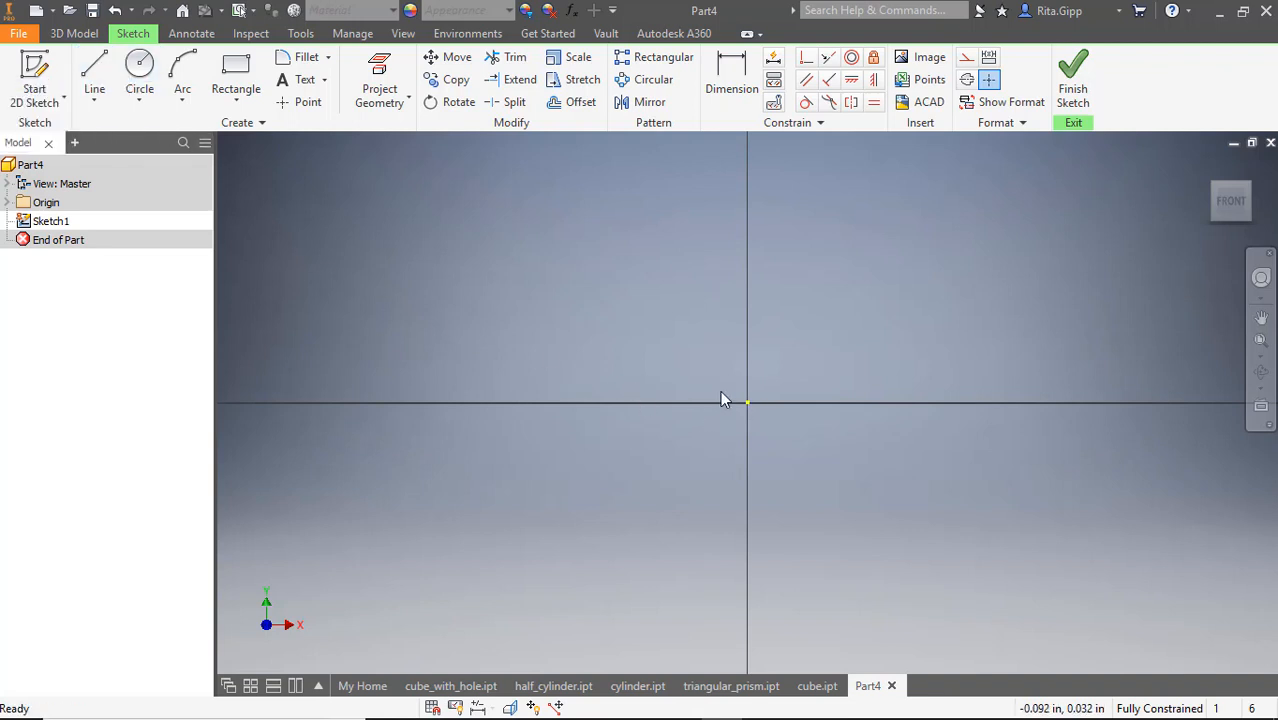
click(94, 75)
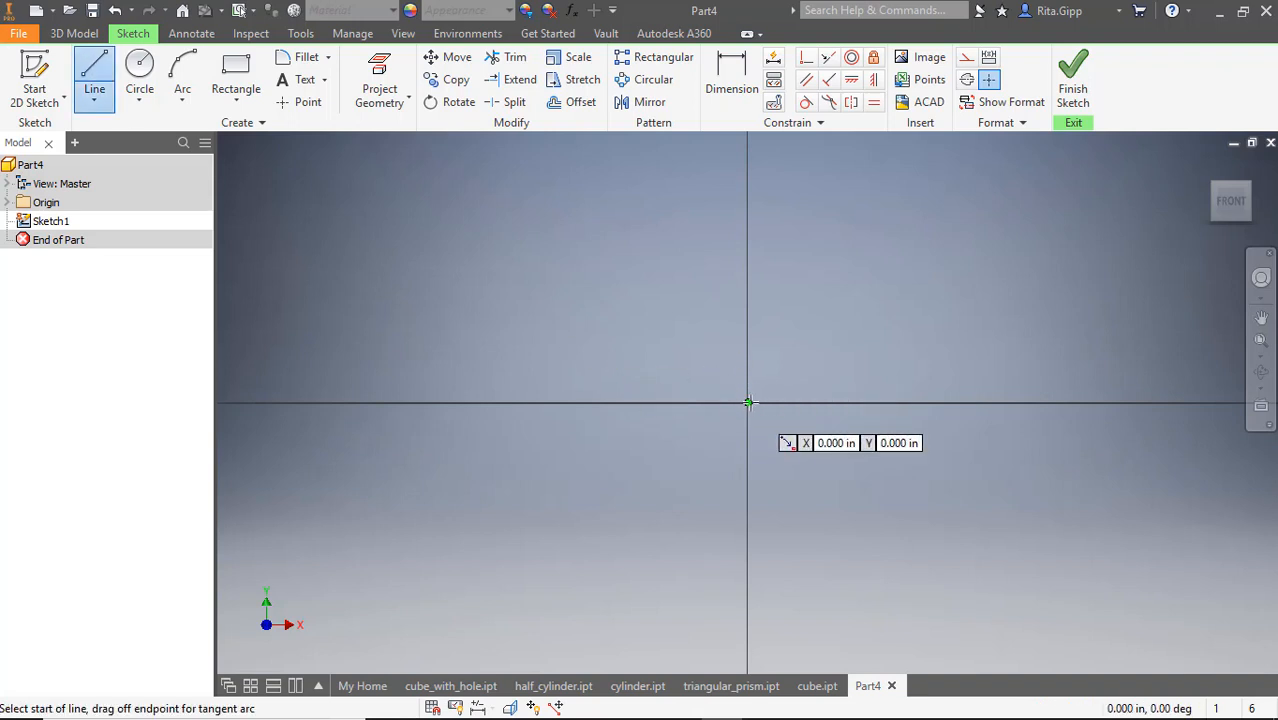
click(749, 403)
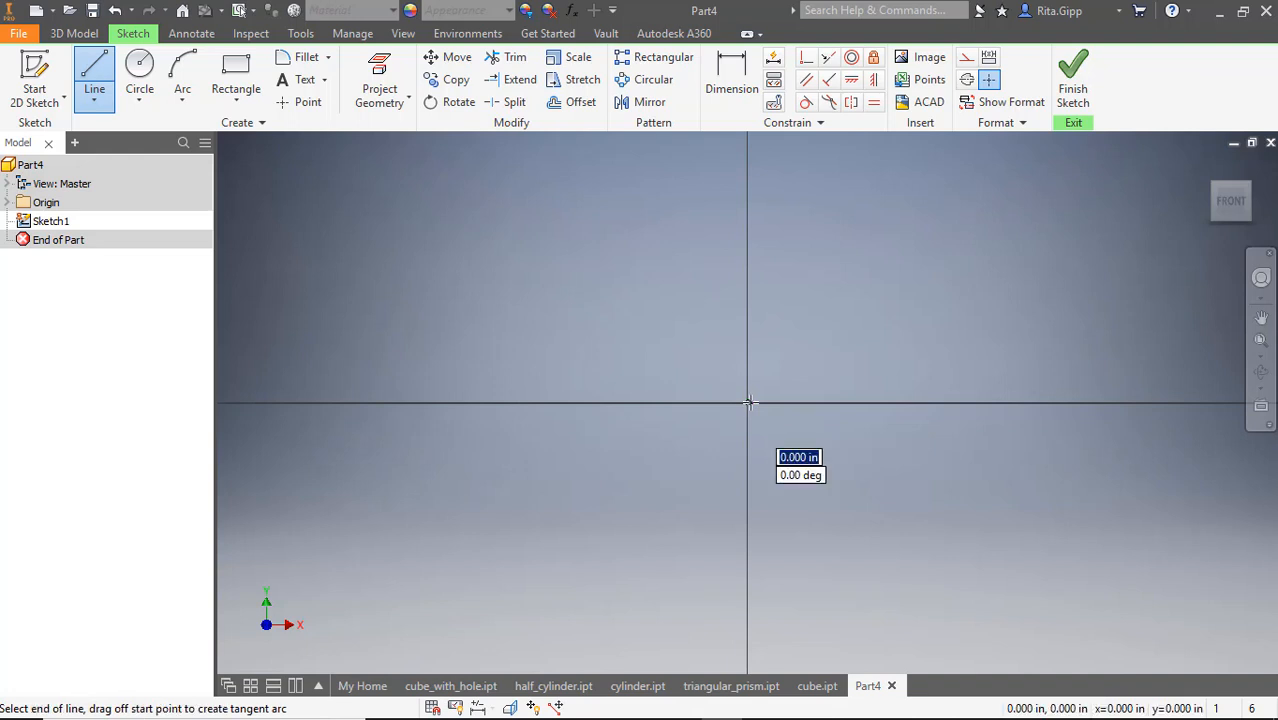
drag(750, 403, 458, 403)
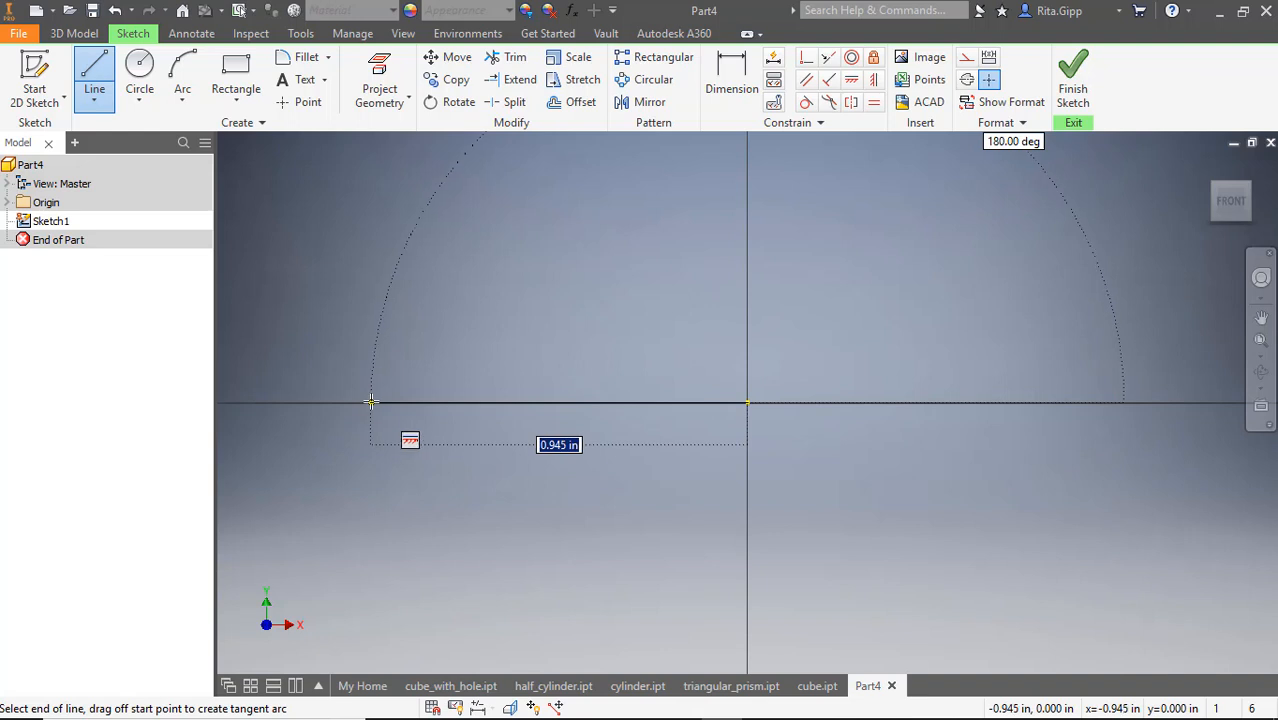
text(1.500)
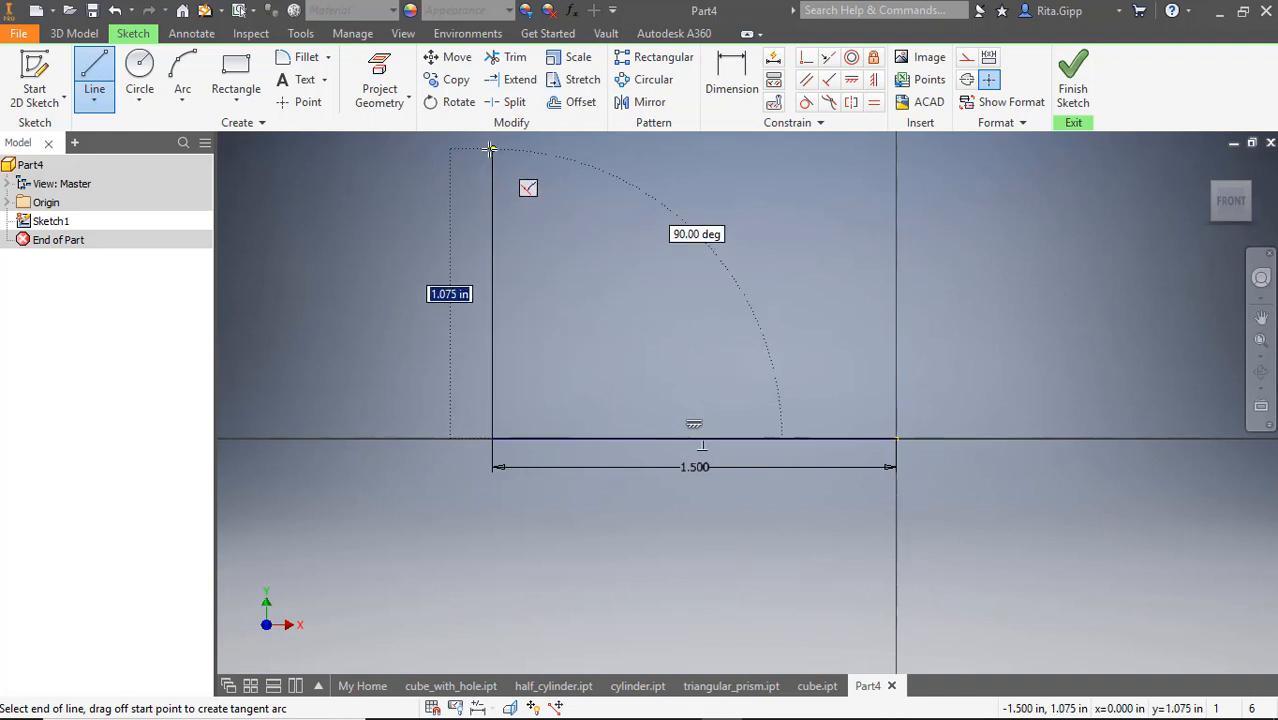
text(1.)
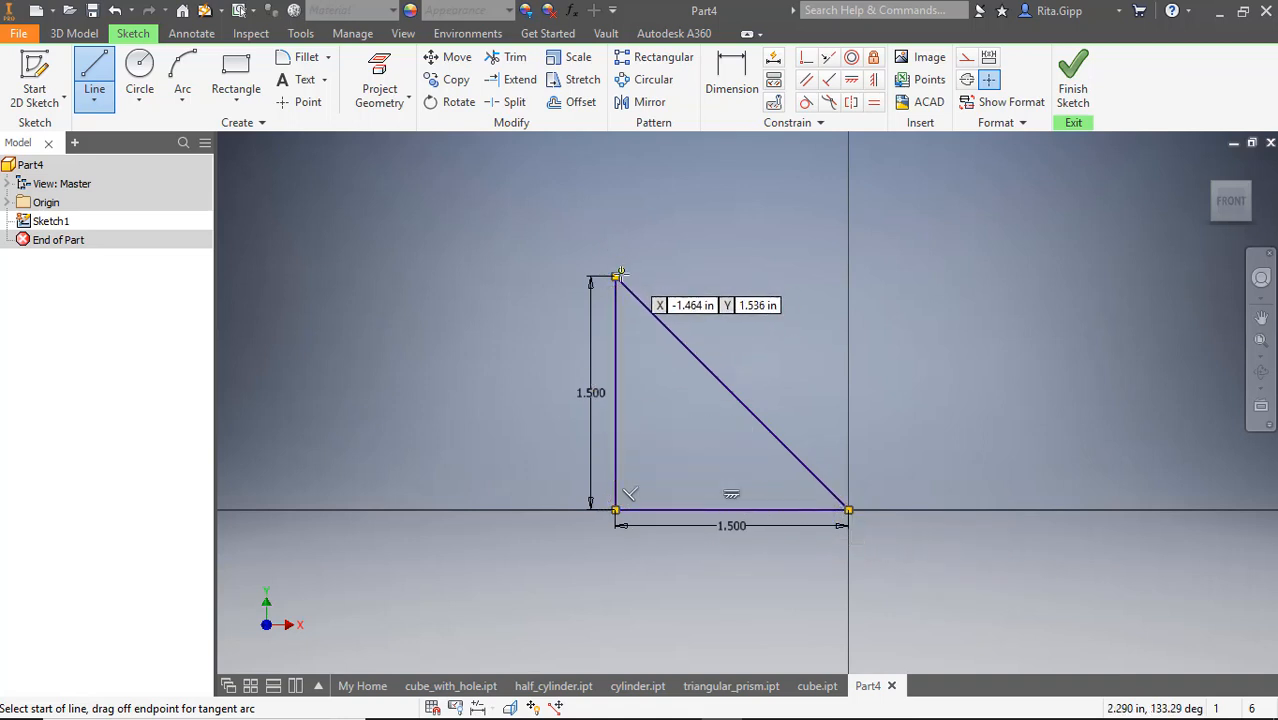
mouse_move(848, 510)
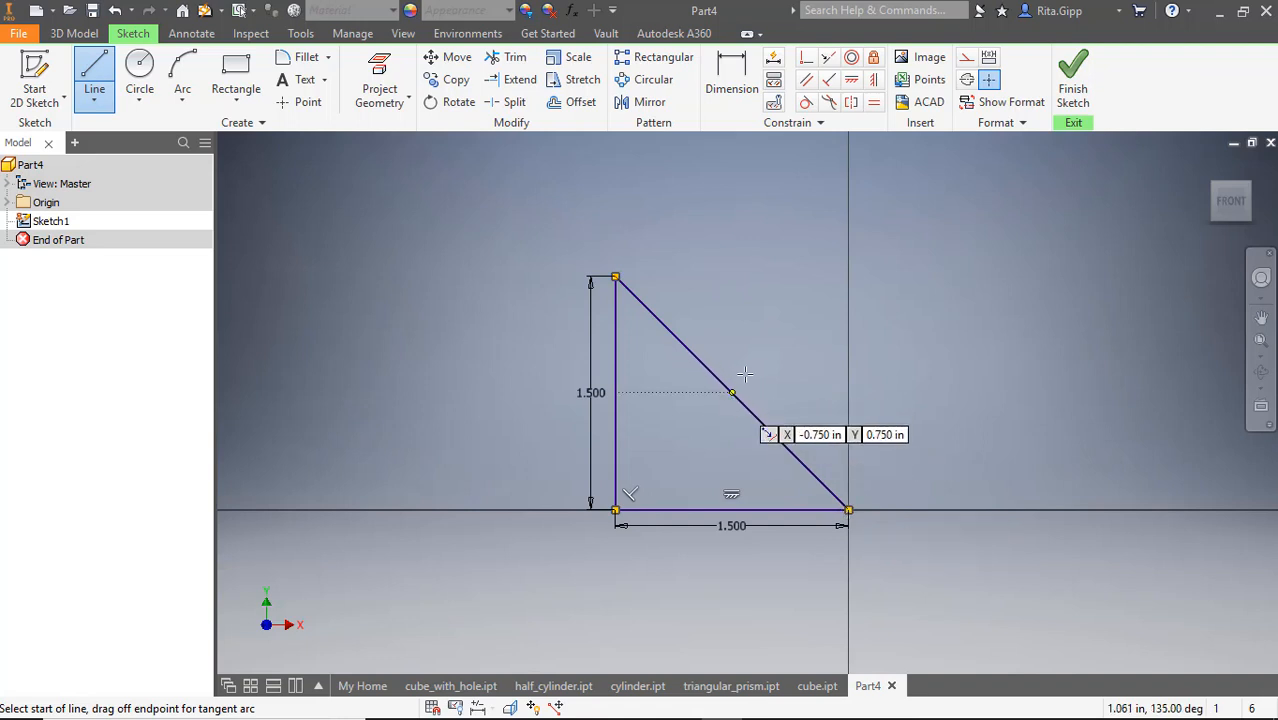
mouse_move(797, 256)
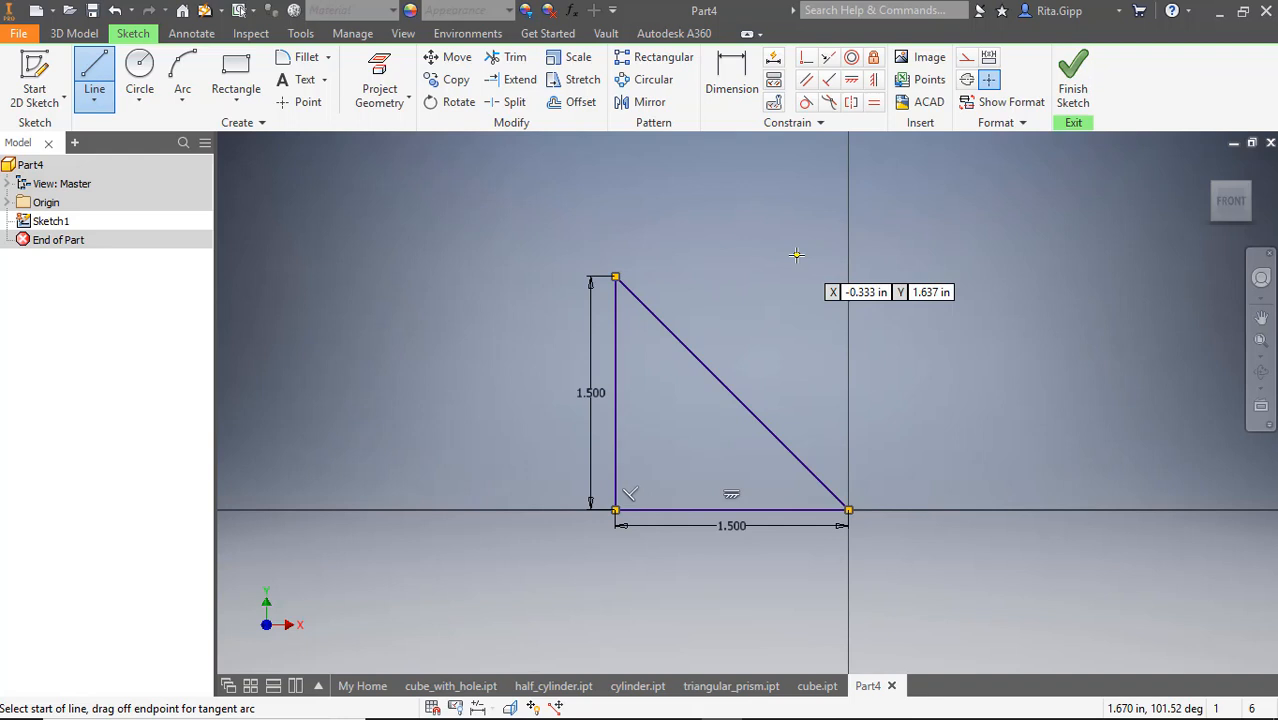
mouse_move(717, 224)
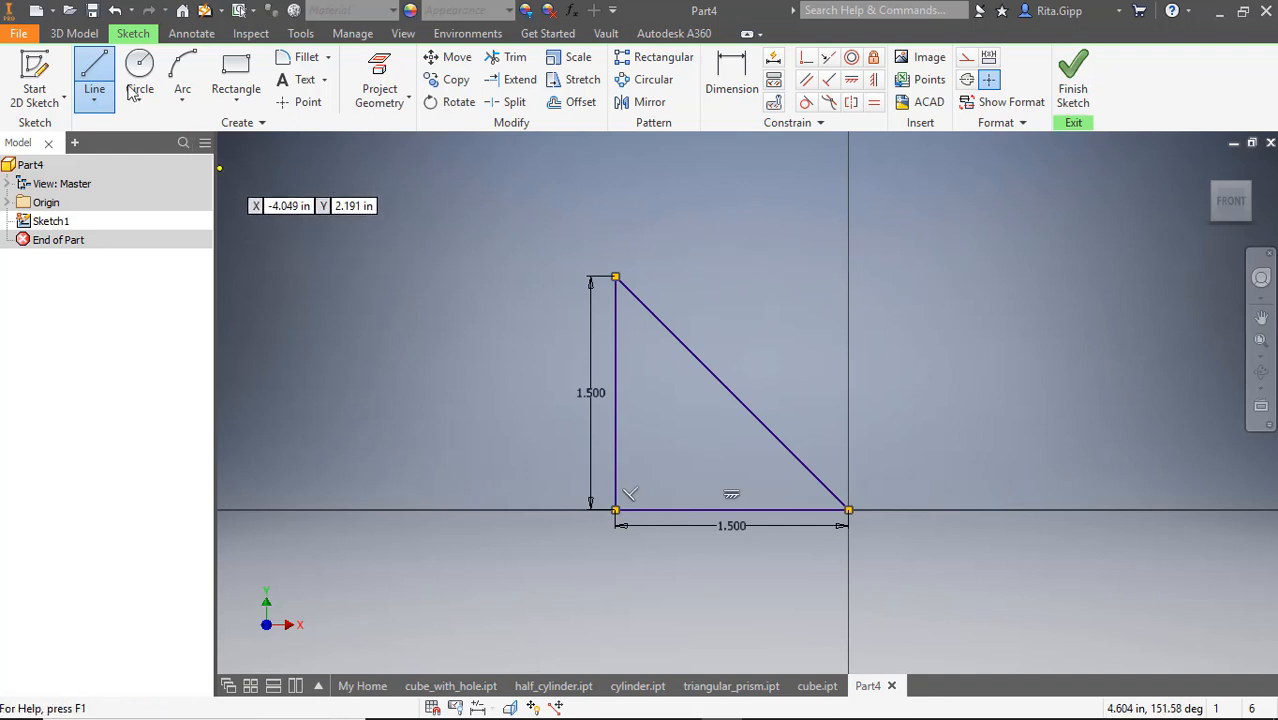
Extrude the triangle sketch 1.5 in to form solid Extrusion1.
click(72, 33)
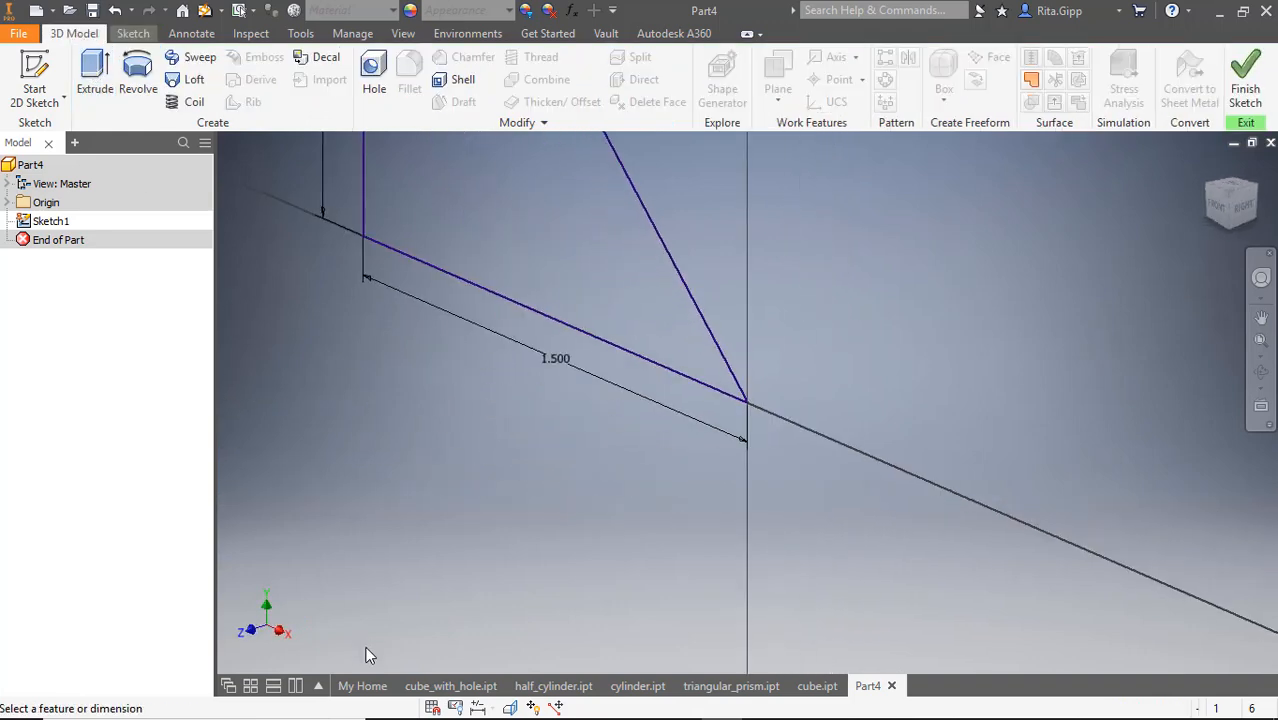
click(94, 75)
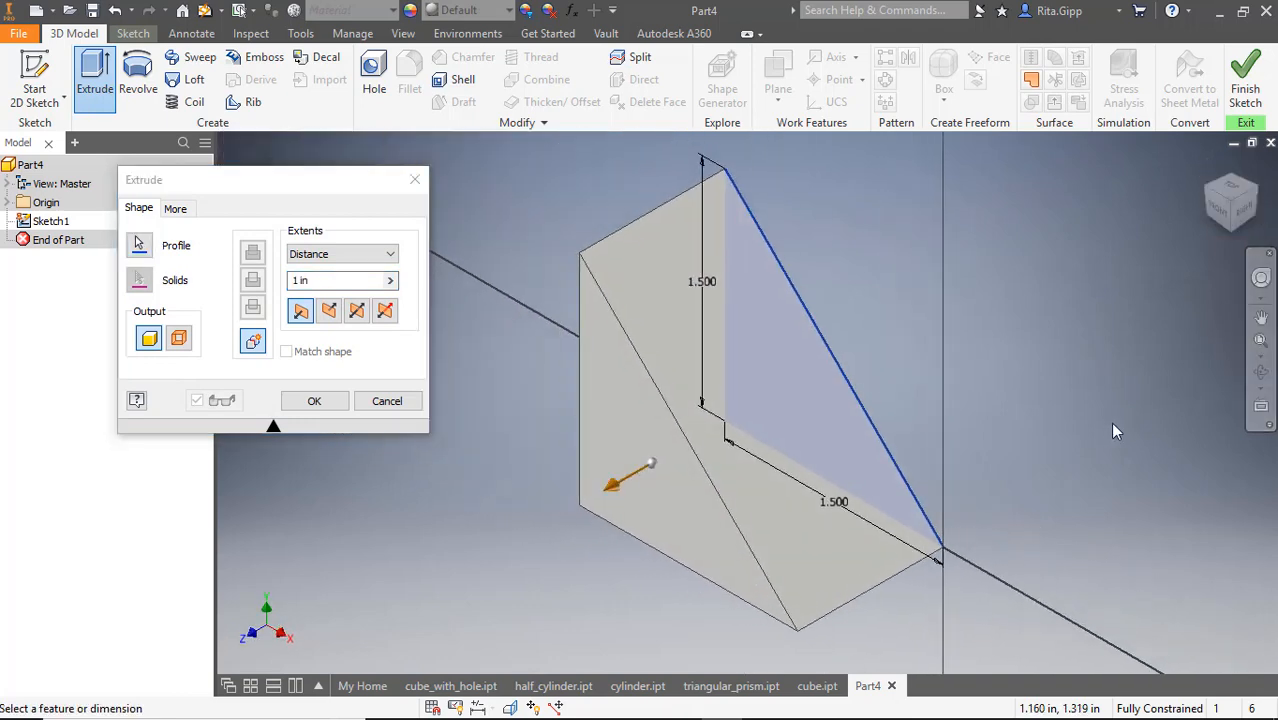
click(335, 280)
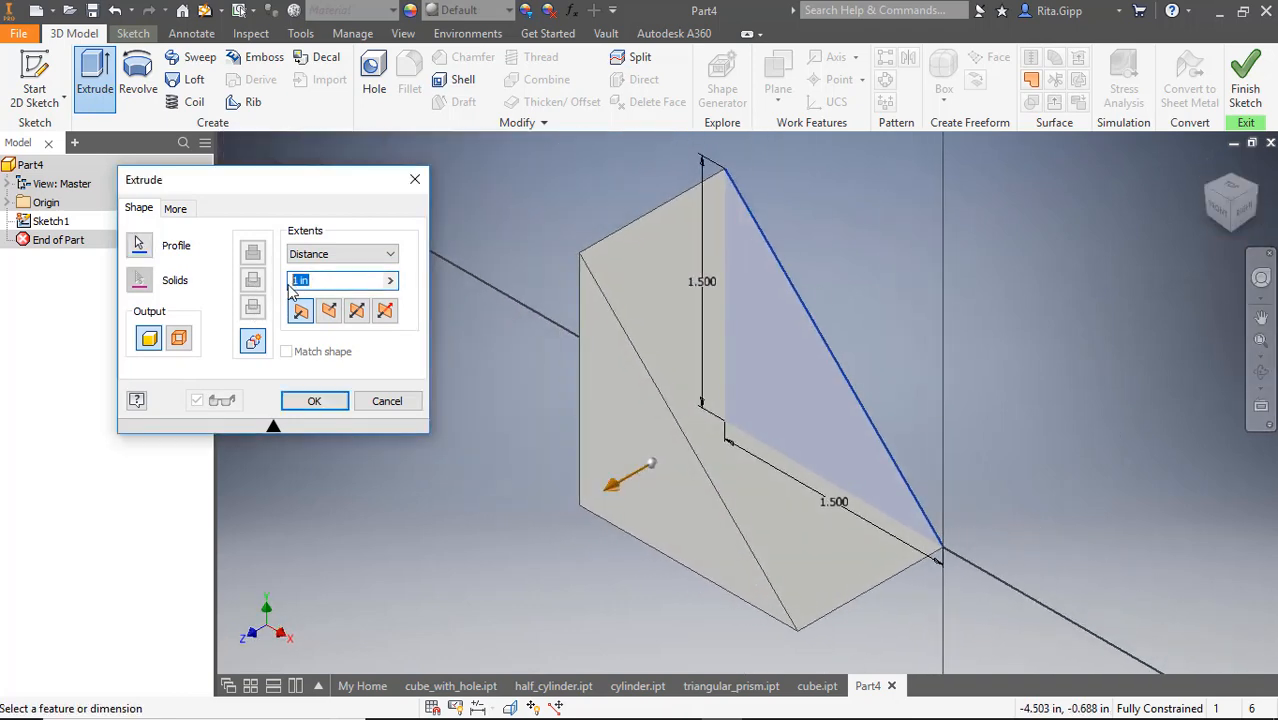
text(1.5)
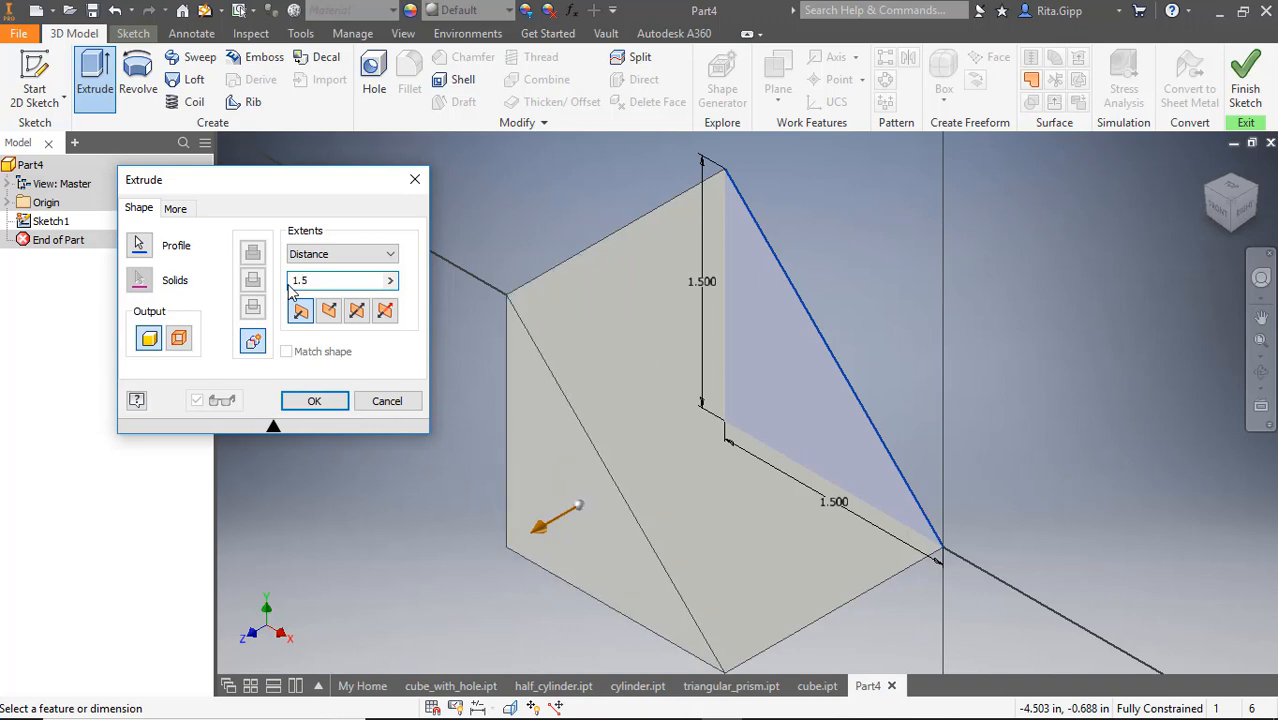
click(314, 400)
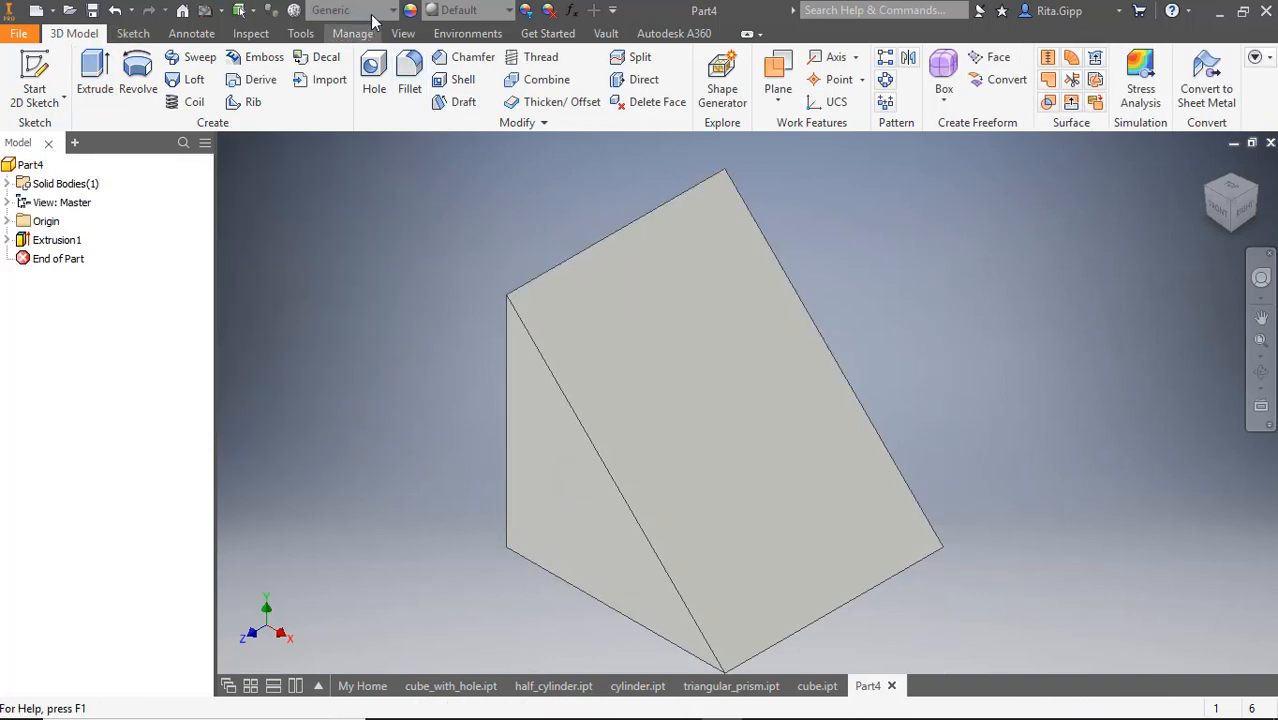
Assign the Wood (Oak) material to the triangular prism.
click(391, 10)
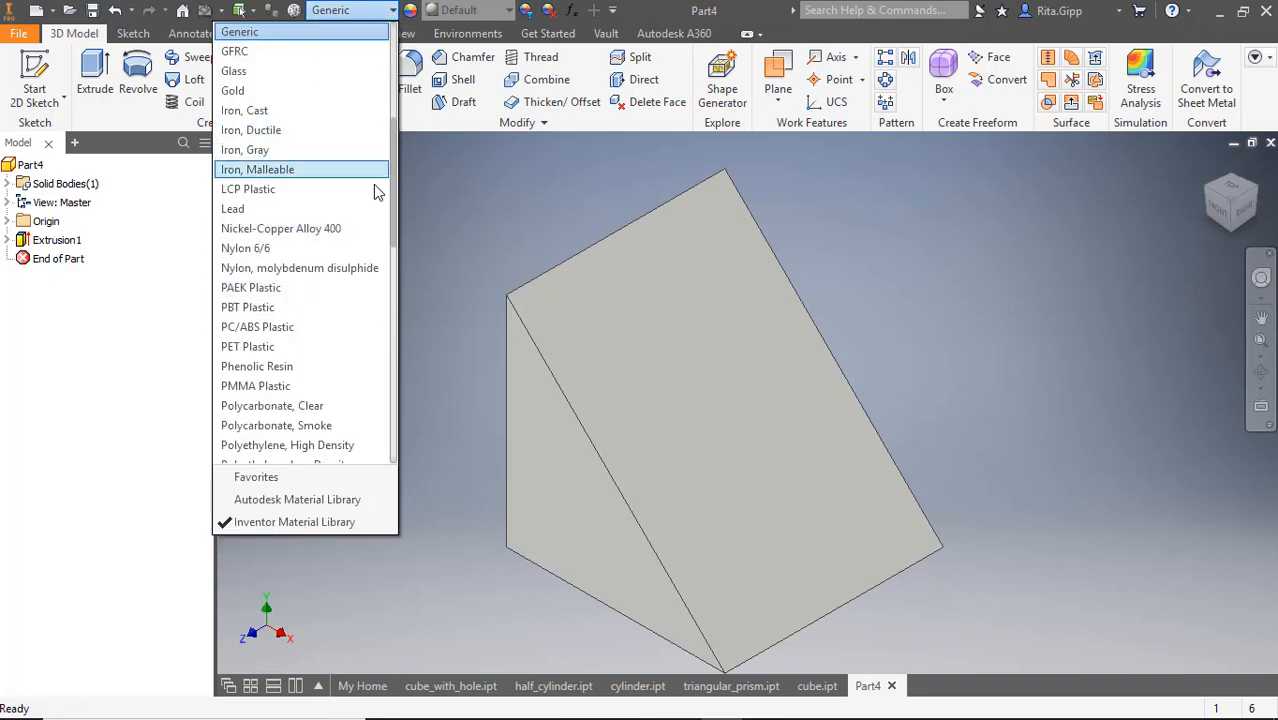
scroll(down, 3)
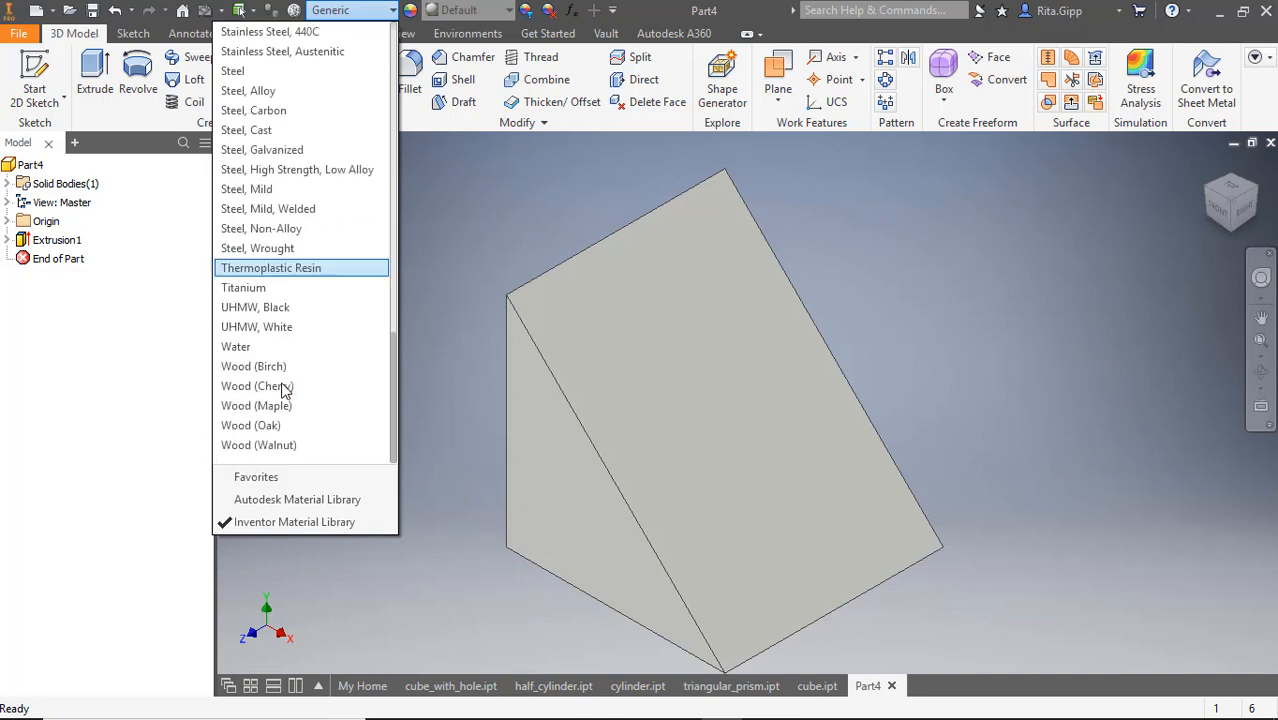
mouse_move(275, 425)
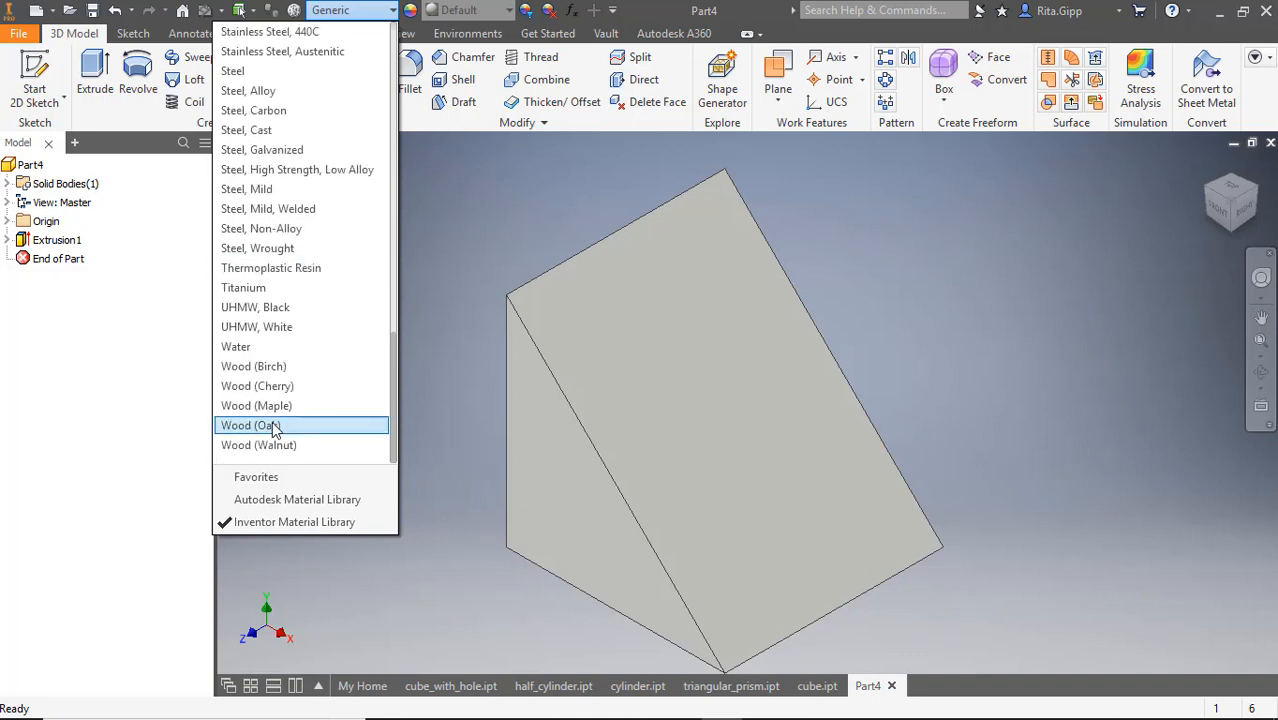
click(250, 425)
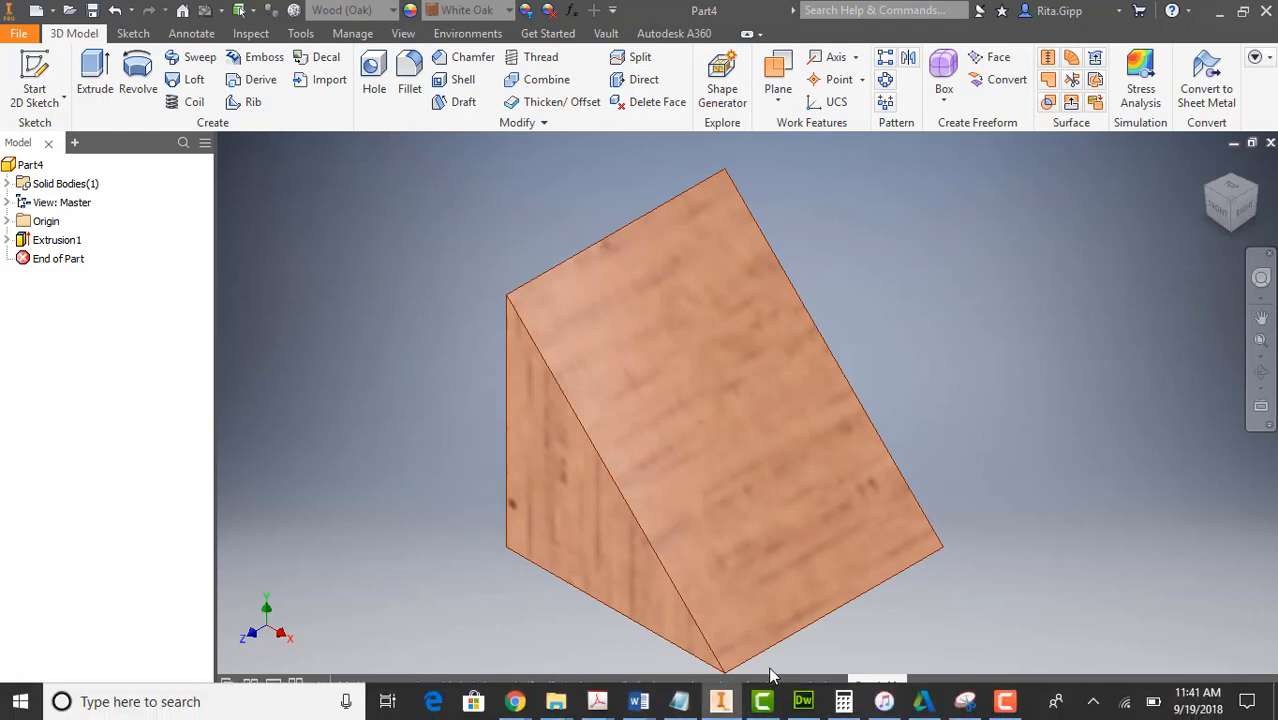
Close the old triangular_prism tab and save the oak prism as triangular_prism.ipt, replacing the existing file.
click(730, 685)
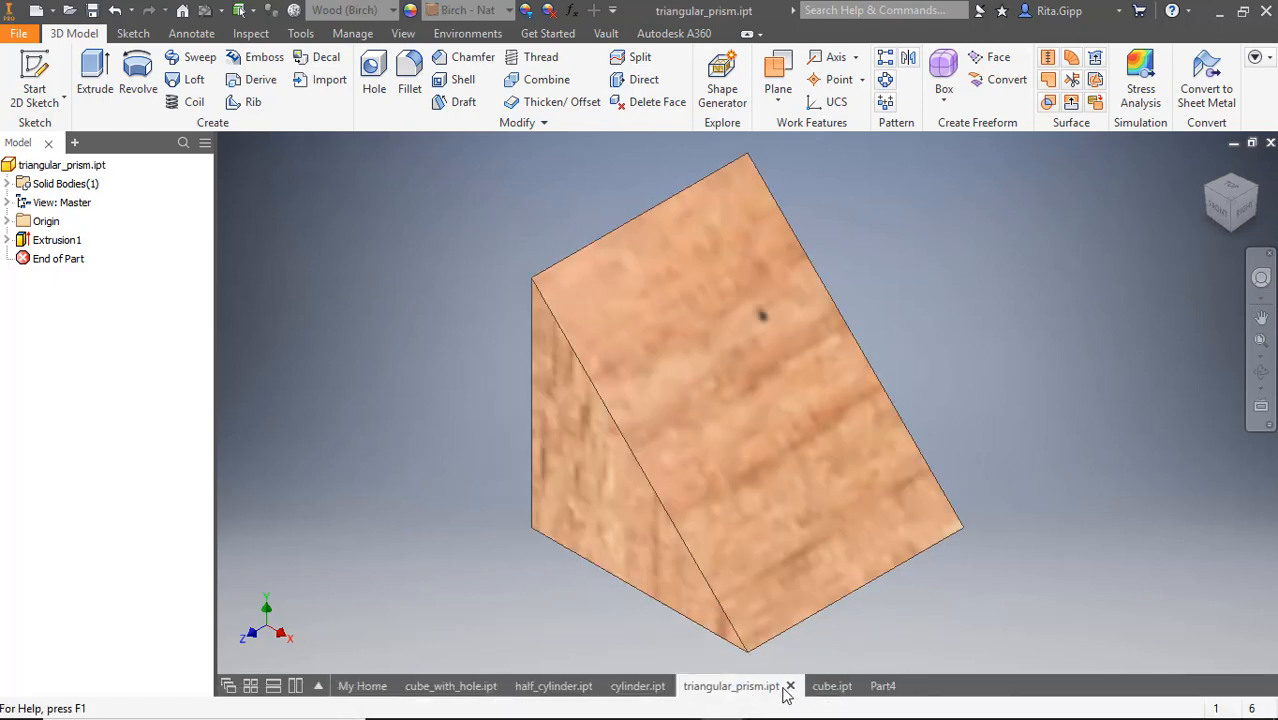
click(789, 685)
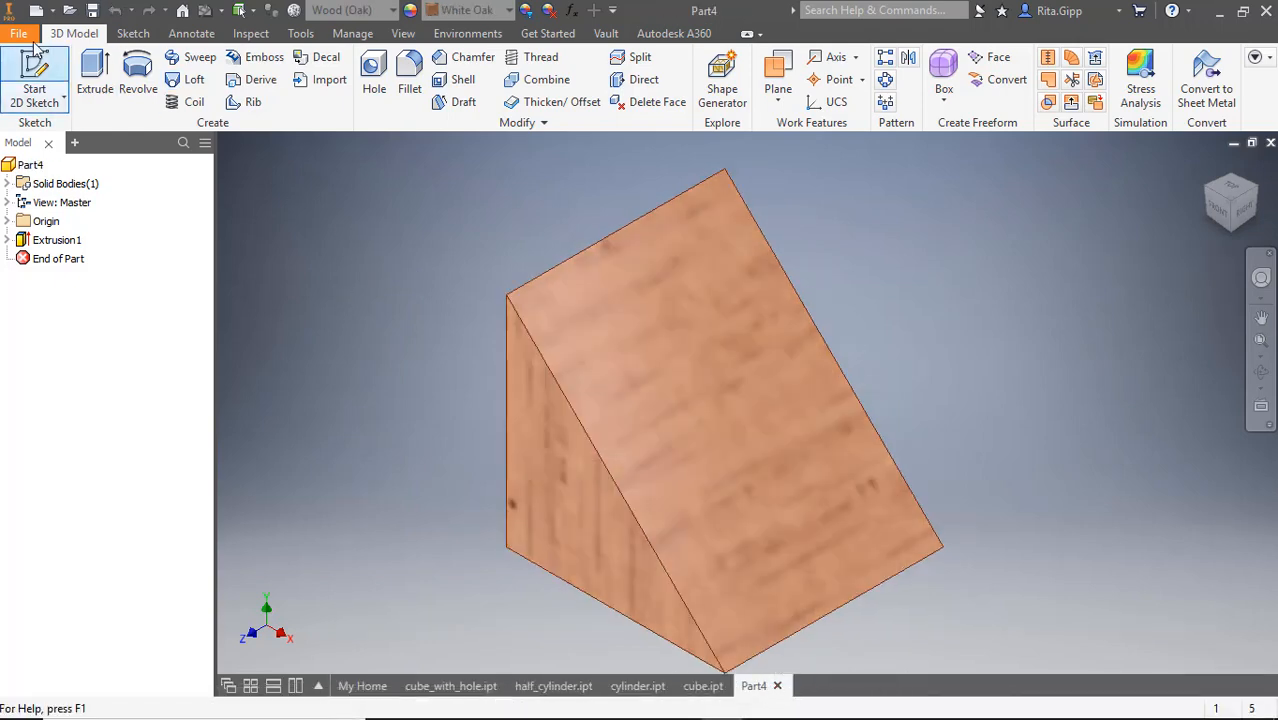
click(18, 33)
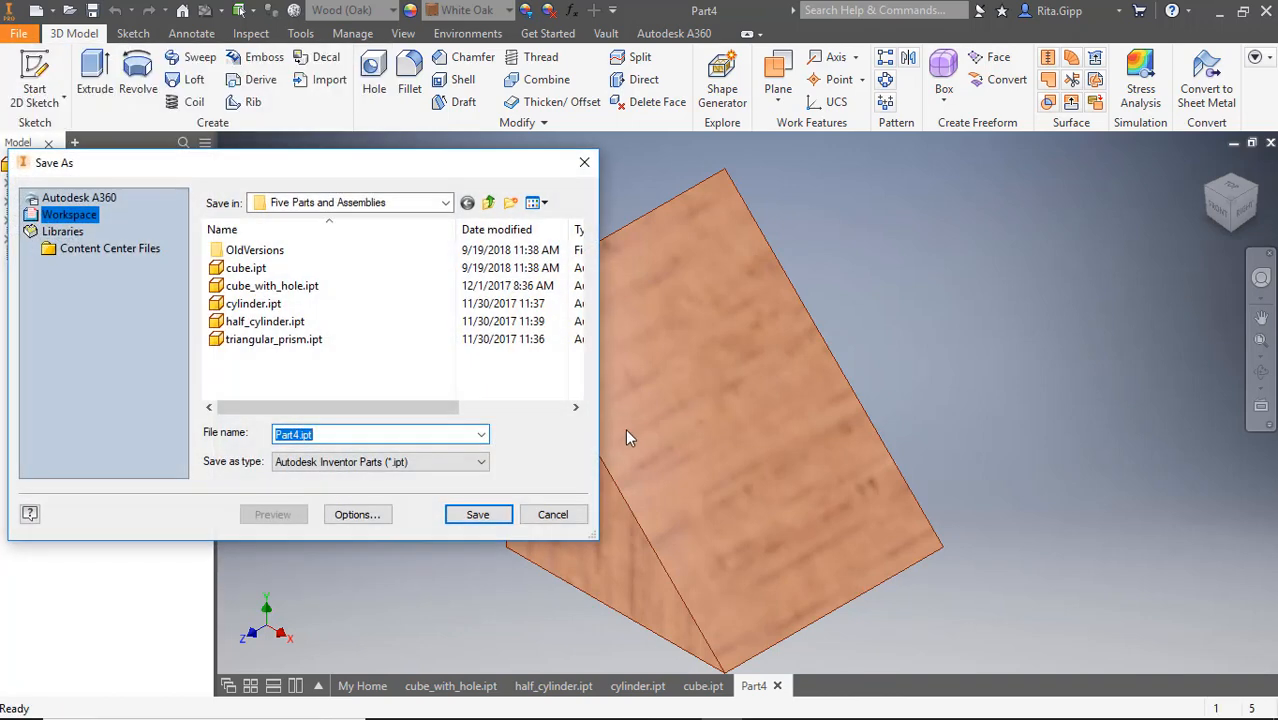
text(tri)
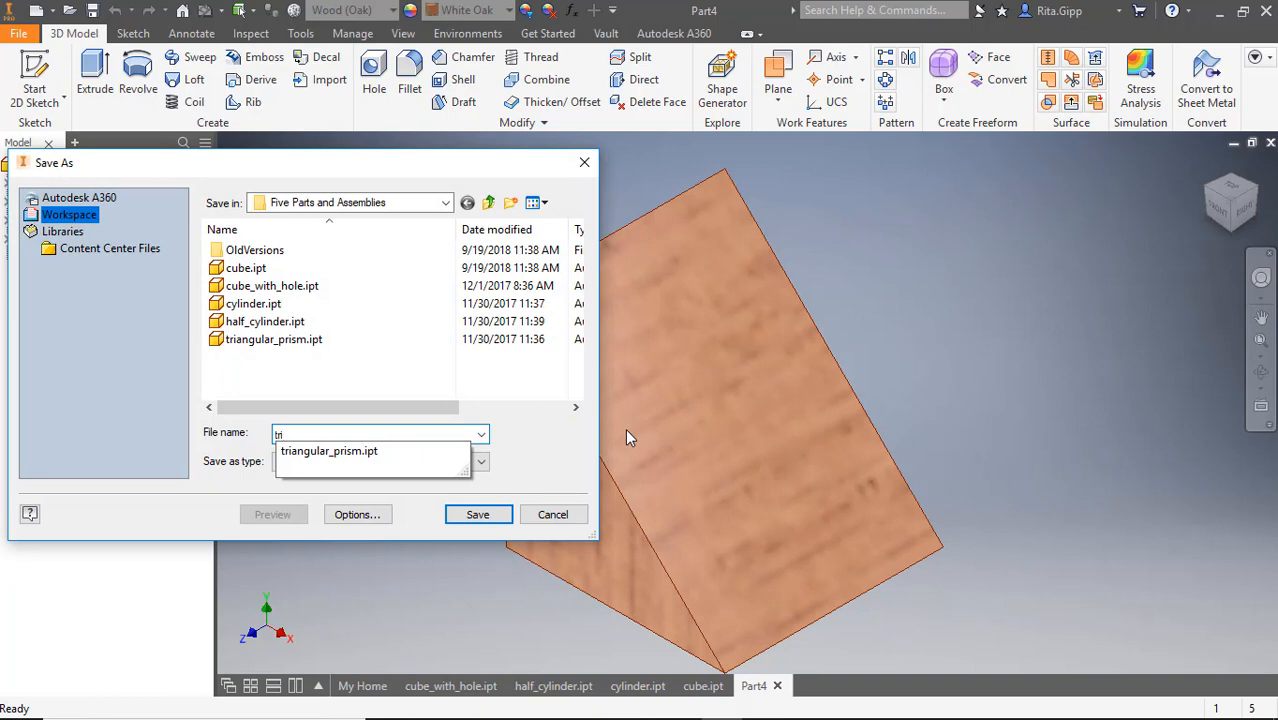
text(angular_p)
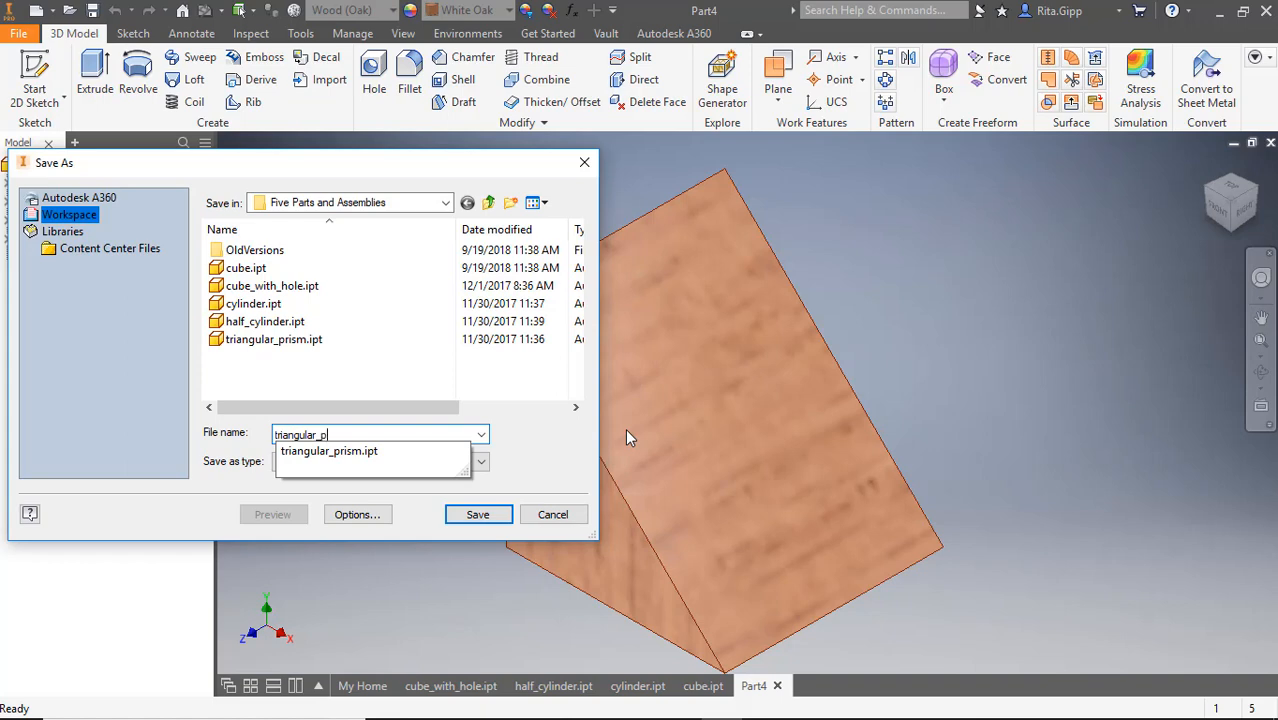
click(477, 514)
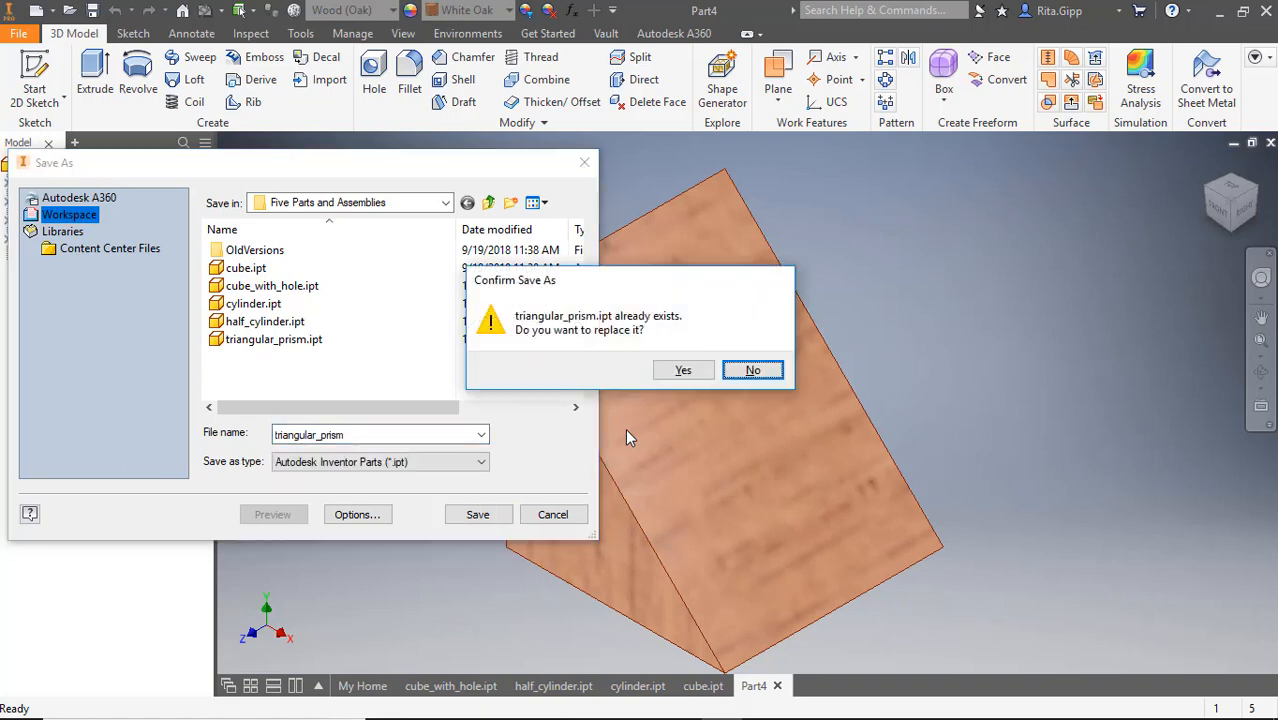
click(683, 370)
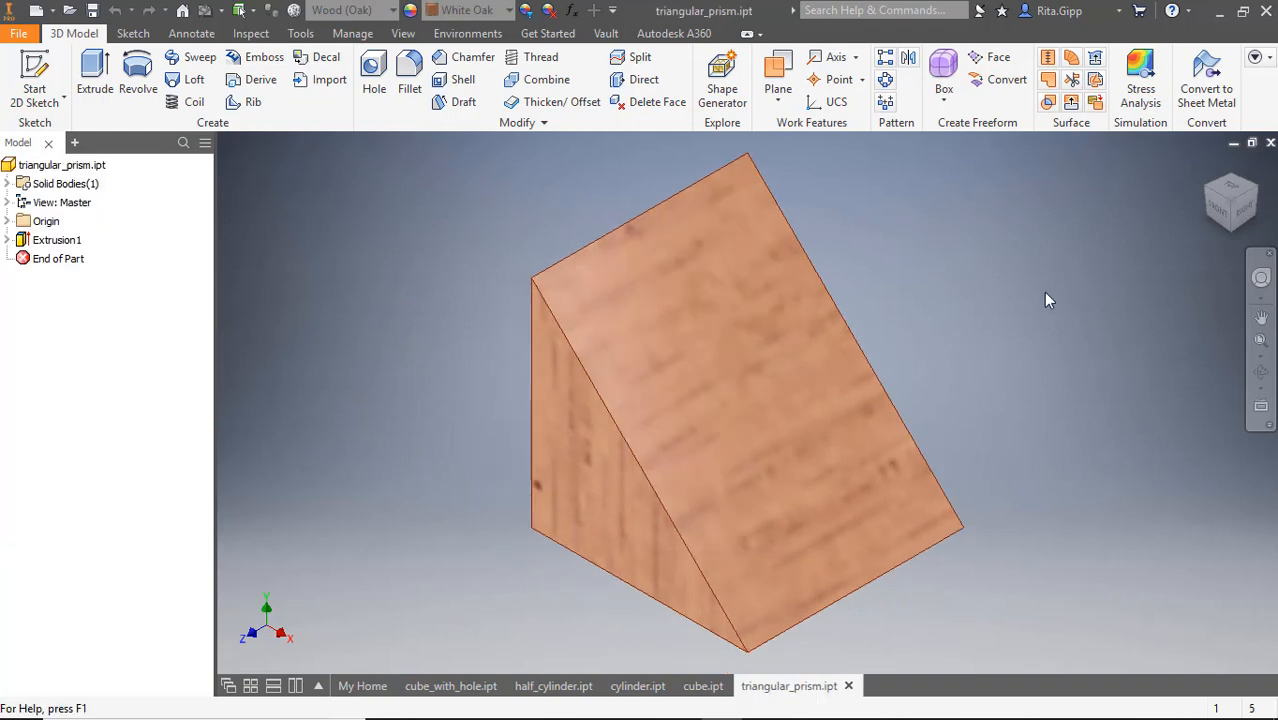
mouse_move(827, 698)
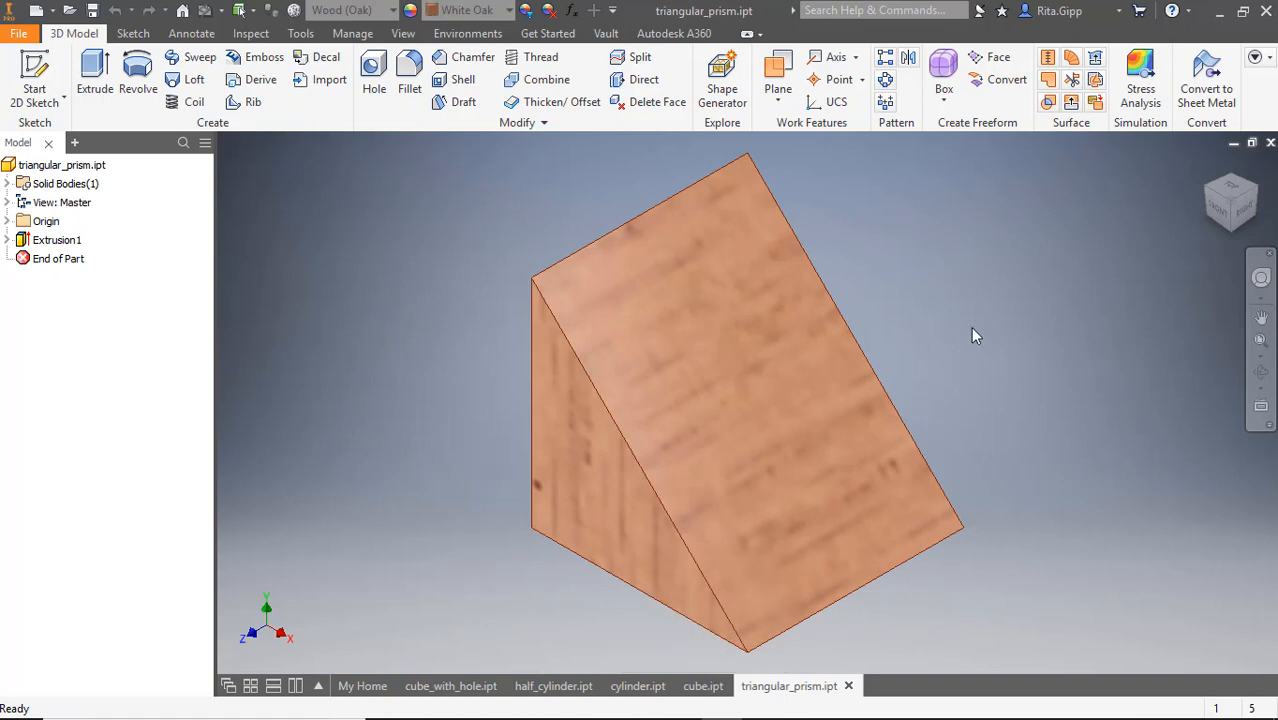
mouse_move(1010, 348)
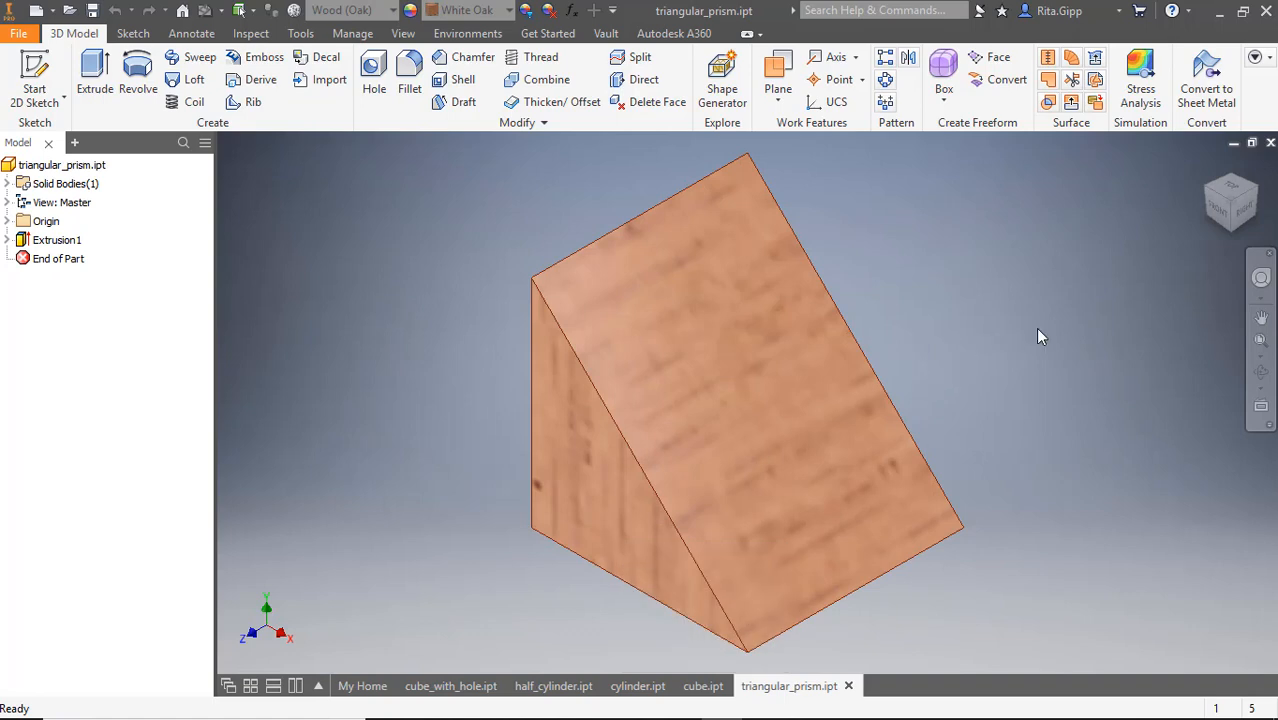
Switch through cylinder.ipt and half_cylinder.ipt to make cube_with_hole.ipt the active document.
click(637, 686)
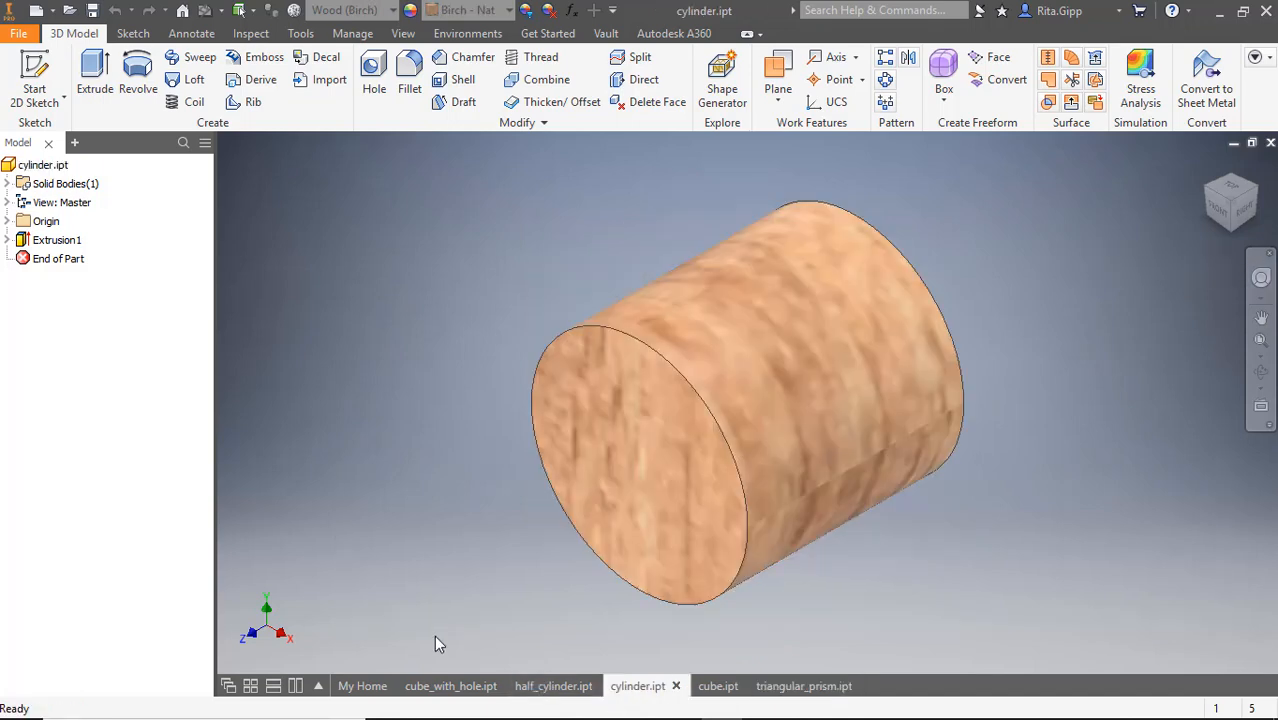
click(553, 685)
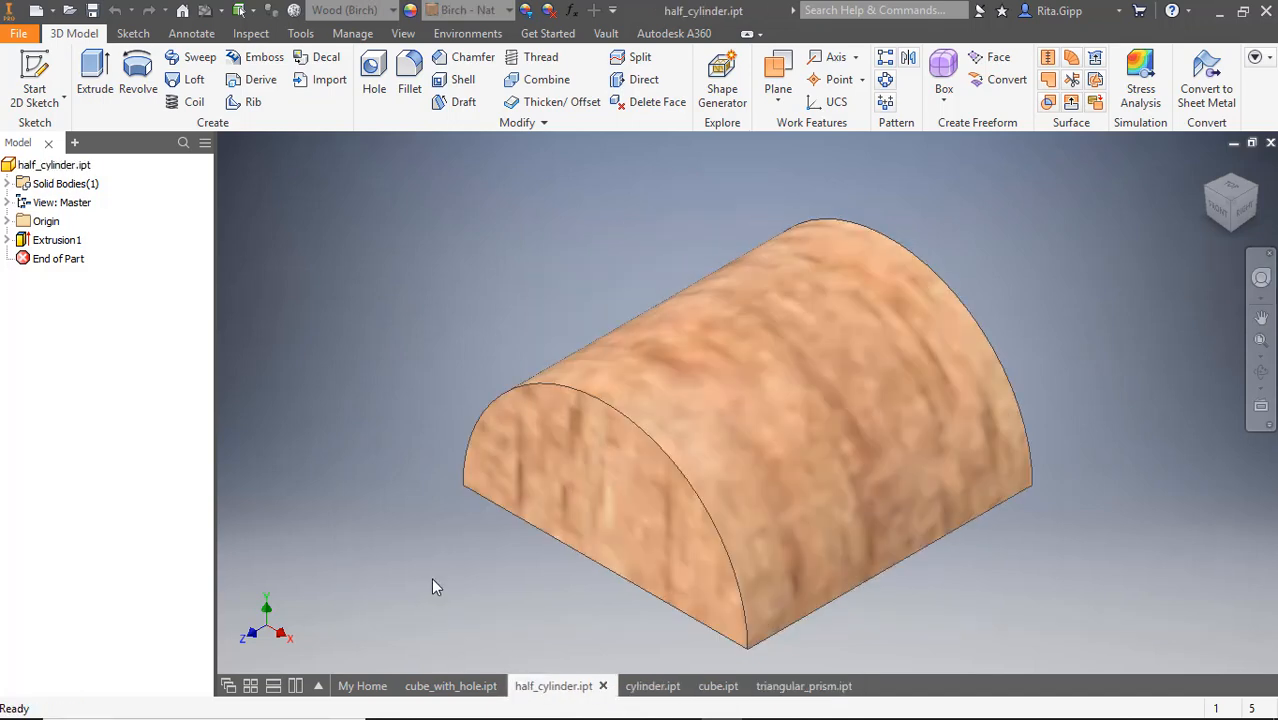
click(450, 685)
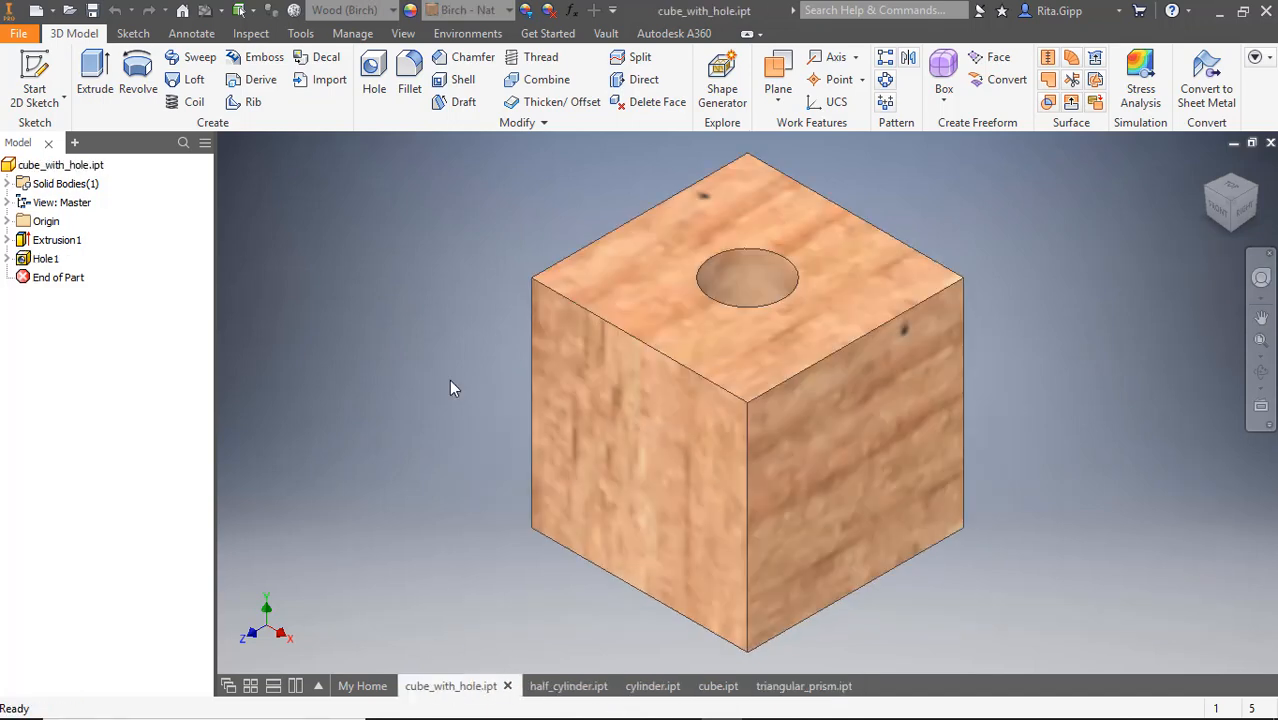
mouse_move(343, 306)
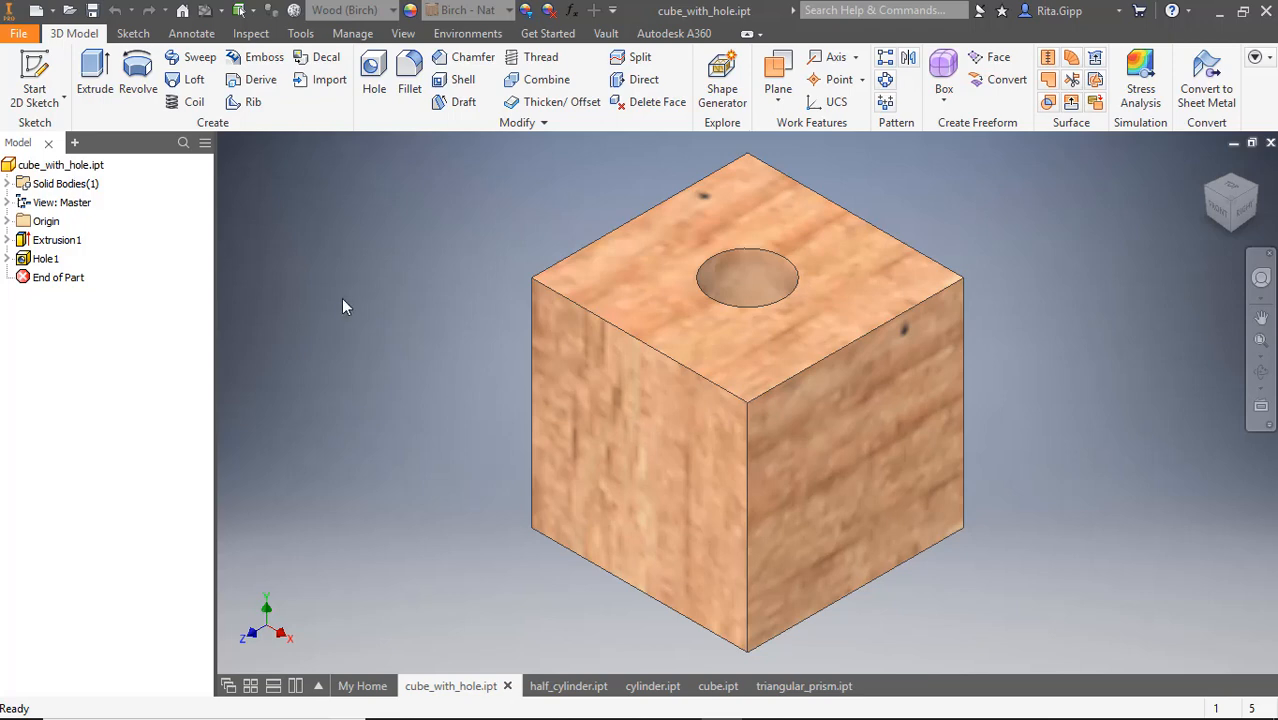